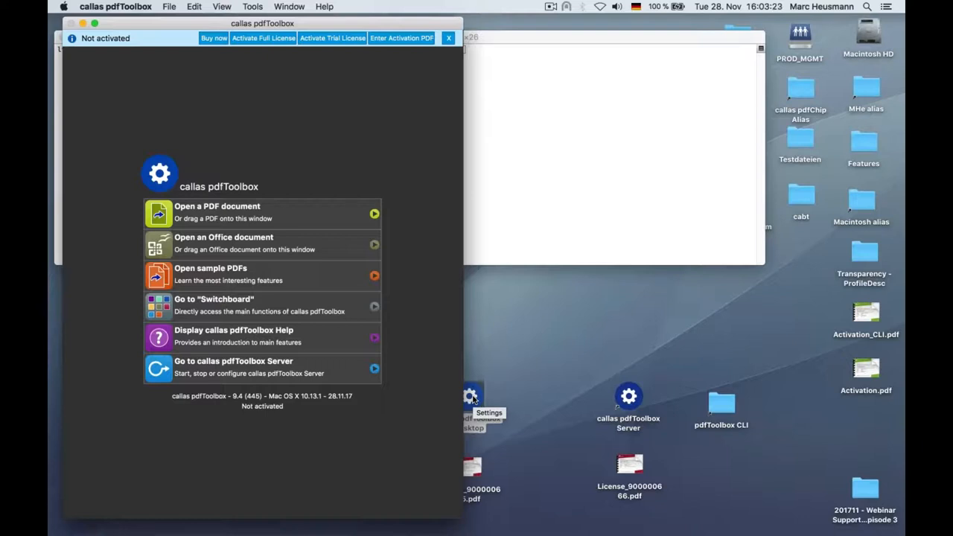
{"action": "mouse_move", "coordinate": [119, 46]}
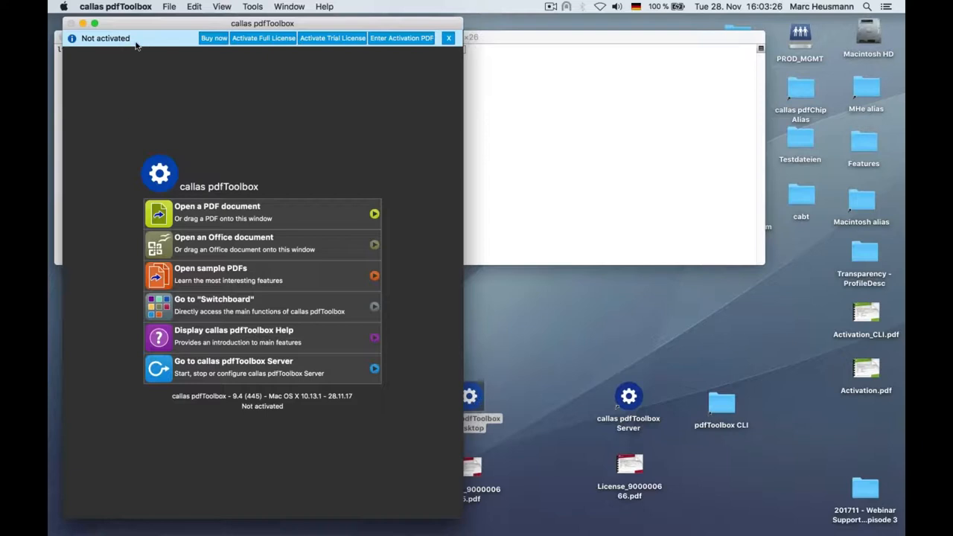
{"action": "mouse_move", "coordinate": [213, 38]}
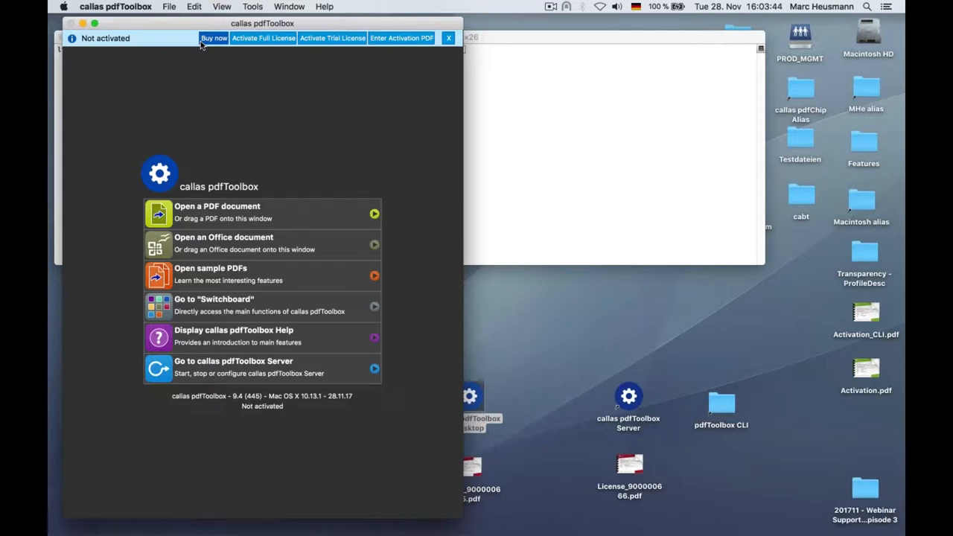
{"action": "mouse_move", "coordinate": [251, 46]}
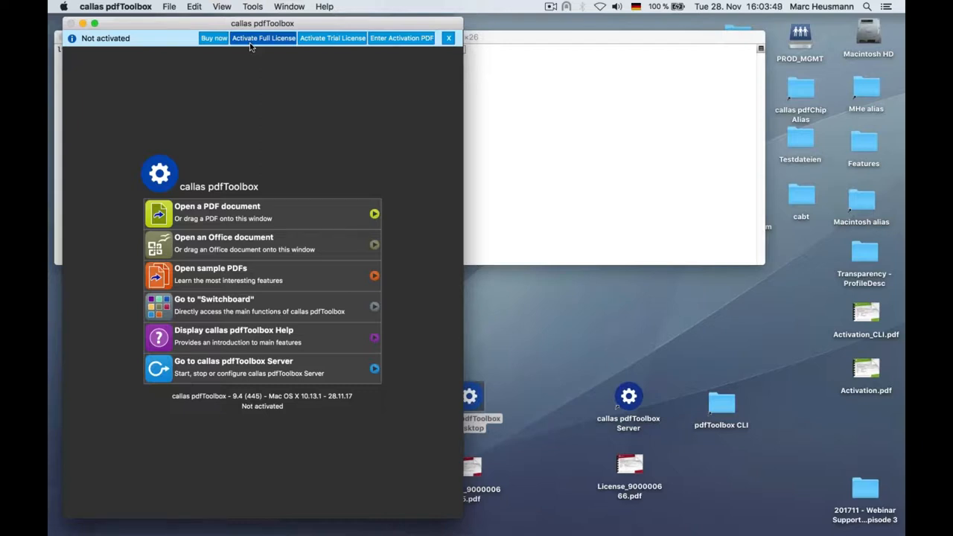
{"action": "mouse_move", "coordinate": [332, 38]}
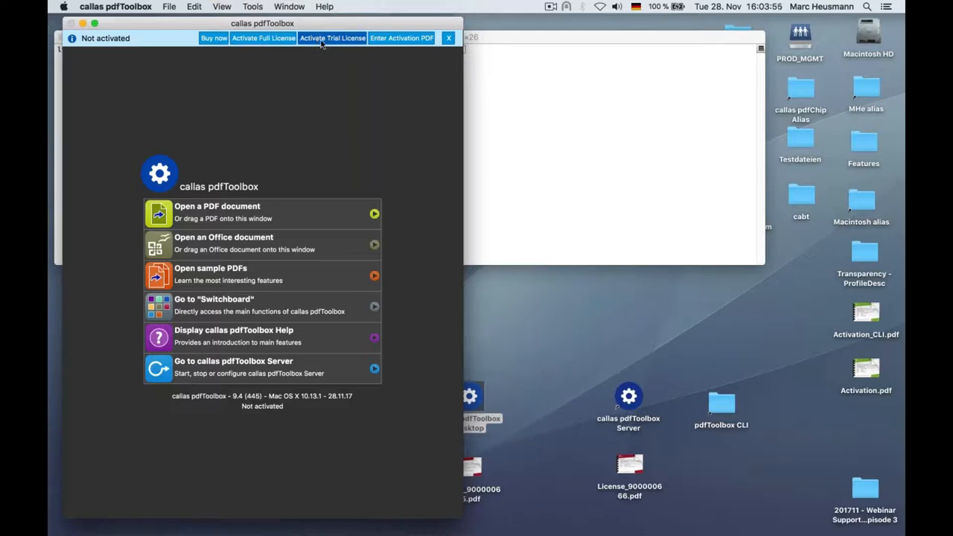
{"action": "mouse_move", "coordinate": [401, 38]}
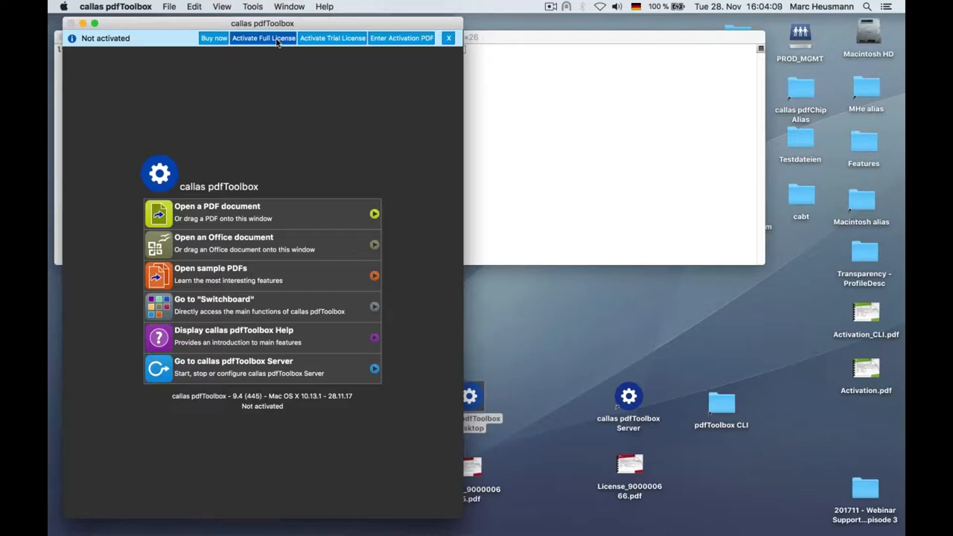
{"action": "mouse_move", "coordinate": [434, 297]}
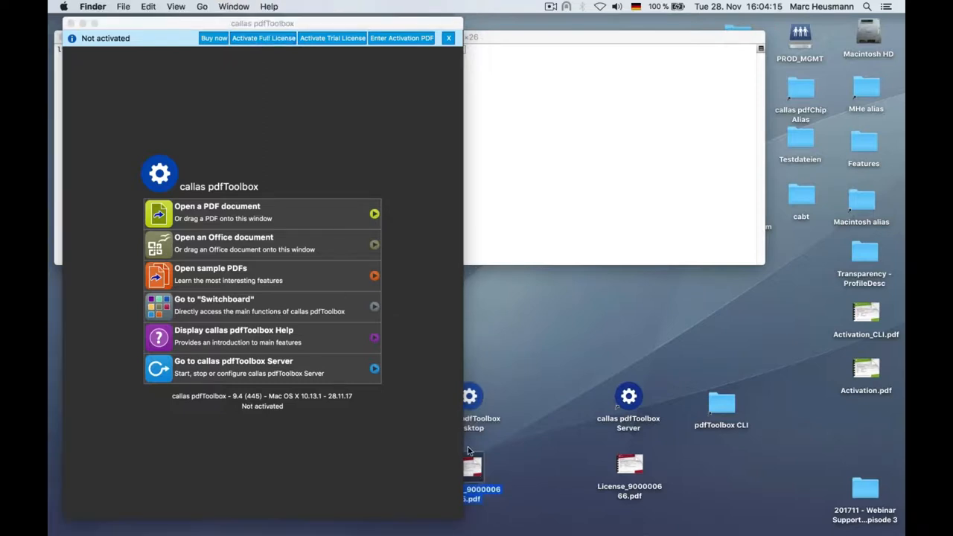
View the license PDF, reopen it in pdfToolbox and select the pre-filled license key
{"action": "left_click", "coordinate": [473, 469]}
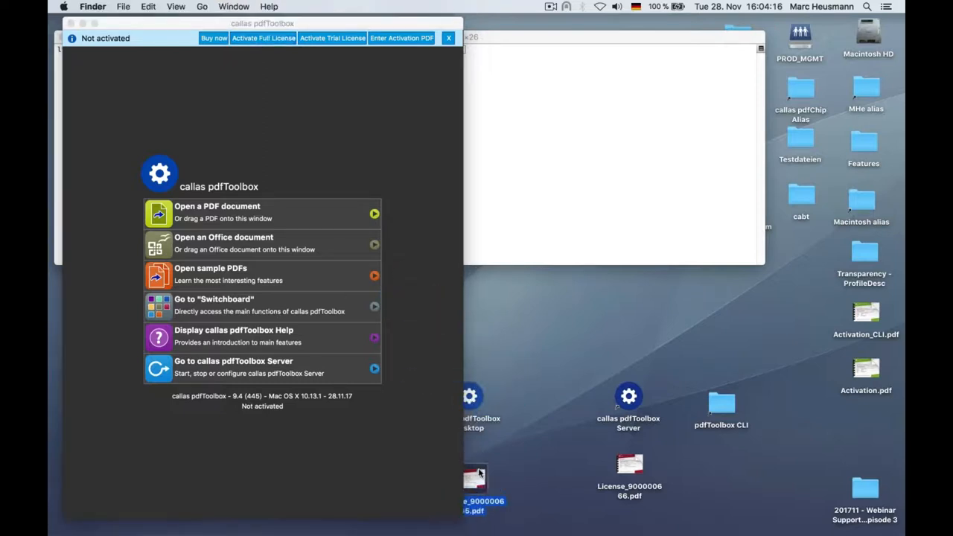
{"action": "double_click", "coordinate": [474, 477]}
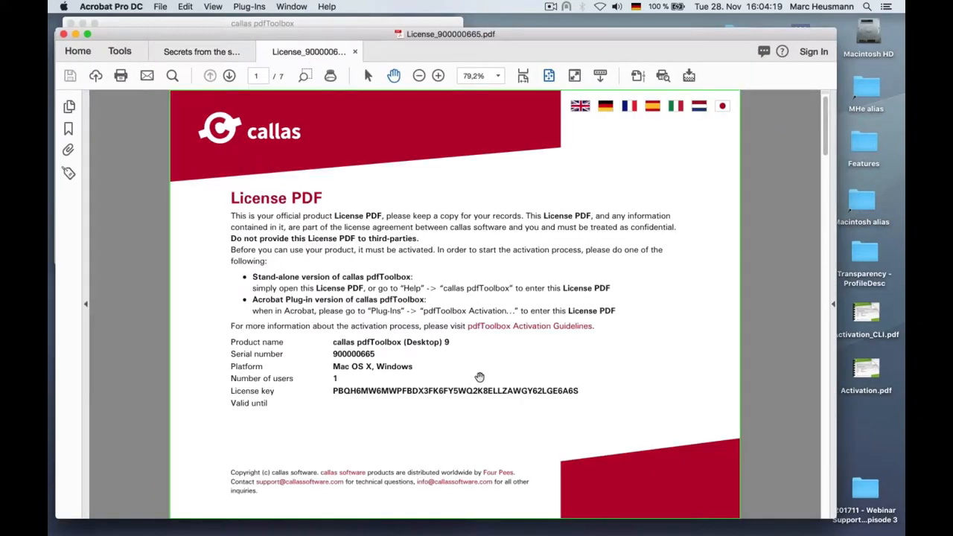
{"action": "mouse_move", "coordinate": [521, 292]}
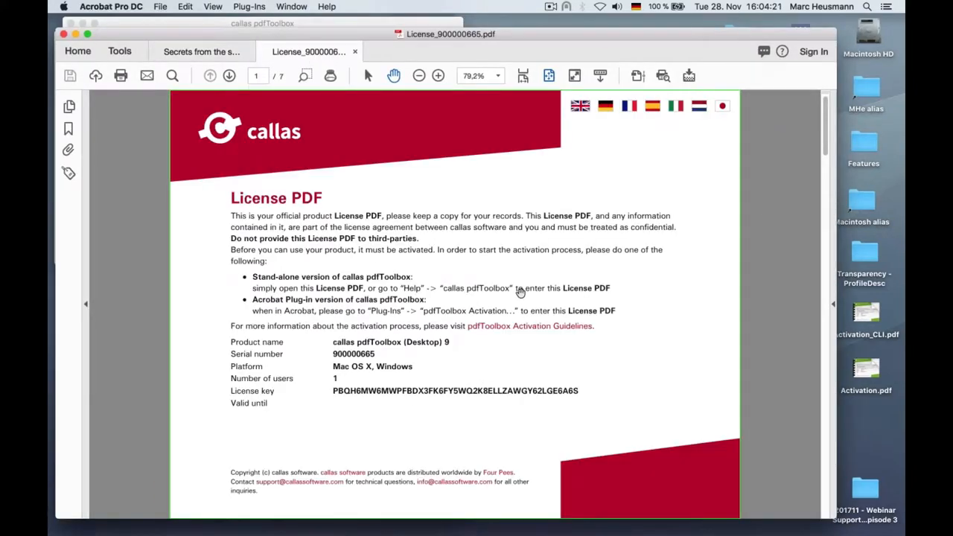
{"action": "mouse_move", "coordinate": [459, 162]}
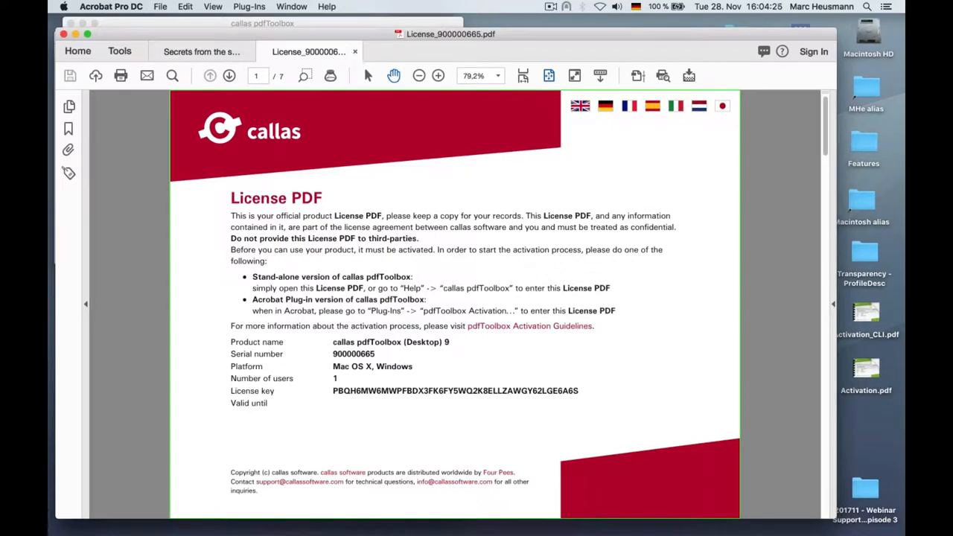
{"action": "left_click", "coordinate": [355, 51]}
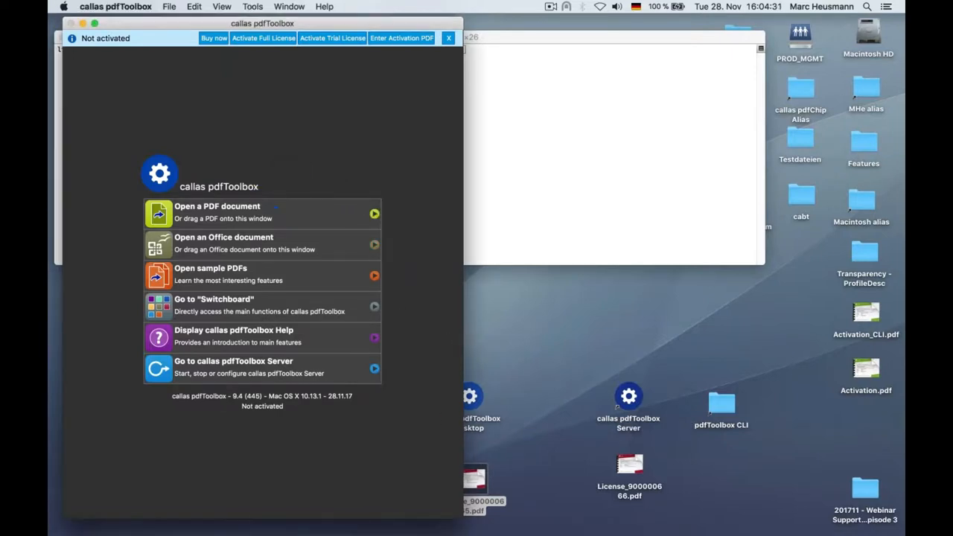
{"action": "left_click", "coordinate": [401, 38]}
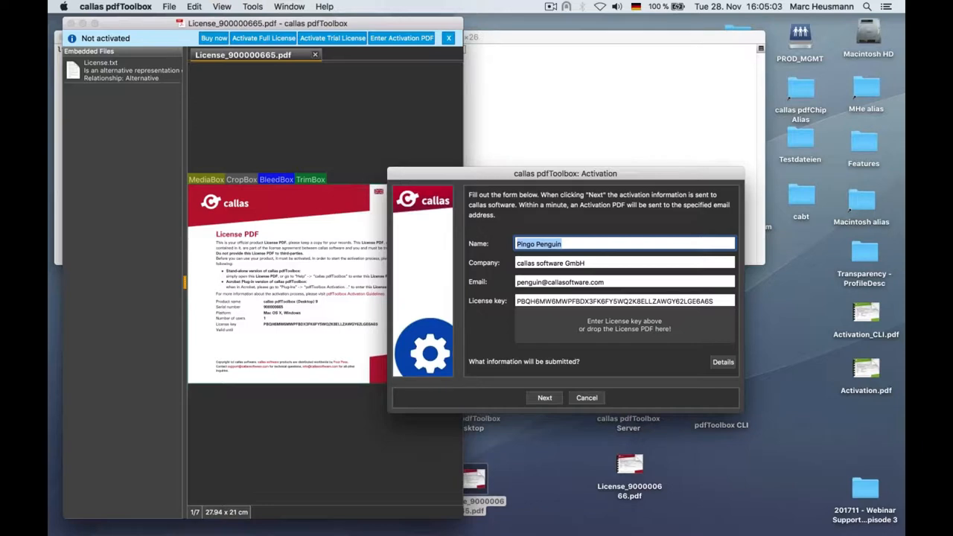
{"action": "left_click", "coordinate": [623, 301]}
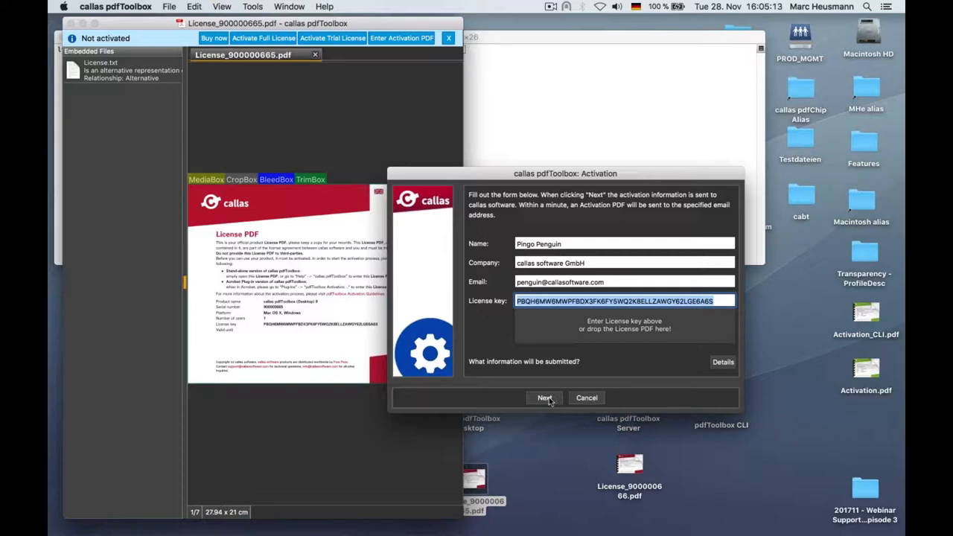
{"action": "mouse_move", "coordinate": [549, 404]}
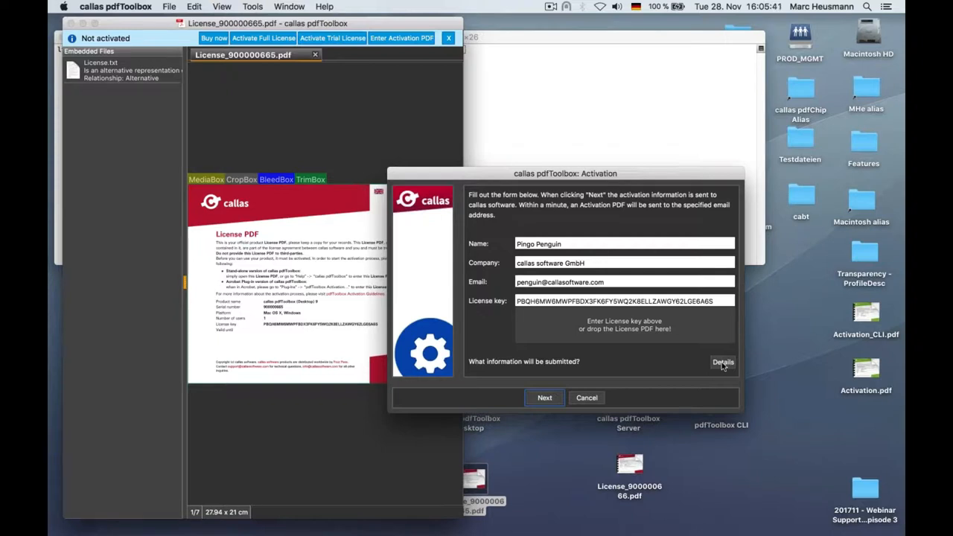
{"action": "left_click", "coordinate": [722, 362]}
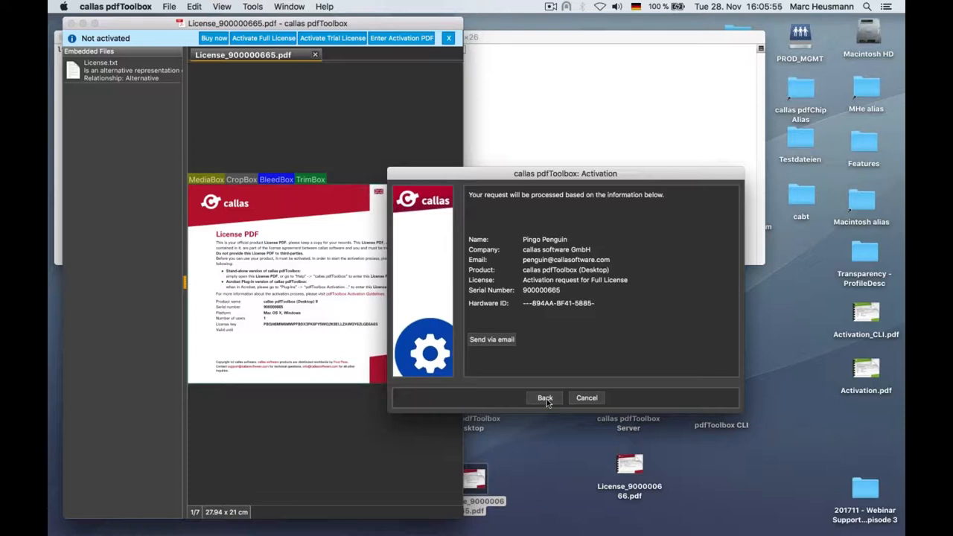
{"action": "left_click", "coordinate": [545, 397]}
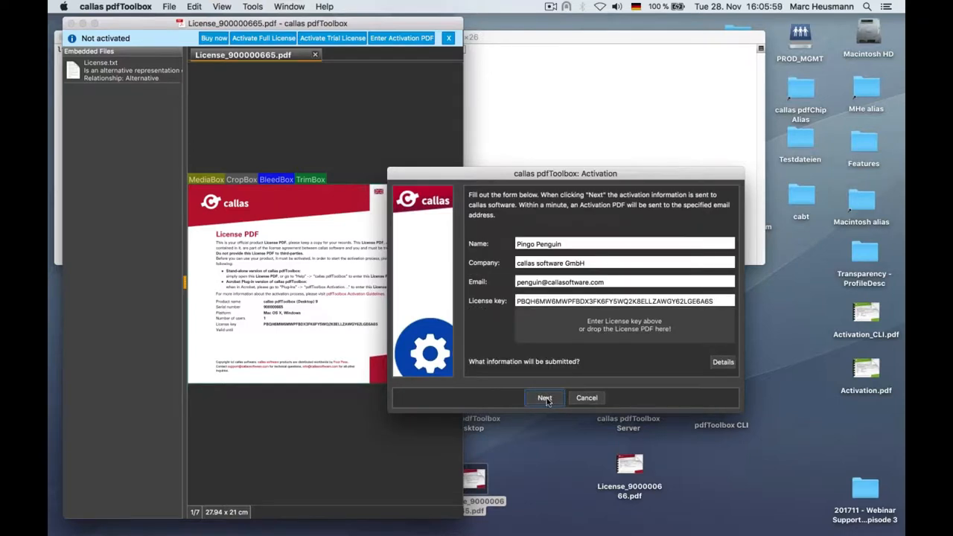
Submit the activation request, then cancel the Drop the Activation PDF page
{"action": "left_click", "coordinate": [544, 397]}
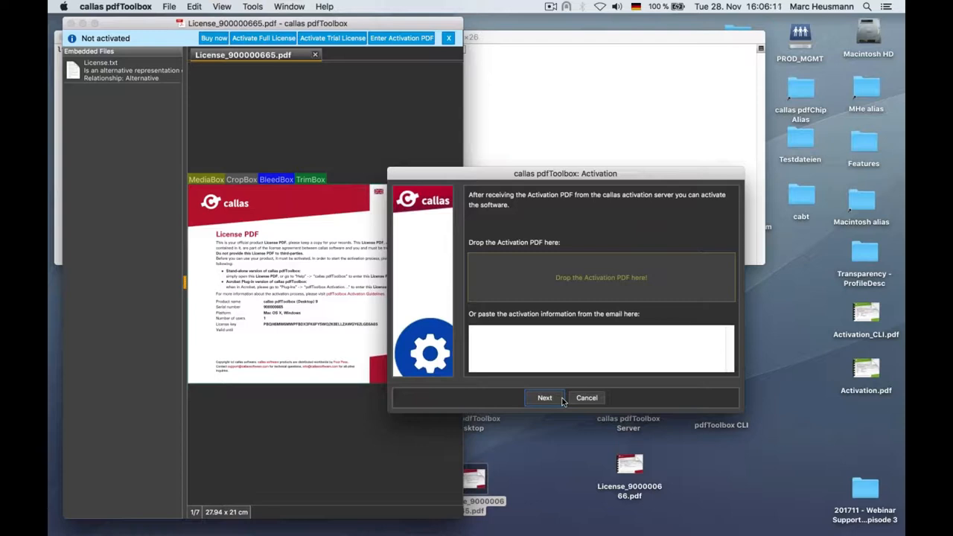
{"action": "mouse_move", "coordinate": [399, 519]}
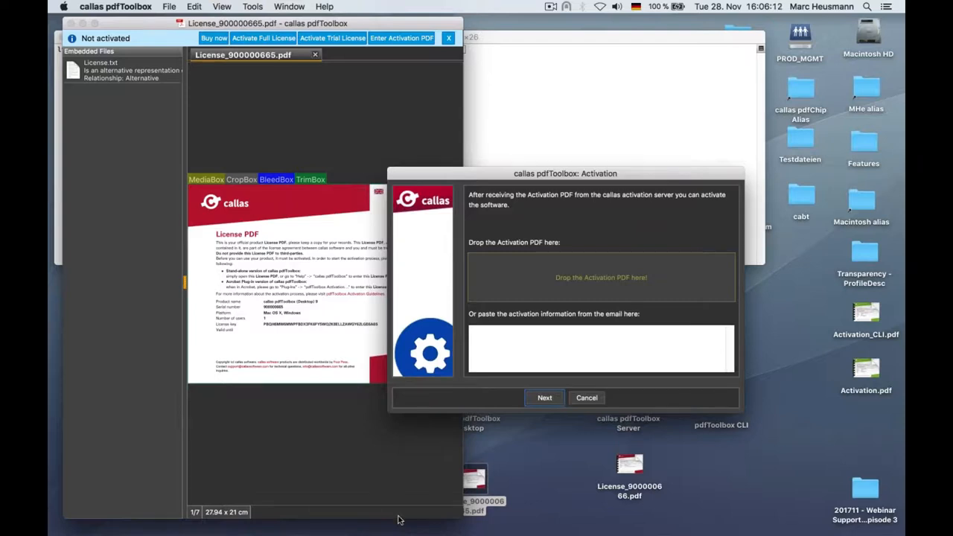
{"action": "mouse_move", "coordinate": [343, 508]}
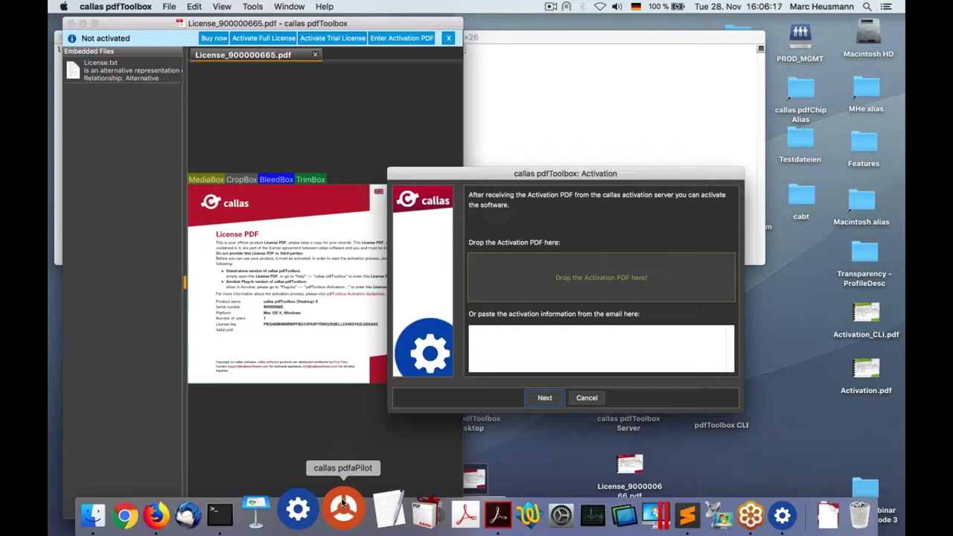
{"action": "mouse_move", "coordinate": [255, 514]}
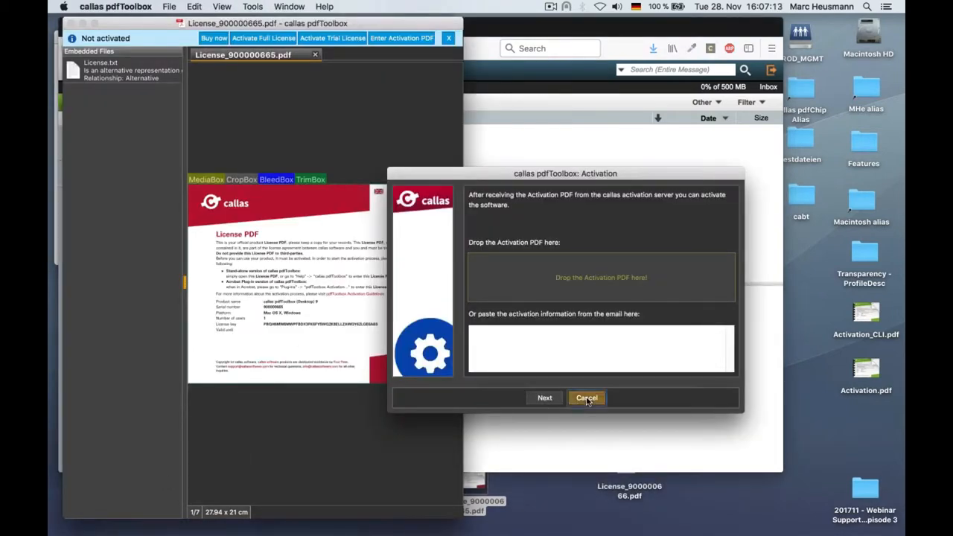
{"action": "left_click", "coordinate": [587, 397]}
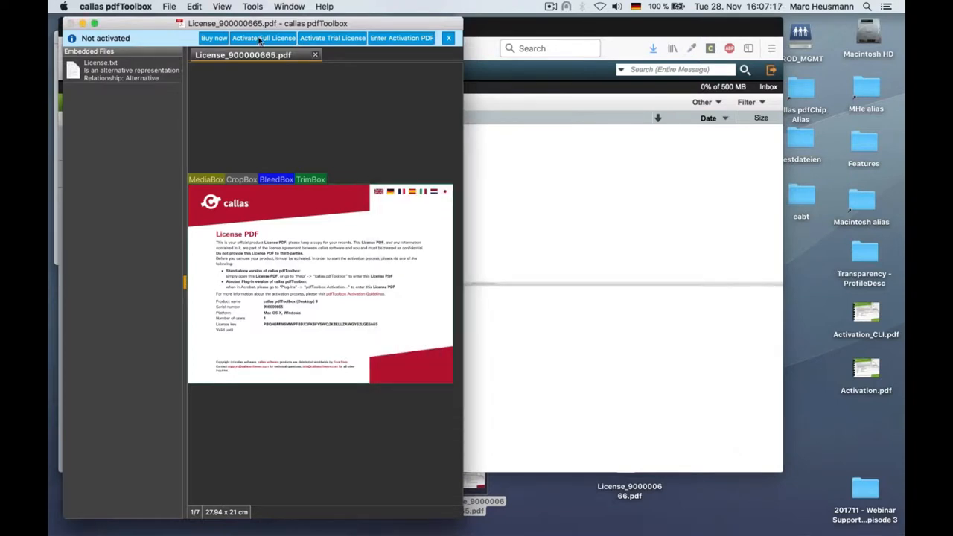
{"action": "mouse_move", "coordinate": [778, 6]}
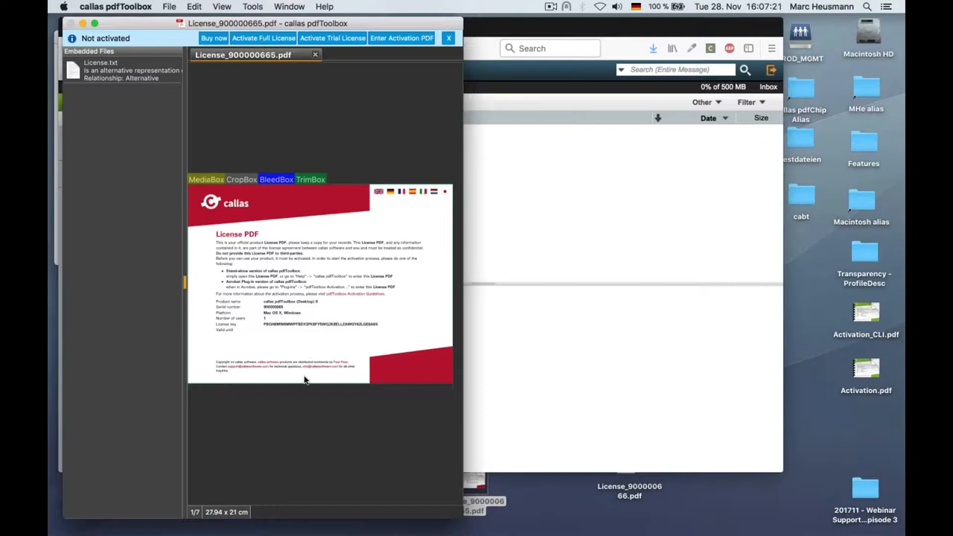
{"action": "mouse_move", "coordinate": [360, 527]}
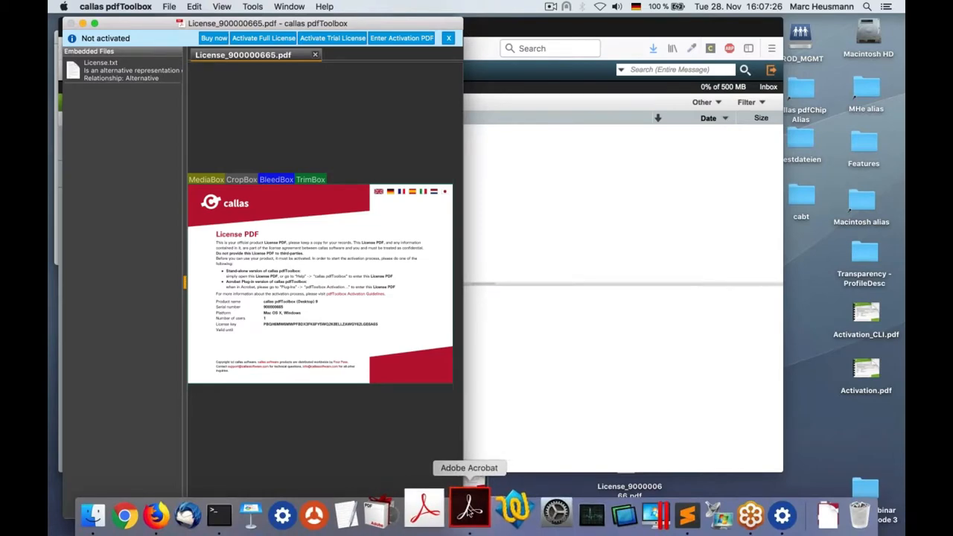
In Acrobat, run Plug-Ins > pdfToolbox 9 Activation using the license PDF option
{"action": "left_click", "coordinate": [469, 512]}
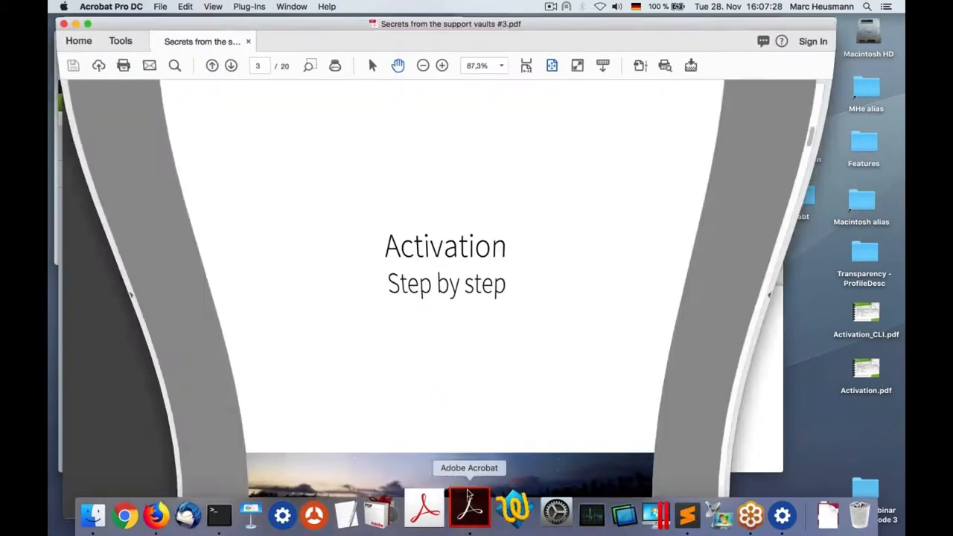
{"action": "left_click", "coordinate": [248, 6]}
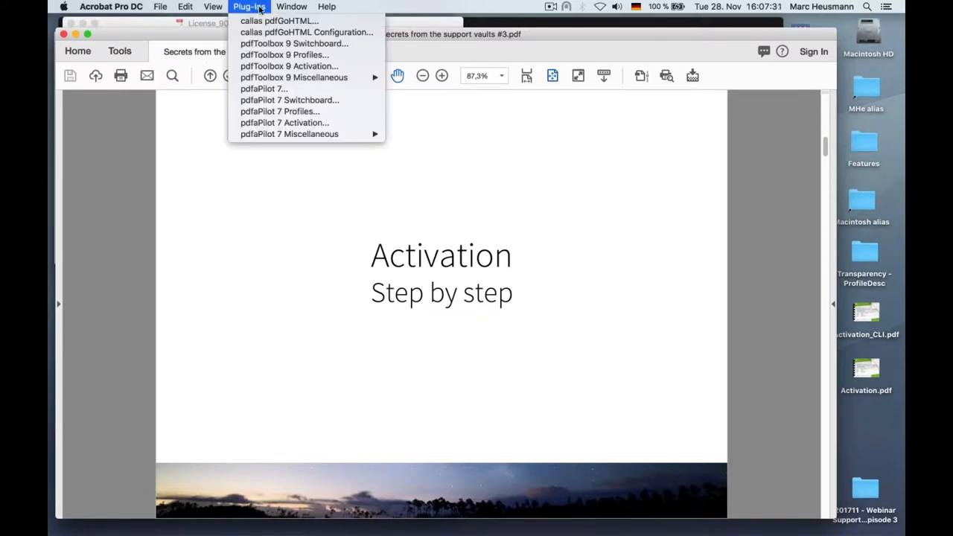
{"action": "mouse_move", "coordinate": [289, 66]}
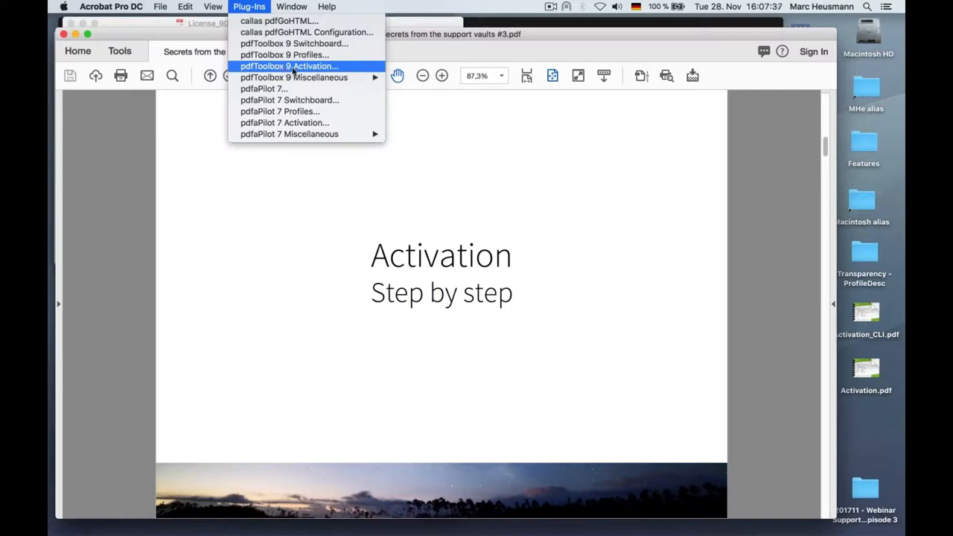
{"action": "left_click", "coordinate": [289, 66]}
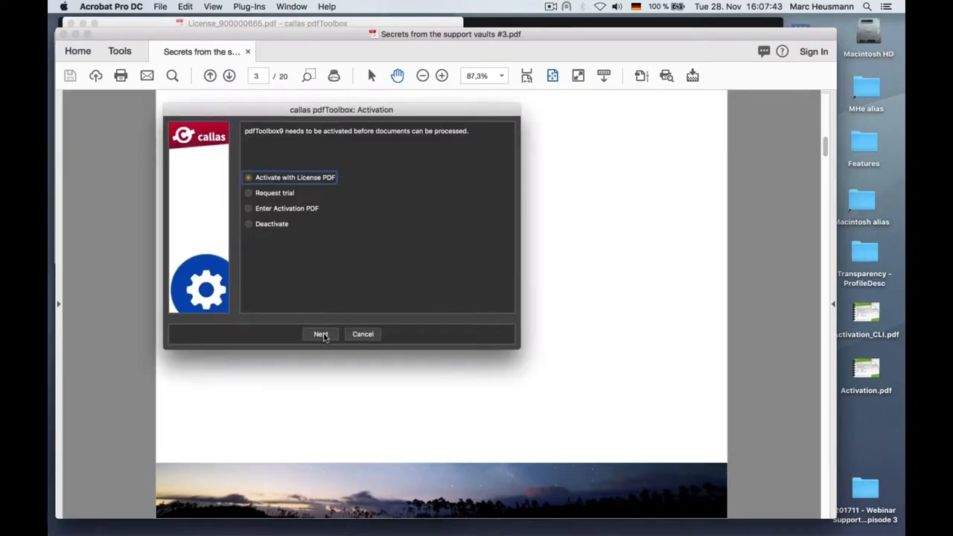
{"action": "left_click", "coordinate": [320, 333]}
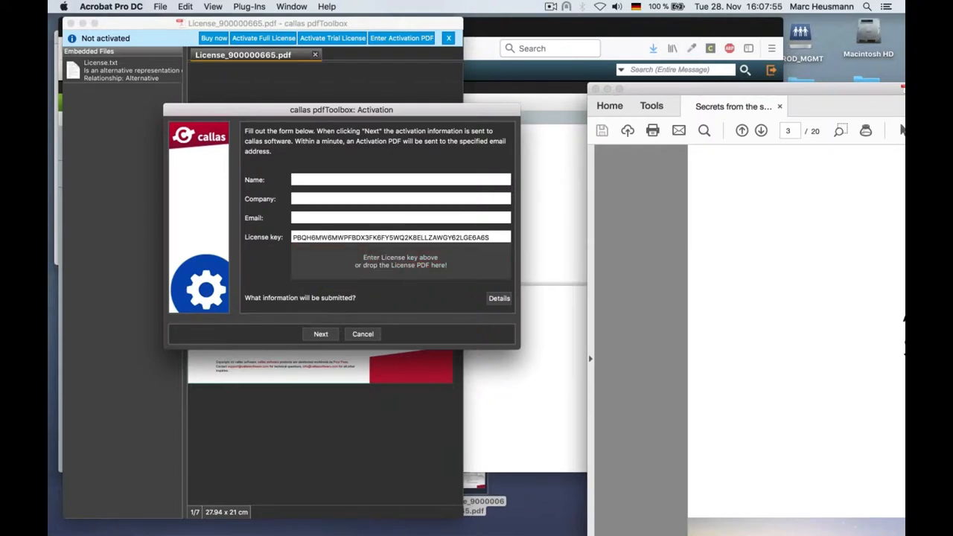
Enter 'Pingo P', 'ca' and 'penguin' into the name, company and email fields
{"action": "left_click", "coordinate": [400, 179]}
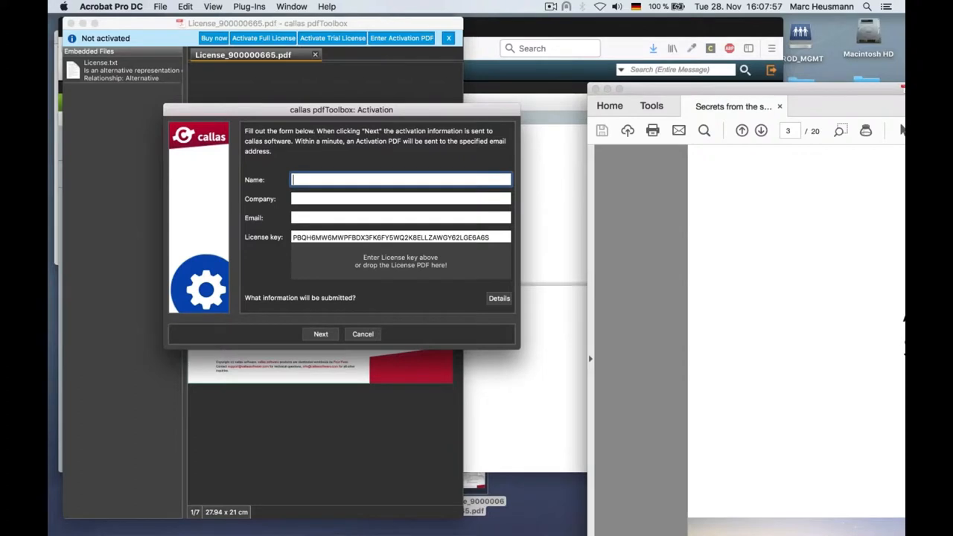
{"action": "type", "text": "Pingo P"}
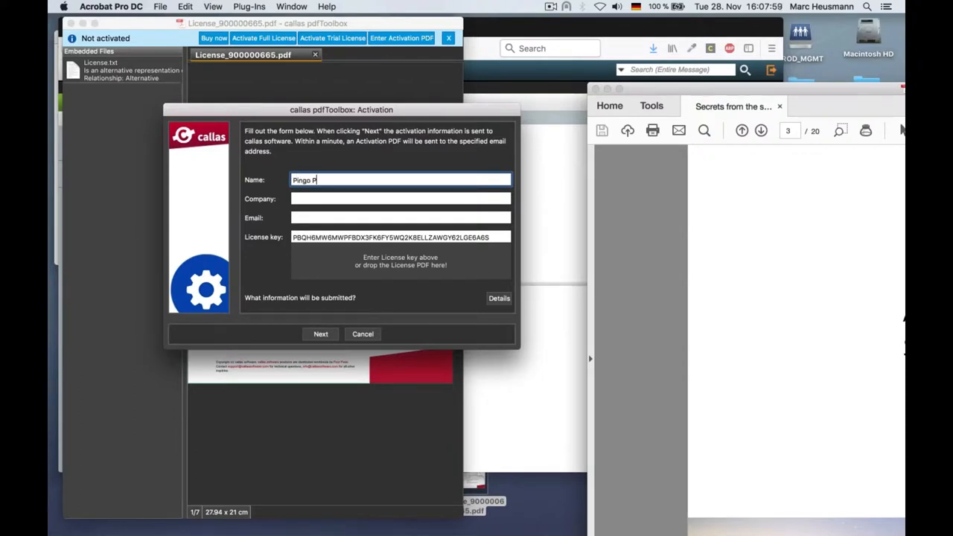
{"action": "type", "text": "ca"}
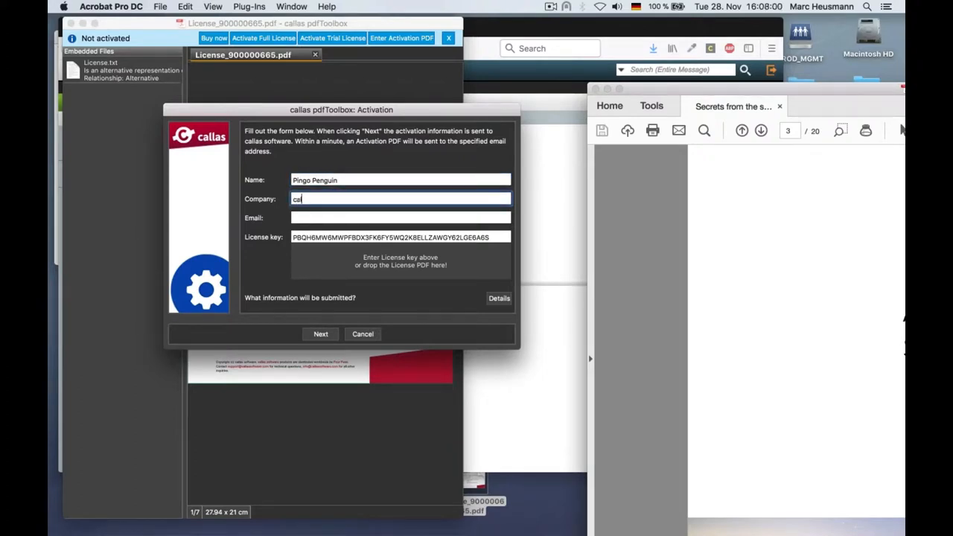
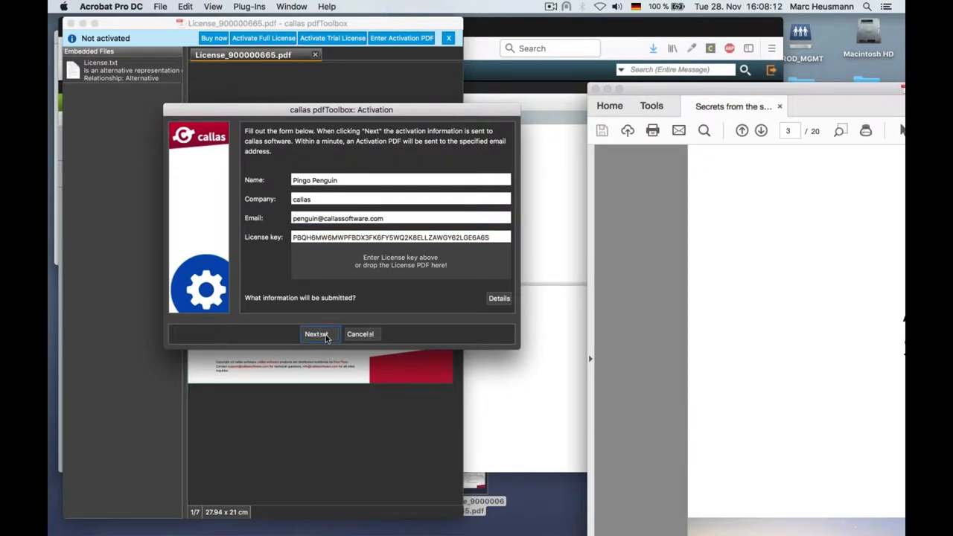
Submit the filled-in activation details and select Activation.pdf on the desktop
{"action": "left_click", "coordinate": [316, 333]}
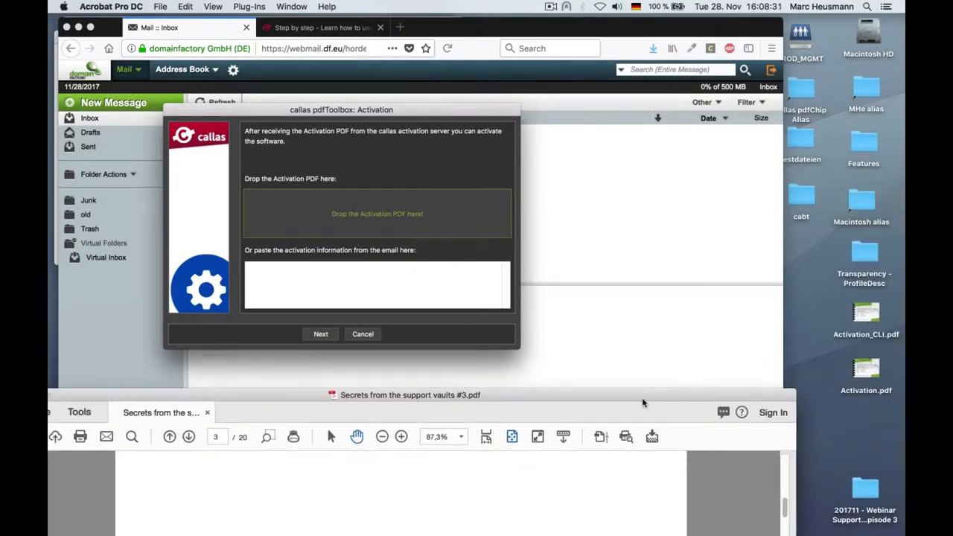
{"action": "mouse_move", "coordinate": [878, 376]}
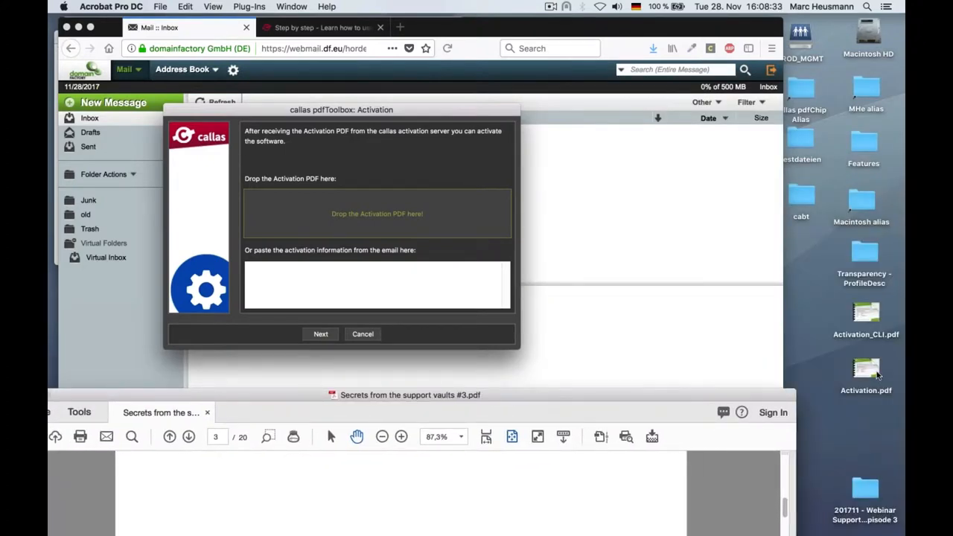
{"action": "left_click", "coordinate": [865, 370]}
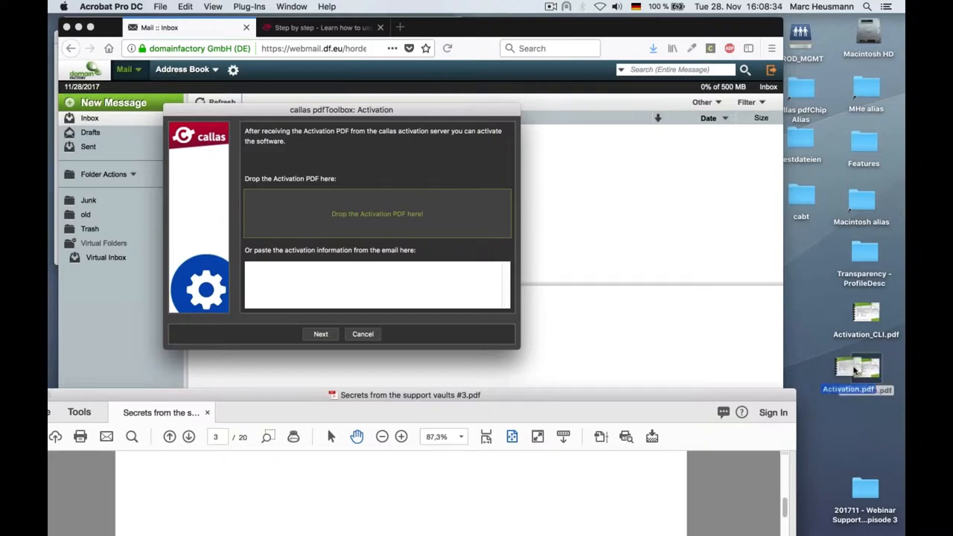
{"action": "left_click", "coordinate": [861, 370]}
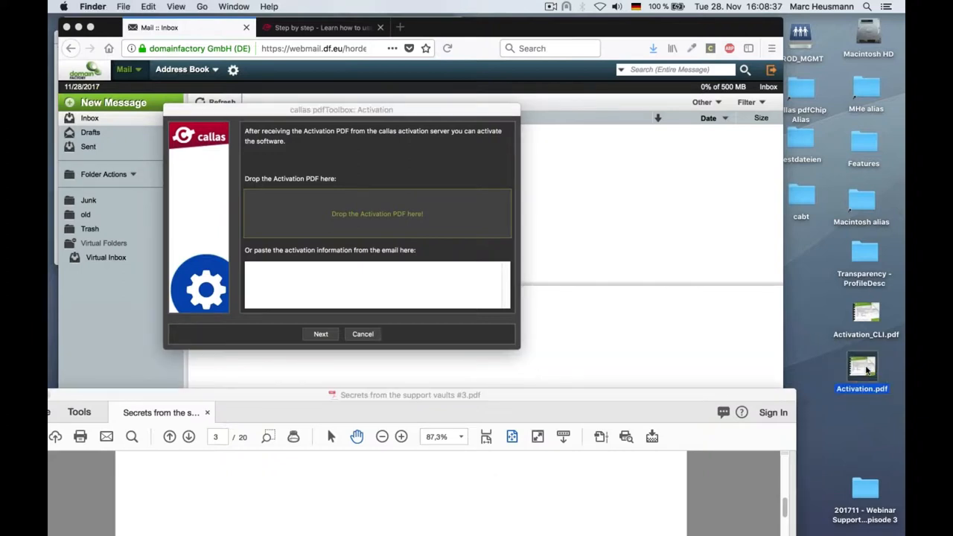
Open Activation.pdf in Acrobat after dismissing the file-still-in-use error
{"action": "double_click", "coordinate": [861, 364]}
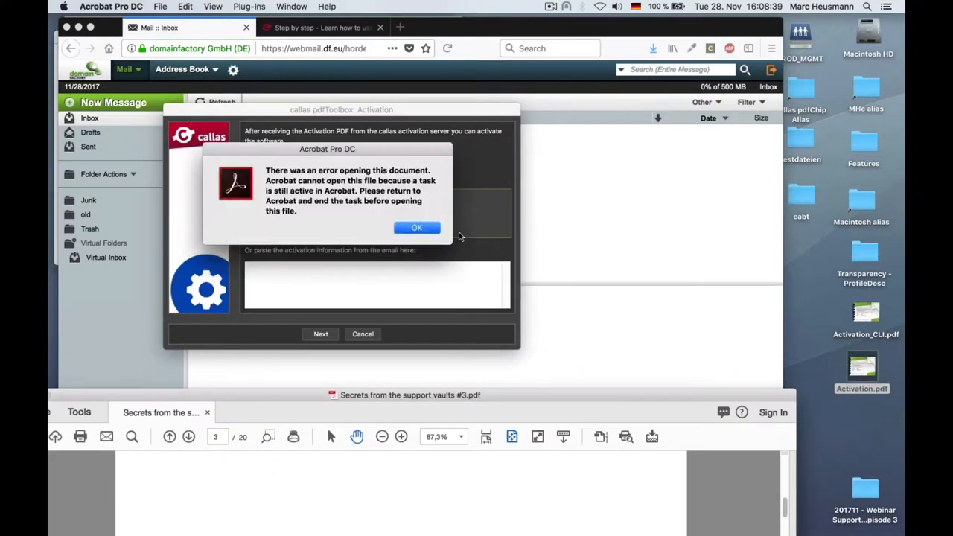
{"action": "left_click", "coordinate": [416, 228]}
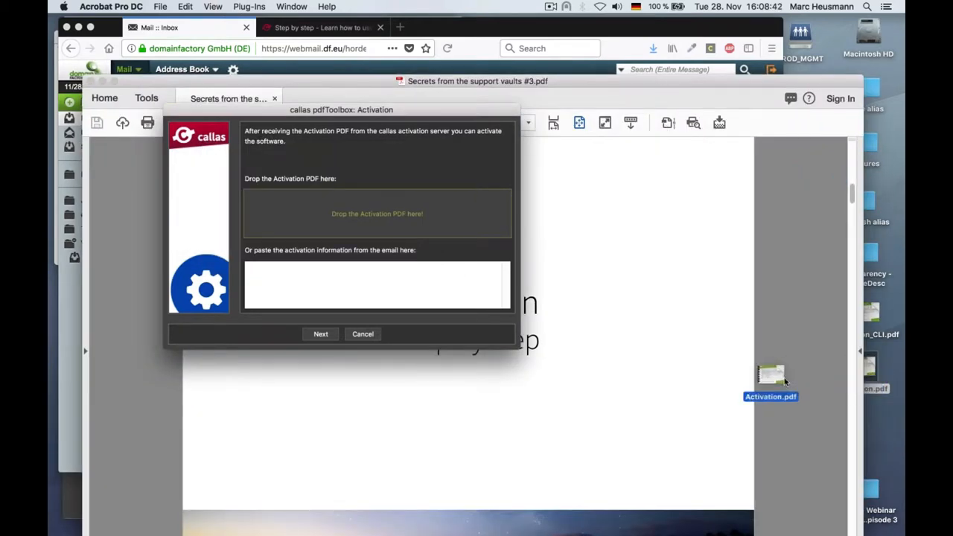
{"action": "left_click", "coordinate": [362, 334]}
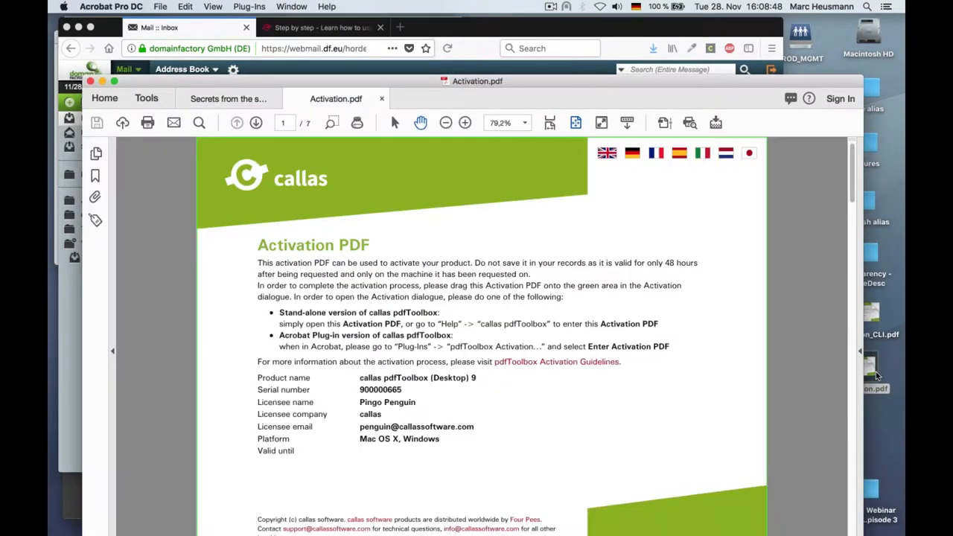
{"action": "mouse_move", "coordinate": [512, 340]}
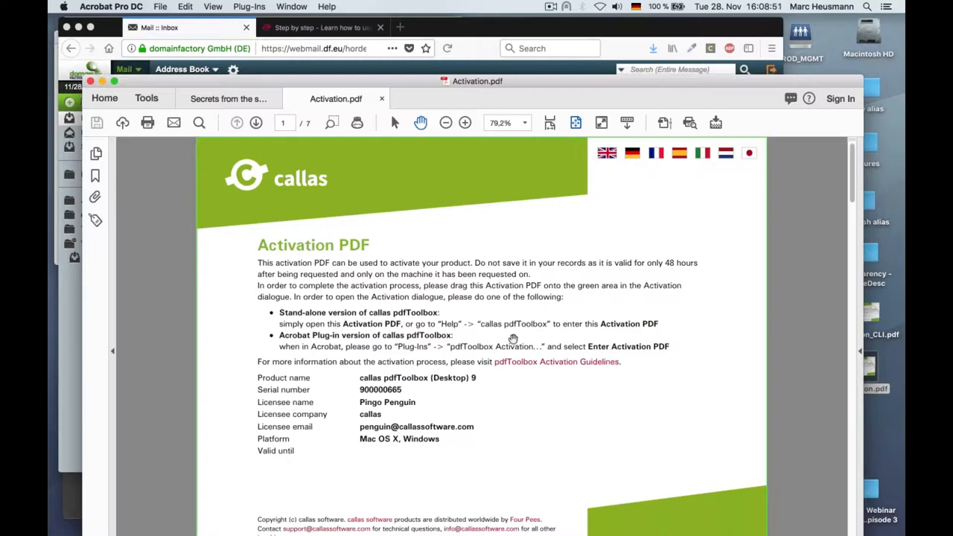
{"action": "left_click", "coordinate": [229, 98]}
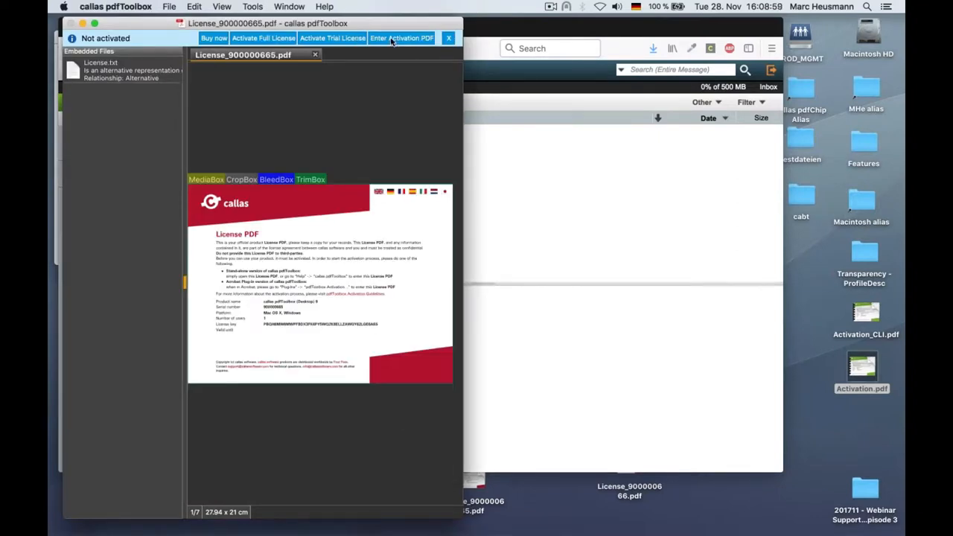
Drop Activation.pdf onto the Enter Activation PDF step and submit it
{"action": "left_click", "coordinate": [402, 38]}
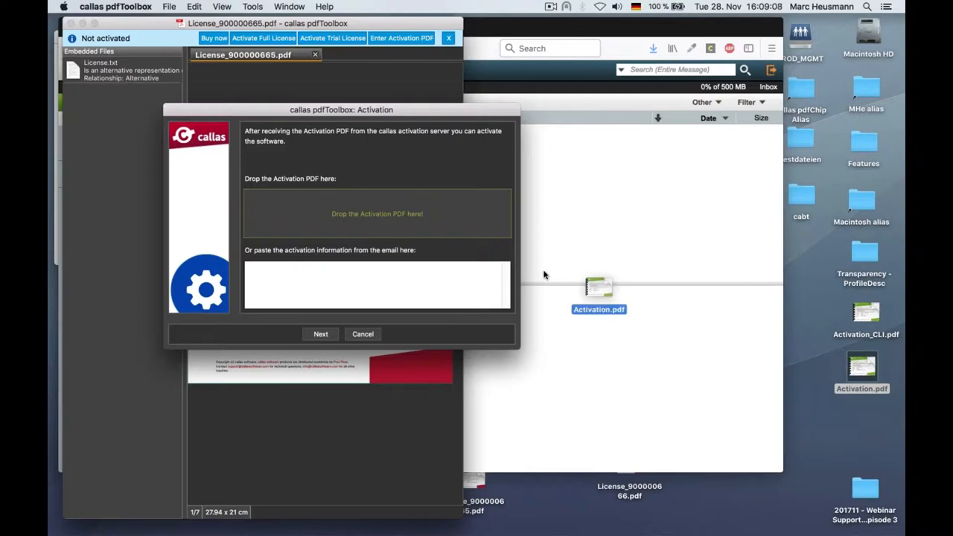
{"action": "left_click_drag", "start_coordinate": [599, 290], "coordinate": [767, 350]}
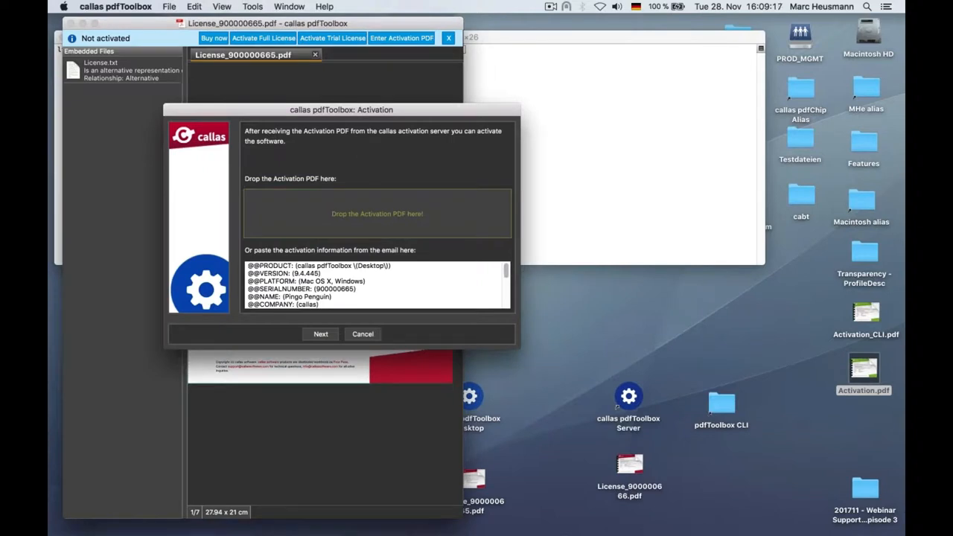
{"action": "left_click", "coordinate": [320, 333]}
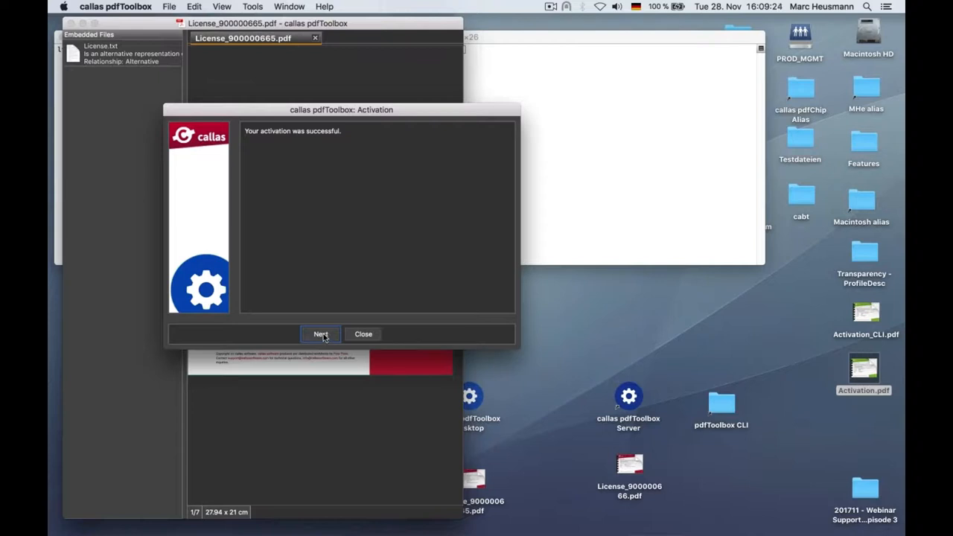
{"action": "left_click", "coordinate": [320, 334]}
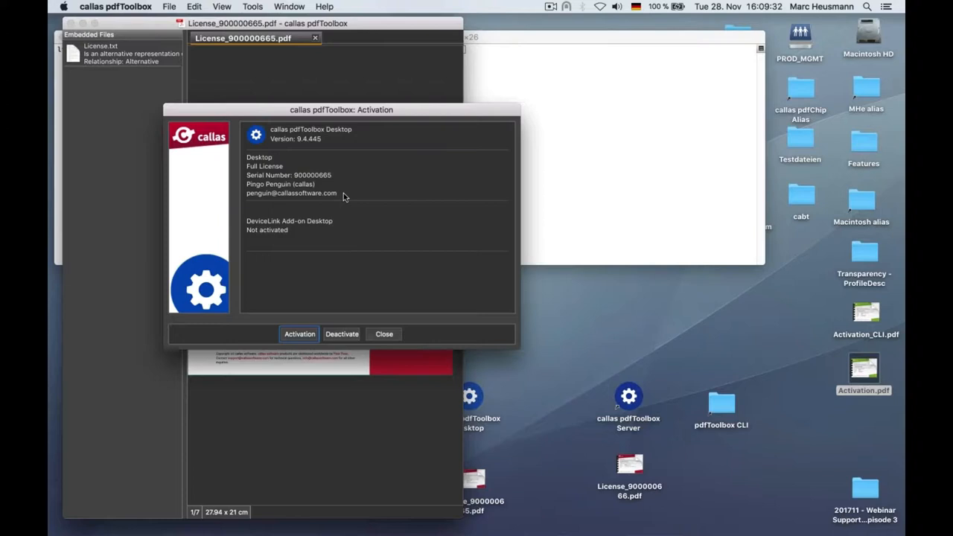
{"action": "mouse_move", "coordinate": [311, 228]}
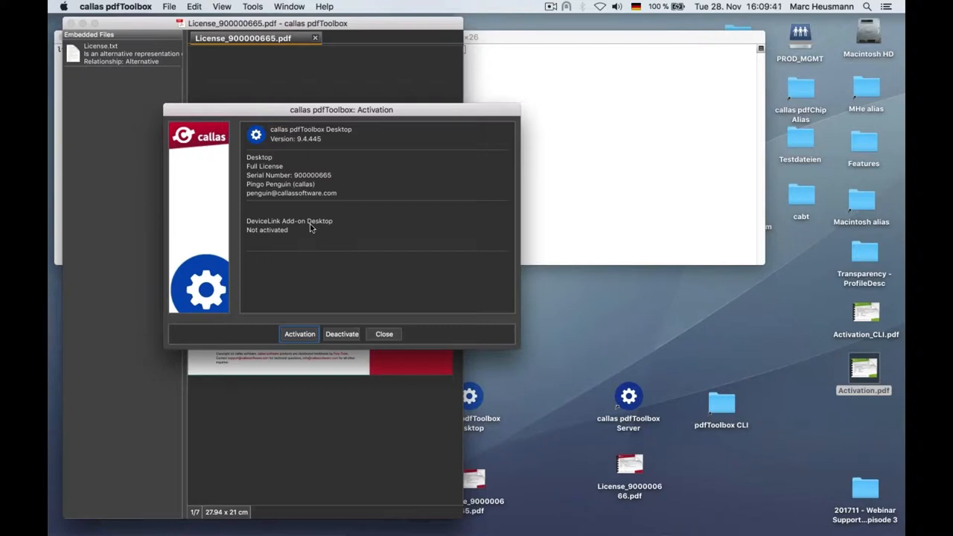
{"action": "mouse_move", "coordinate": [287, 229]}
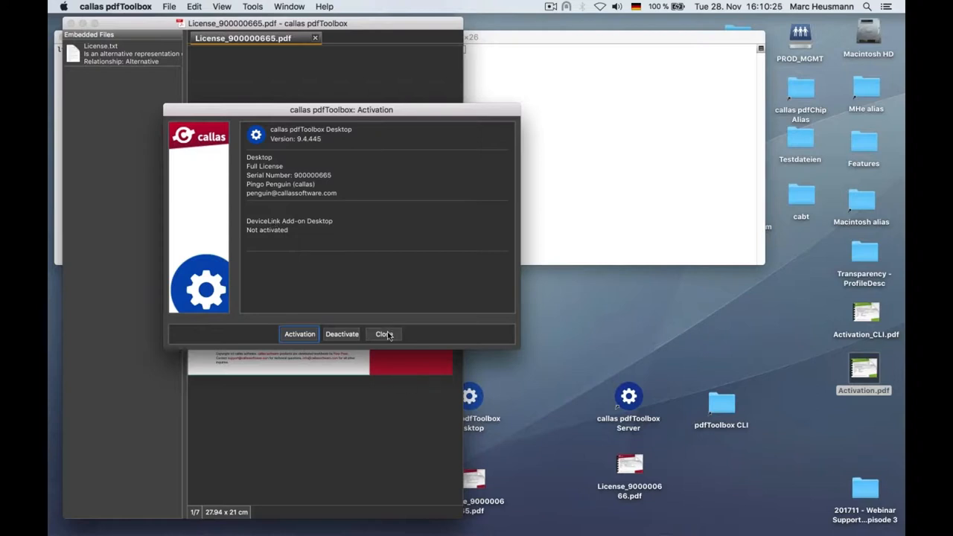
Close the activation summary and select the pdfToolbox Server desktop shortcut
{"action": "left_click", "coordinate": [383, 334]}
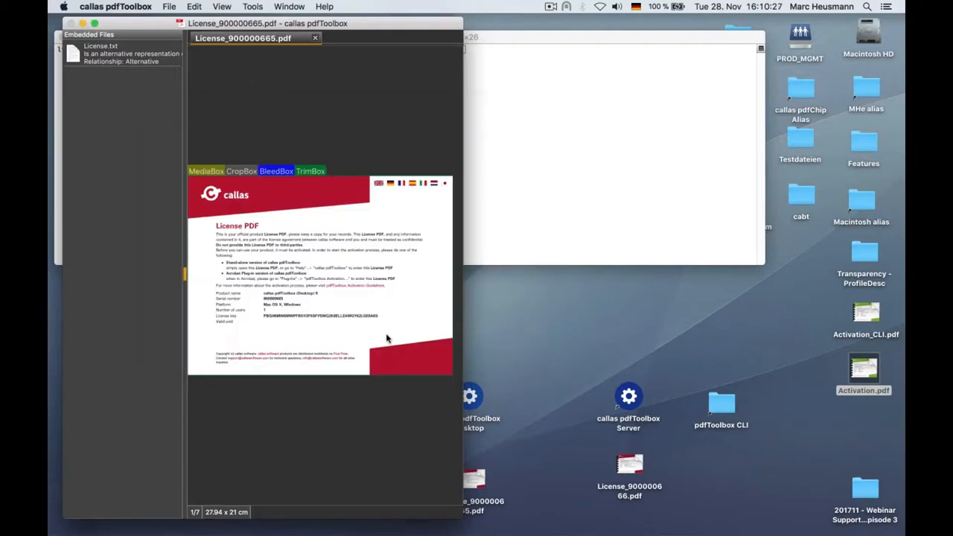
{"action": "mouse_move", "coordinate": [251, 81]}
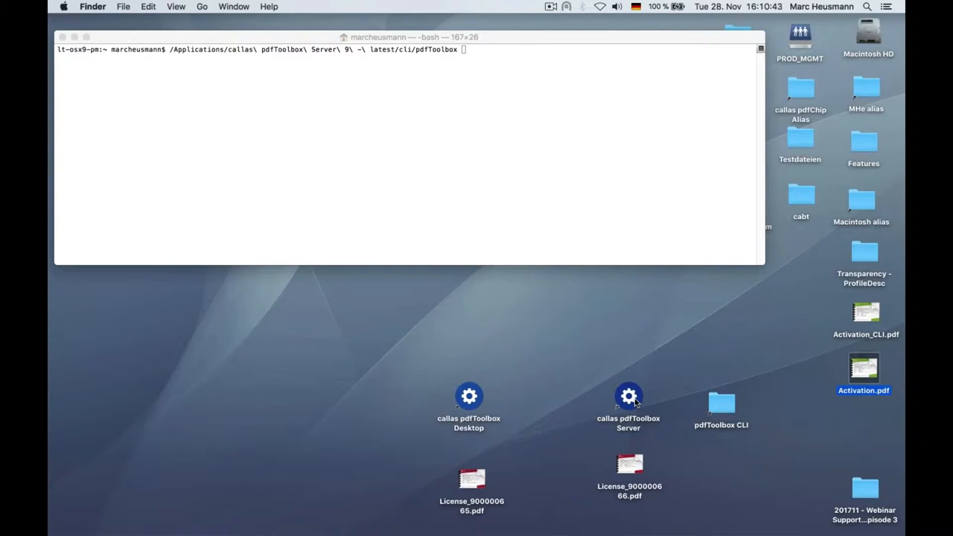
{"action": "mouse_move", "coordinate": [637, 402]}
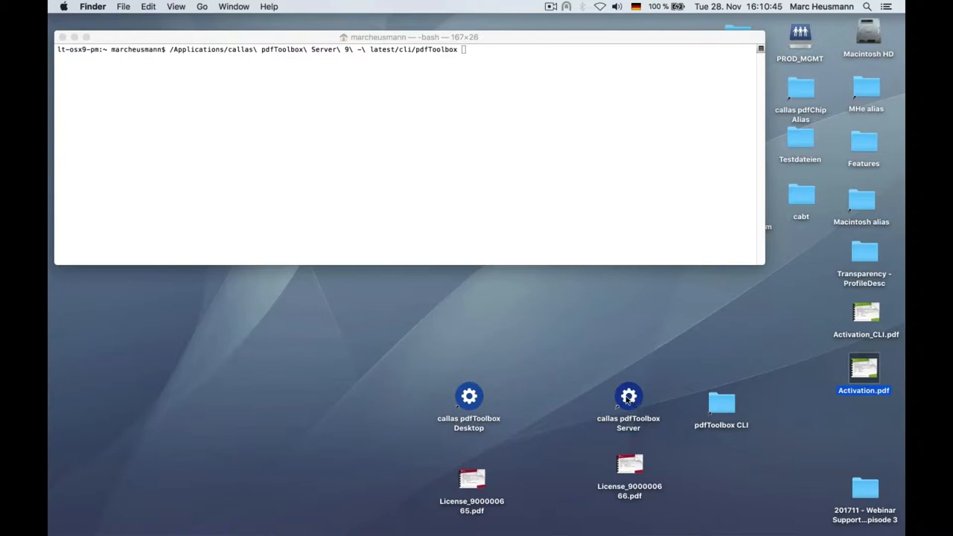
{"action": "left_click", "coordinate": [628, 396]}
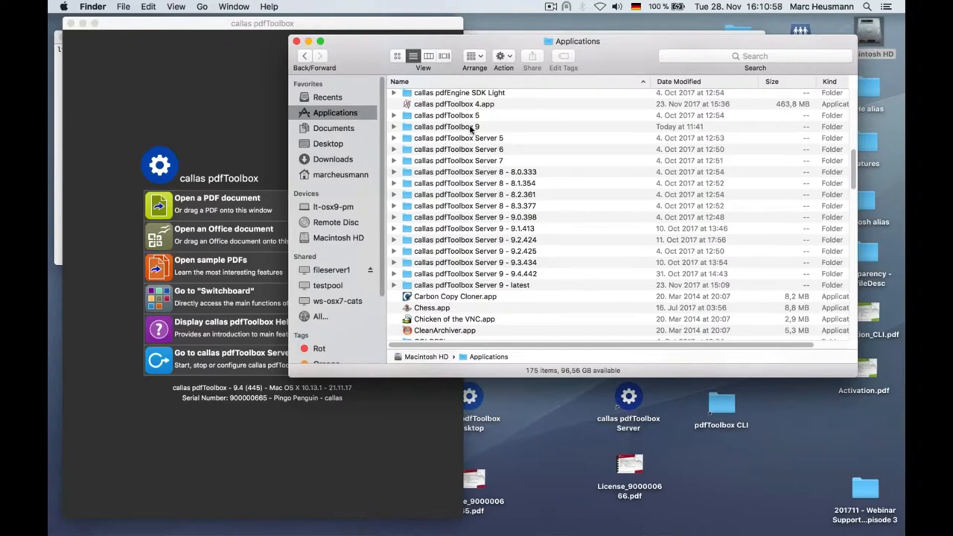
Expand the callas pdfToolbox 9 folder in the Applications list view
{"action": "left_click", "coordinate": [393, 126]}
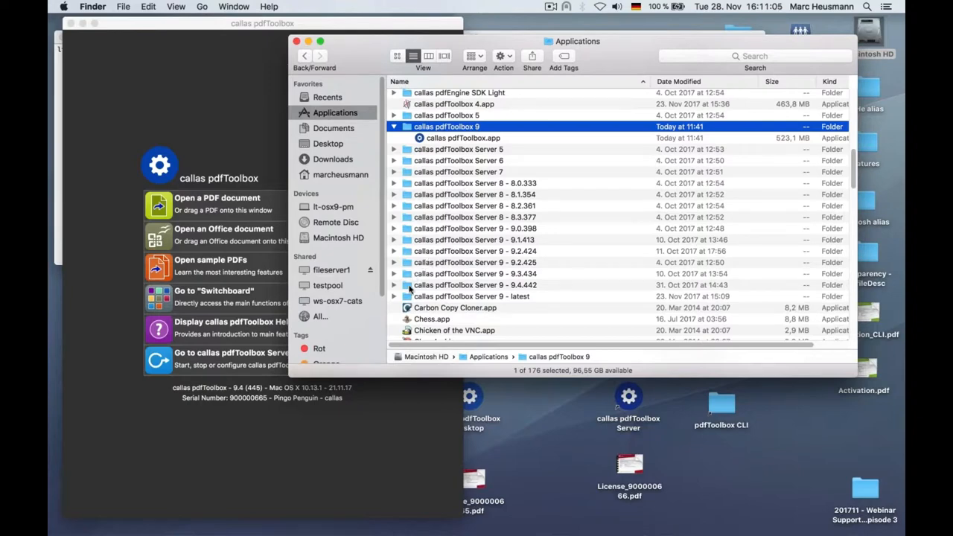
{"action": "mouse_move", "coordinate": [398, 296]}
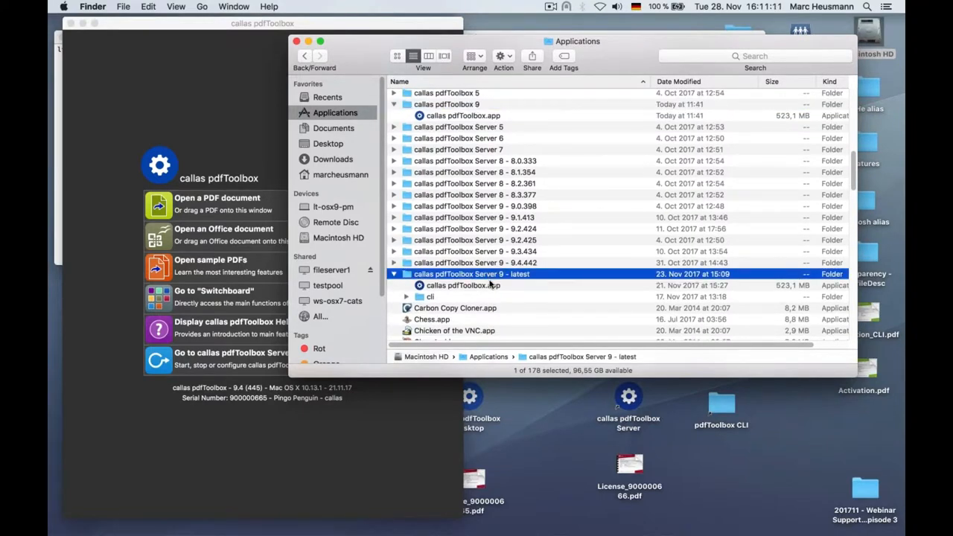
{"action": "mouse_move", "coordinate": [439, 300]}
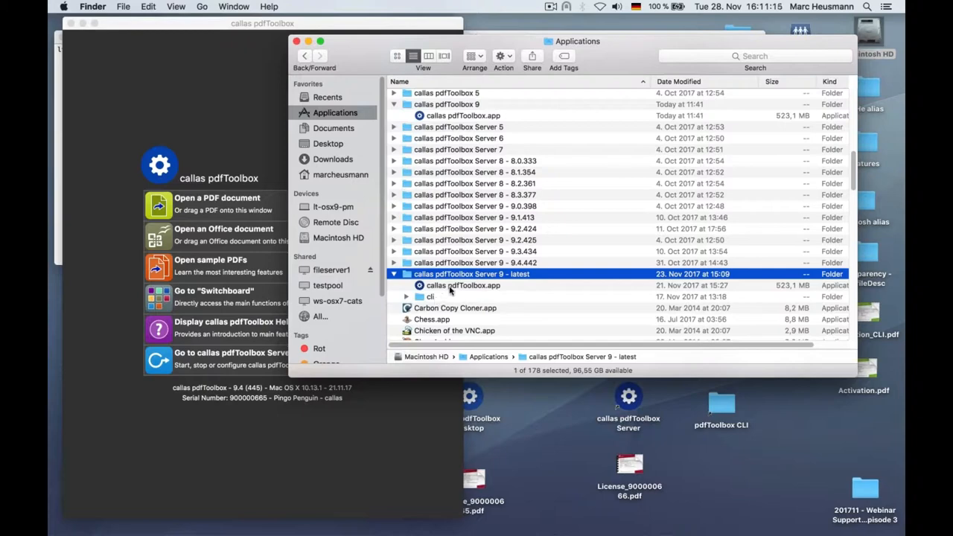
{"action": "mouse_move", "coordinate": [454, 289]}
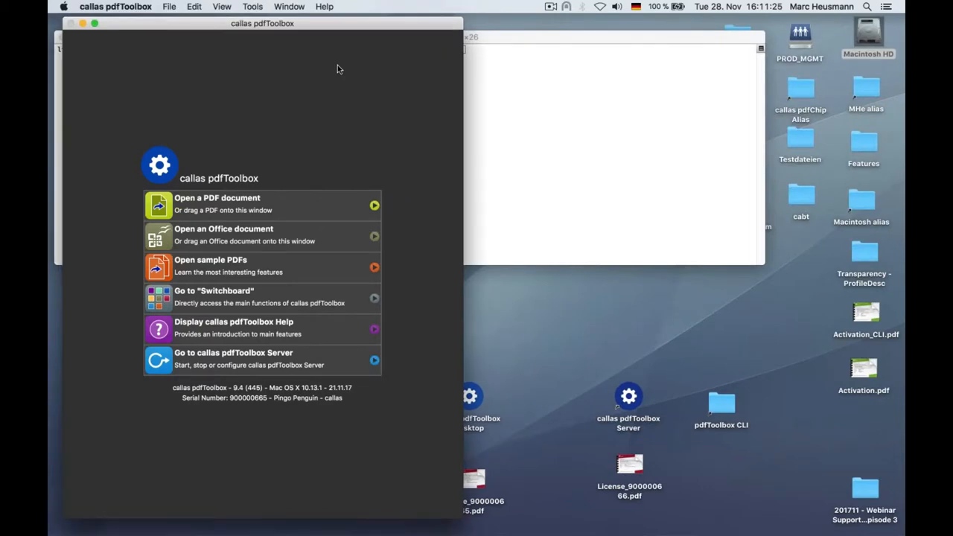
{"action": "mouse_move", "coordinate": [324, 7]}
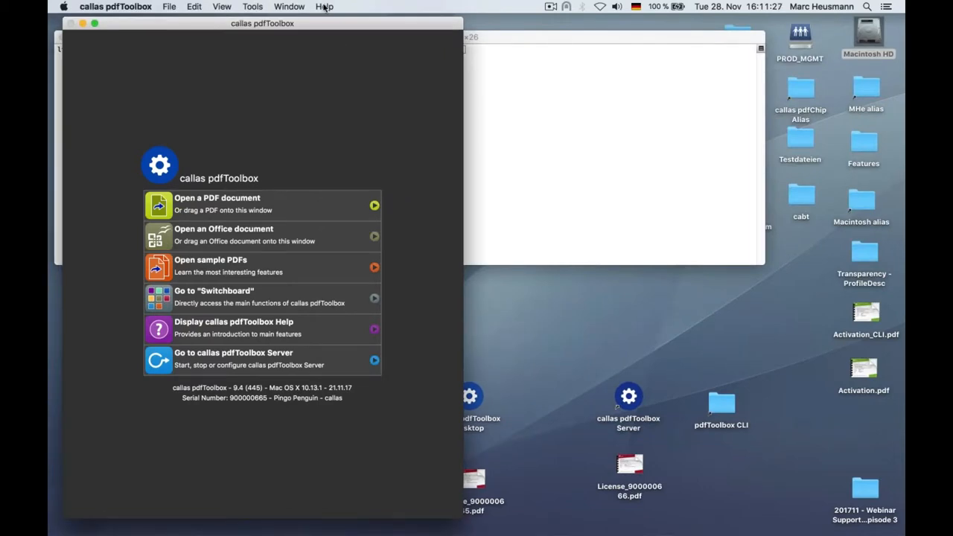
Show the Help > pdfToolbox Activation overview with Desktop licensed and Server not activated
{"action": "left_click", "coordinate": [324, 7]}
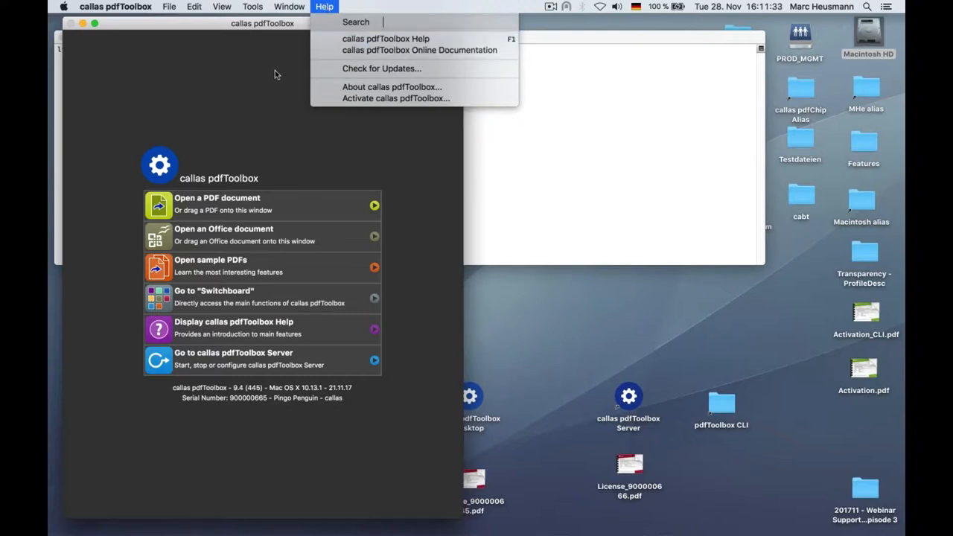
{"action": "mouse_move", "coordinate": [392, 87]}
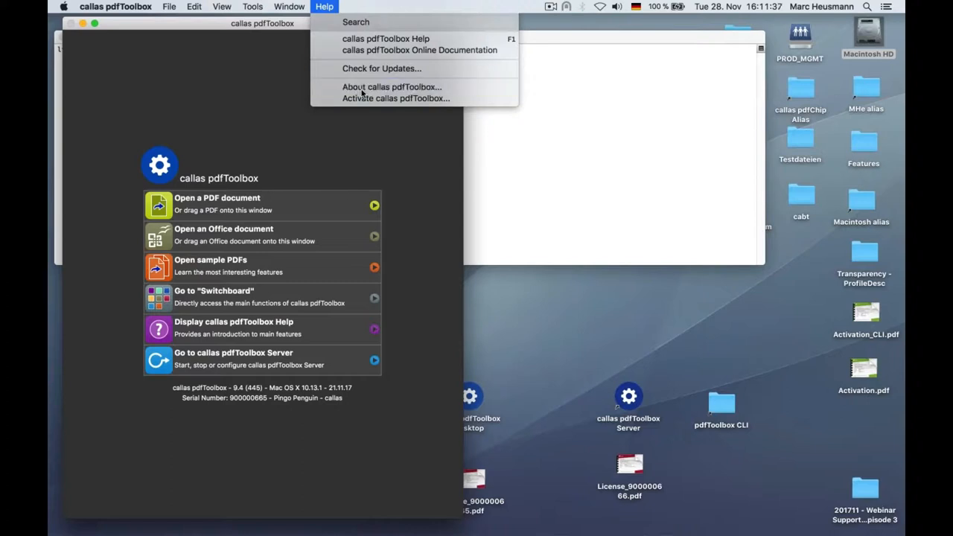
{"action": "left_click", "coordinate": [396, 98]}
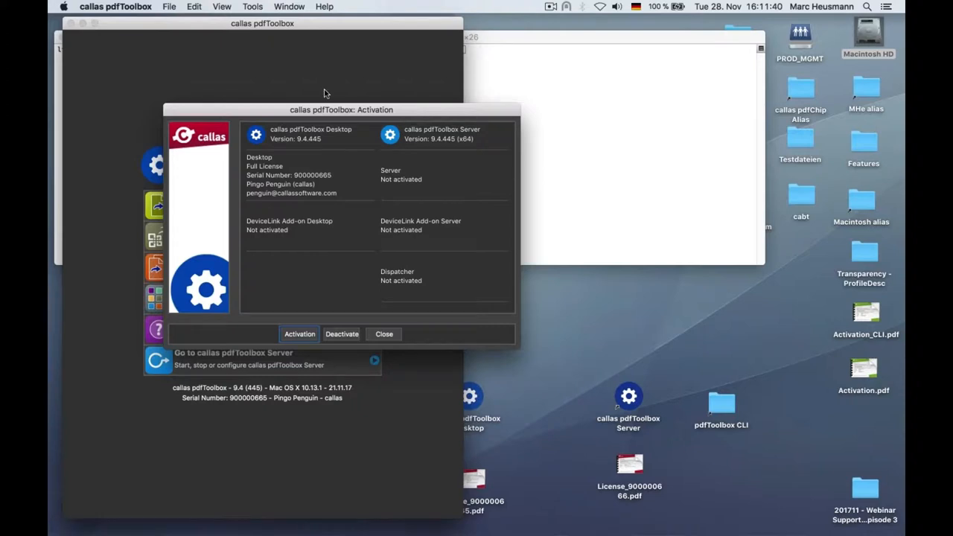
{"action": "left_click_drag", "start_coordinate": [341, 109], "coordinate": [480, 93]}
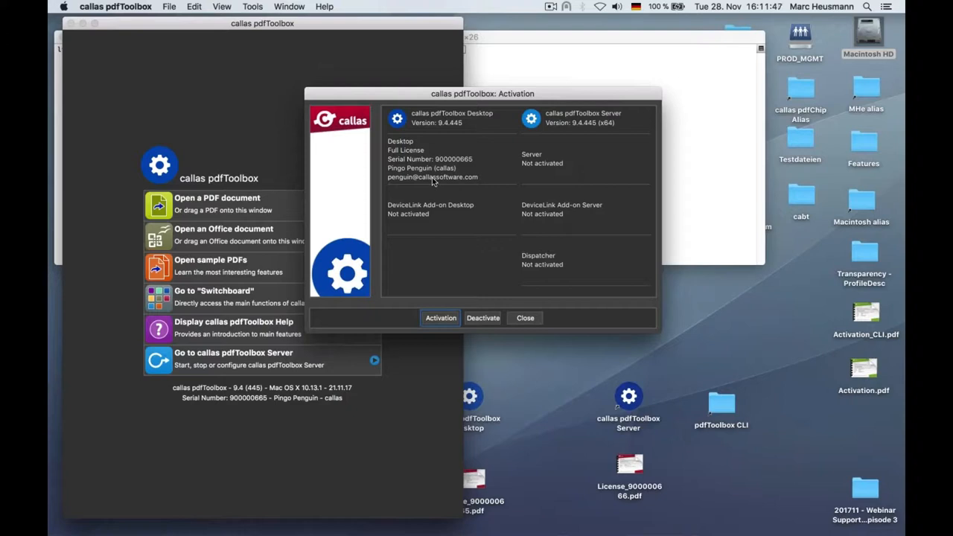
{"action": "mouse_move", "coordinate": [527, 163]}
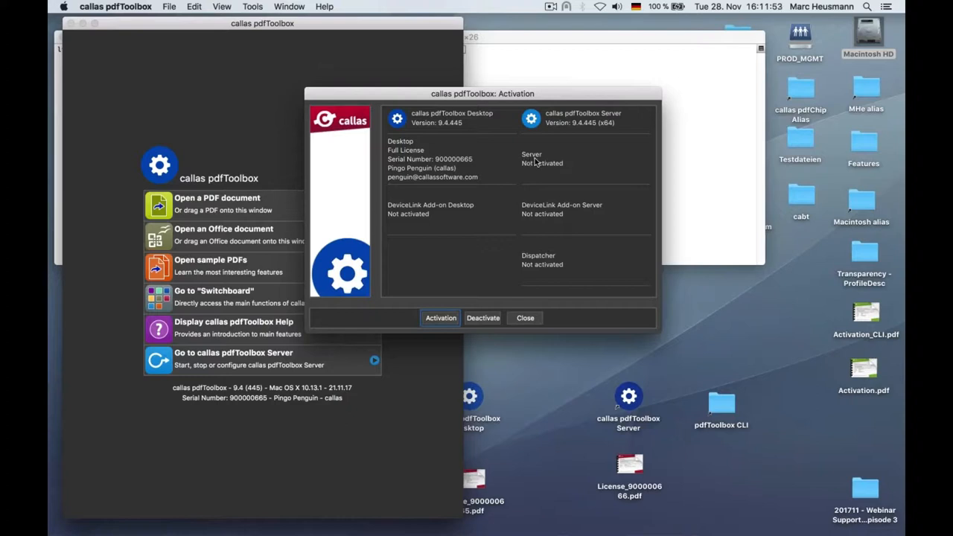
{"action": "mouse_move", "coordinate": [521, 202]}
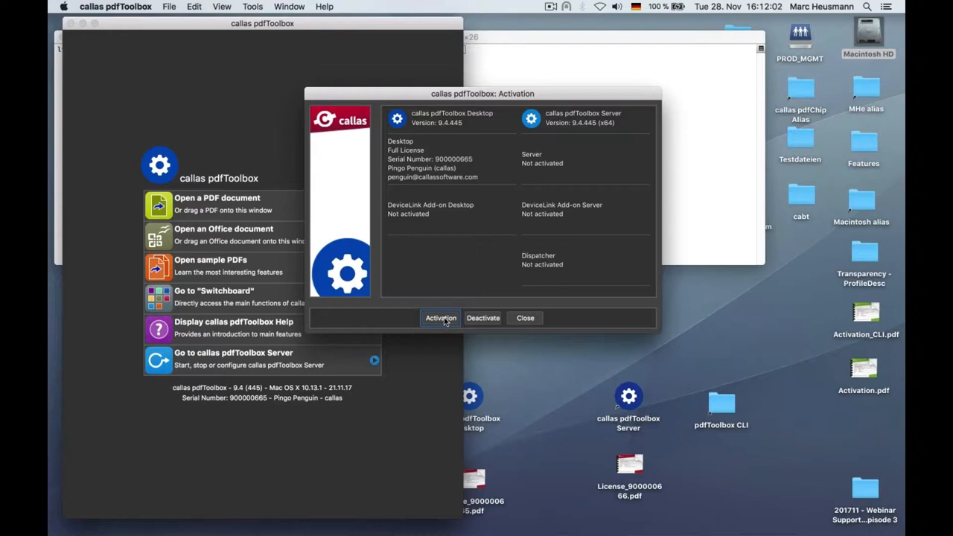
Begin a new activation using the 'Activate with License PDF' option
{"action": "left_click", "coordinate": [440, 318]}
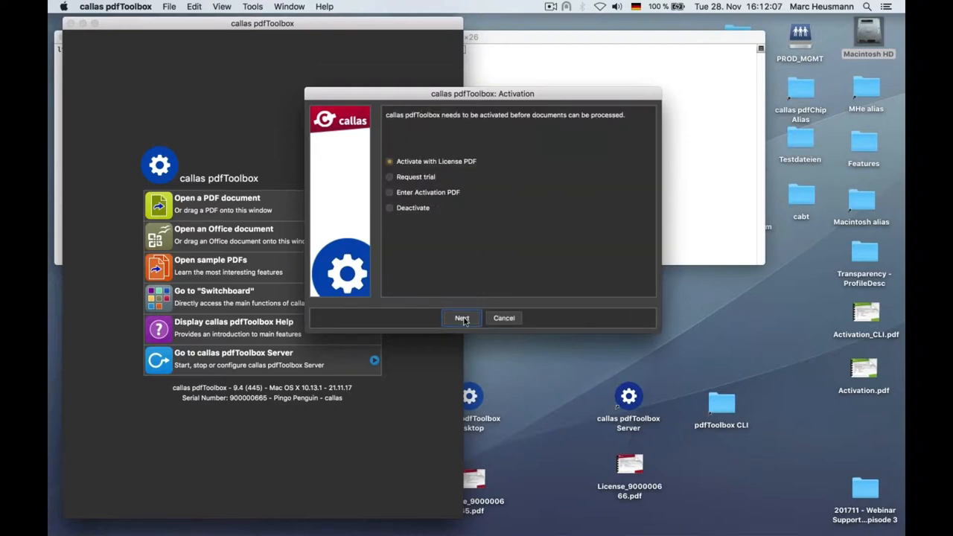
{"action": "left_click", "coordinate": [462, 318]}
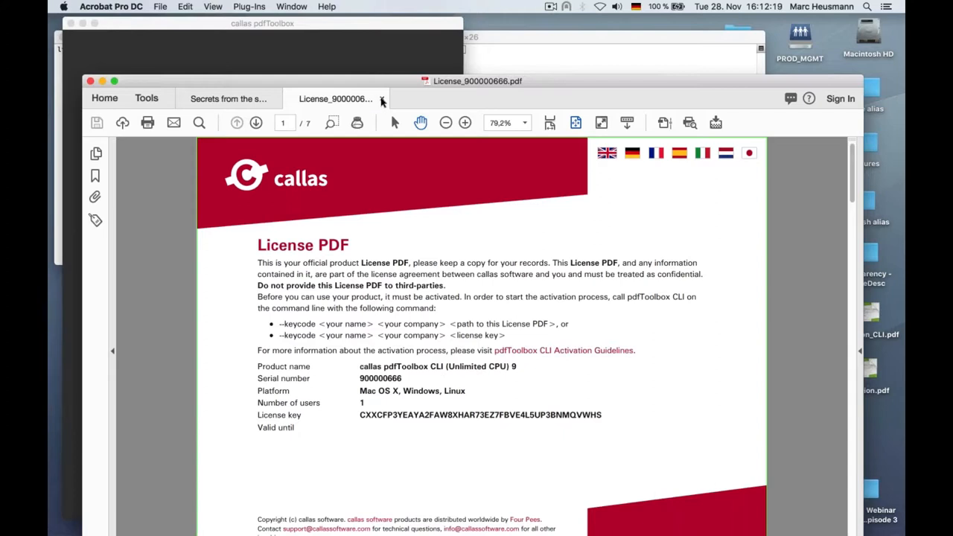
{"action": "mouse_move", "coordinate": [382, 100]}
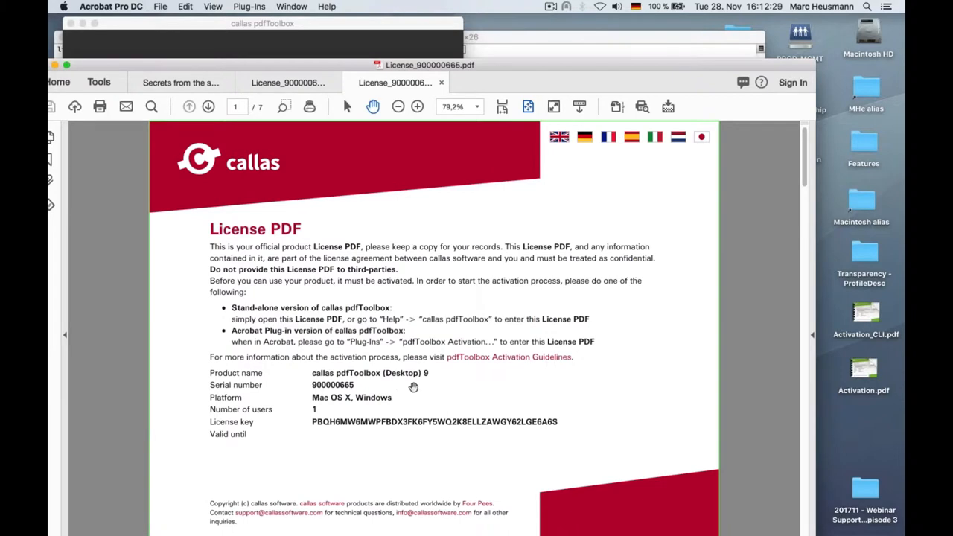
{"action": "mouse_move", "coordinate": [414, 387]}
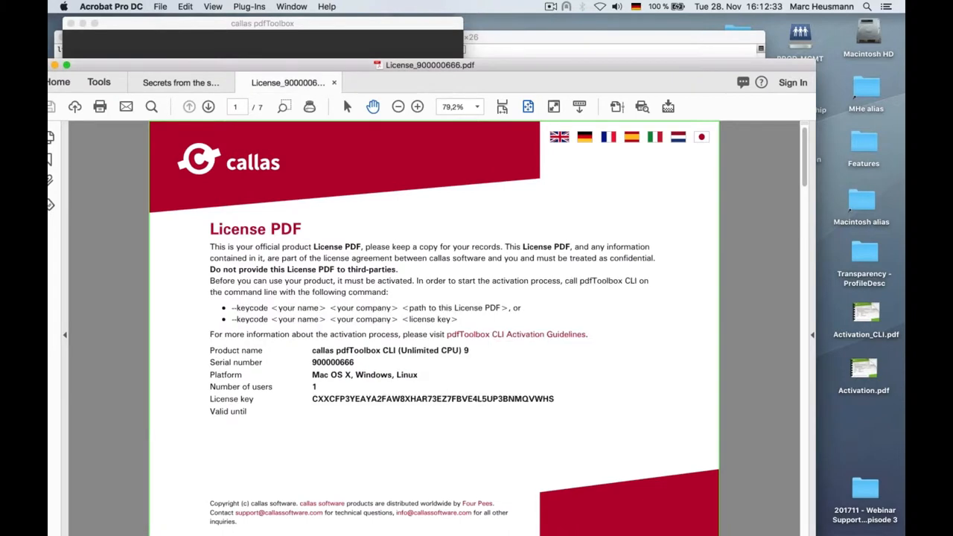
{"action": "left_click", "coordinate": [180, 82]}
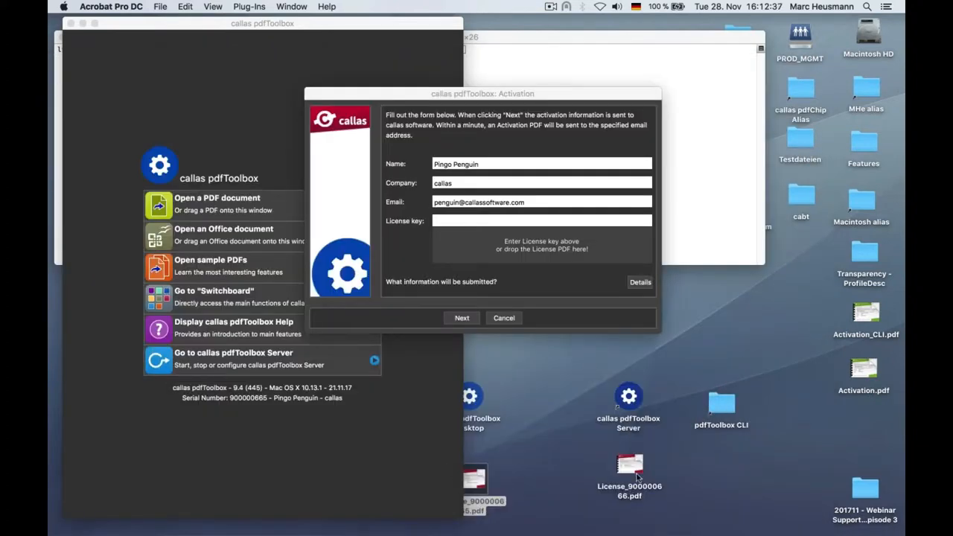
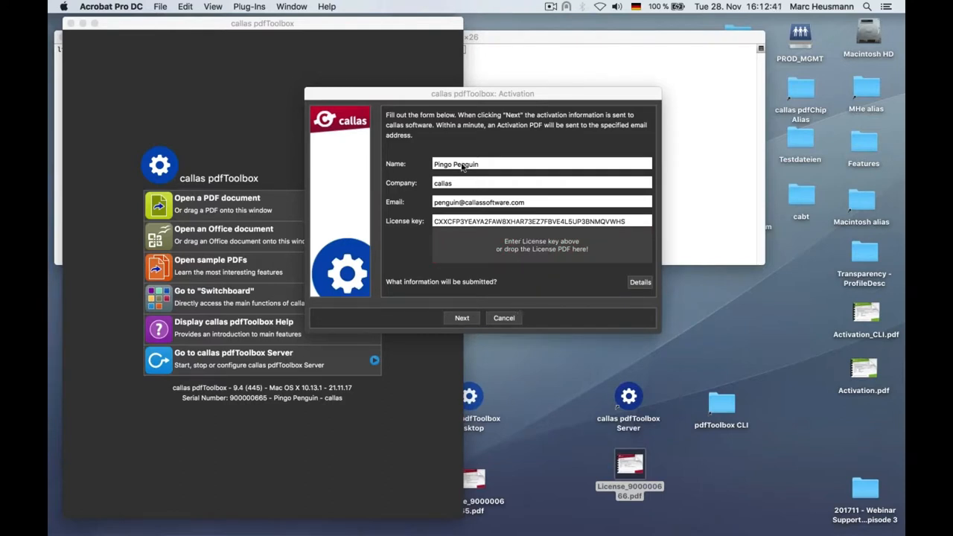
{"action": "mouse_move", "coordinate": [466, 289]}
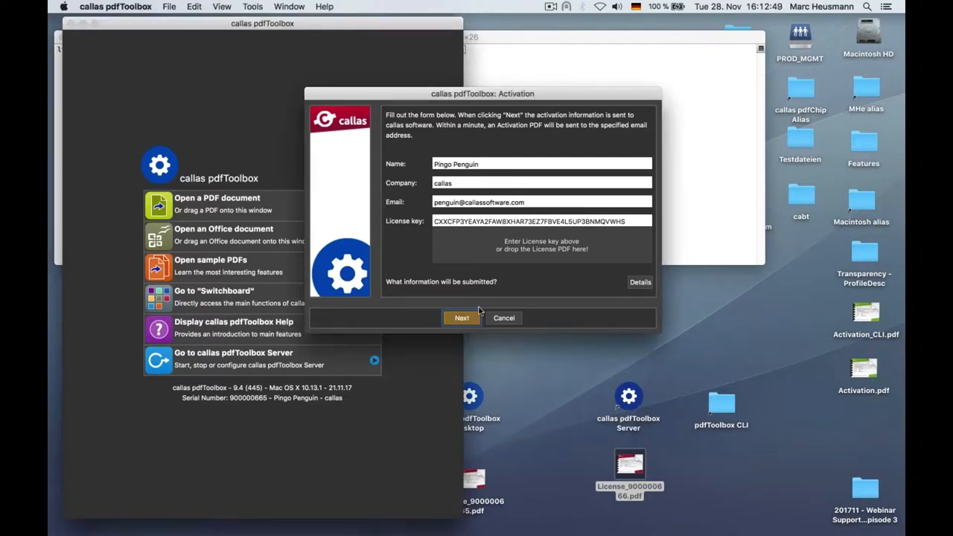
{"action": "left_click", "coordinate": [461, 318]}
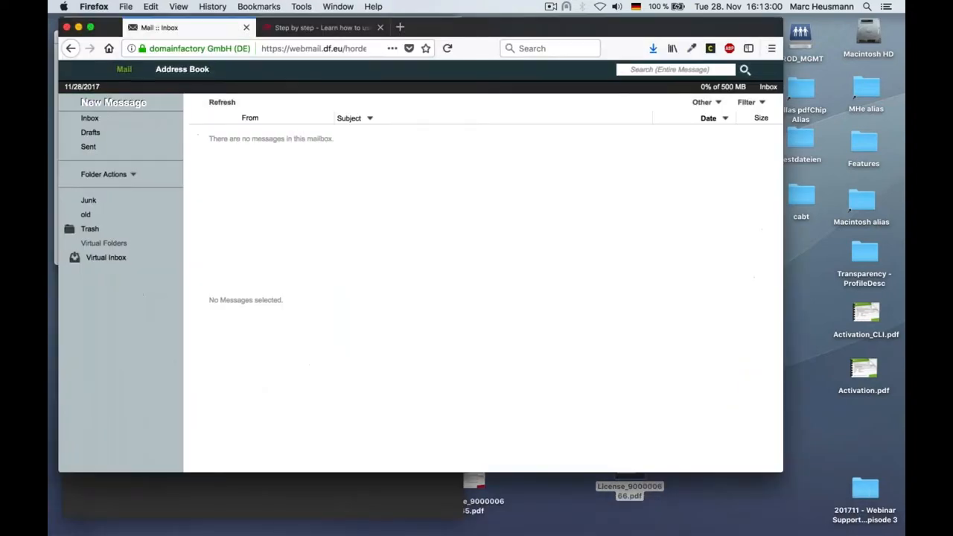
Refresh the Horde webmail inbox to look for the Activation PDF email
{"action": "left_click", "coordinate": [222, 102]}
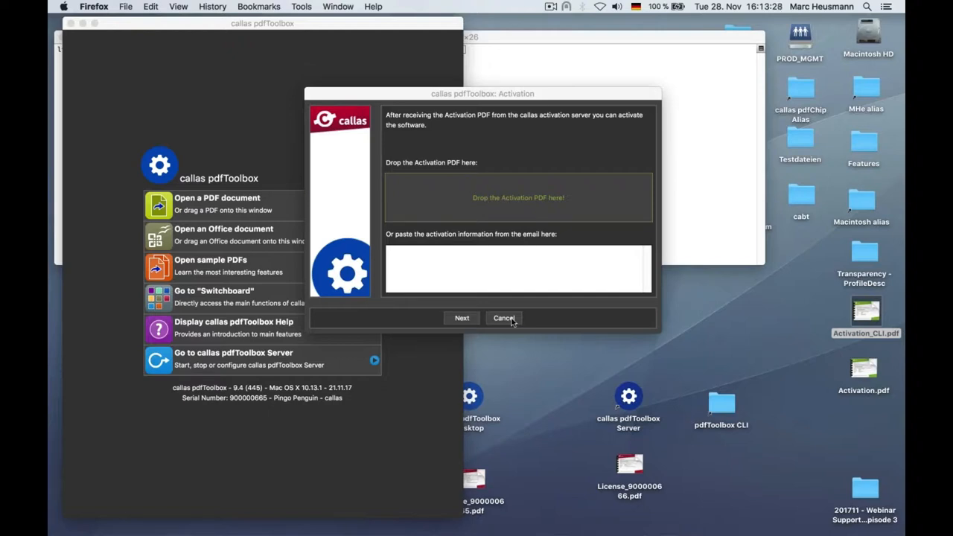
Submit the pasted Activation_CLI.pdf activation information to pdfToolbox
{"action": "left_click", "coordinate": [504, 318]}
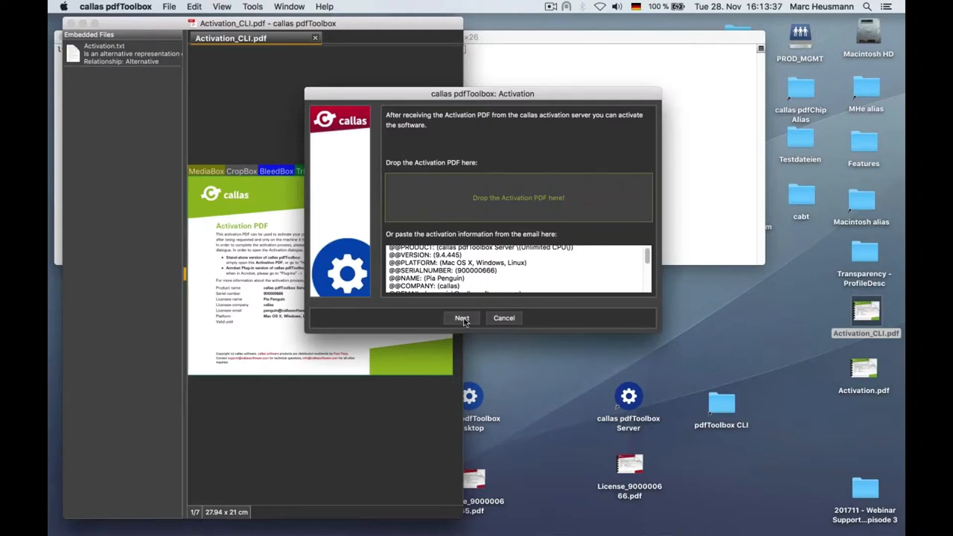
{"action": "left_click", "coordinate": [461, 318]}
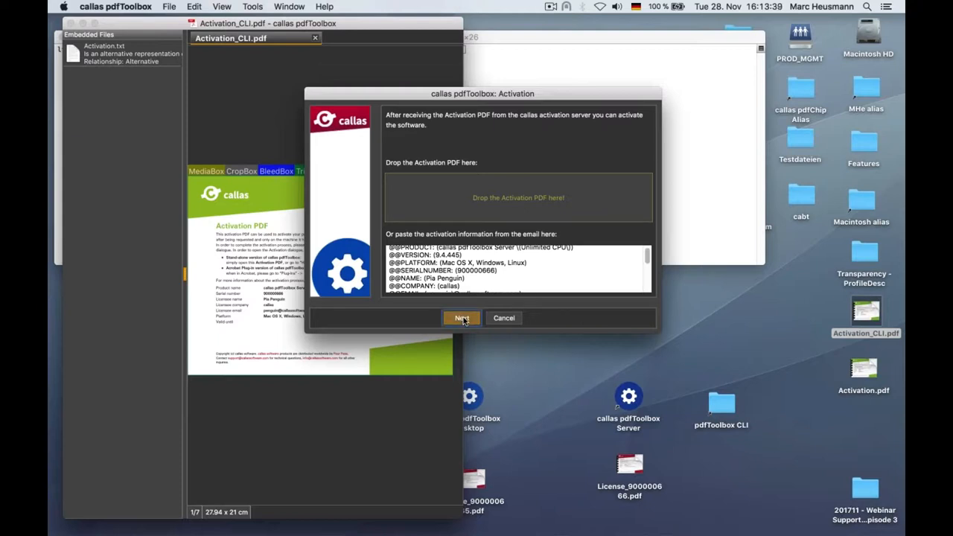
{"action": "left_click", "coordinate": [460, 318]}
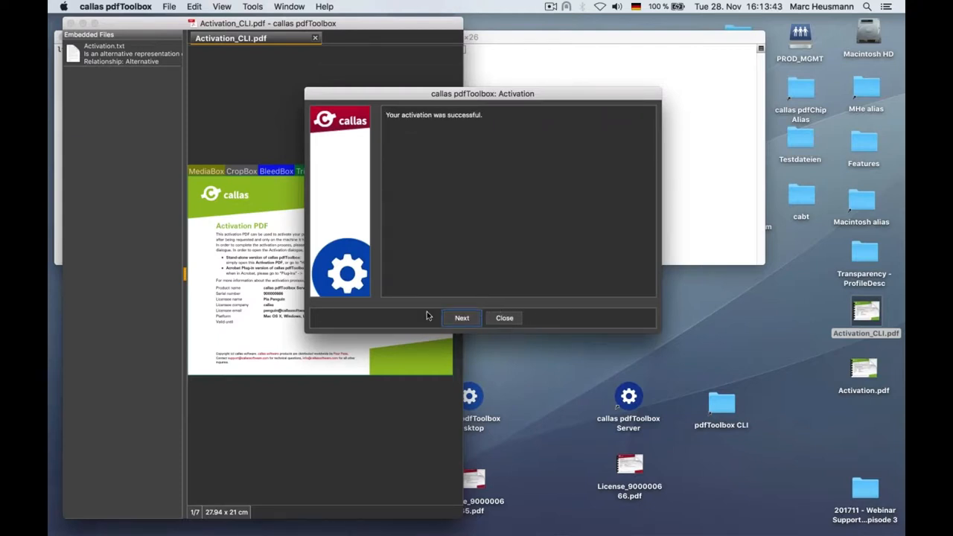
{"action": "left_click", "coordinate": [462, 318]}
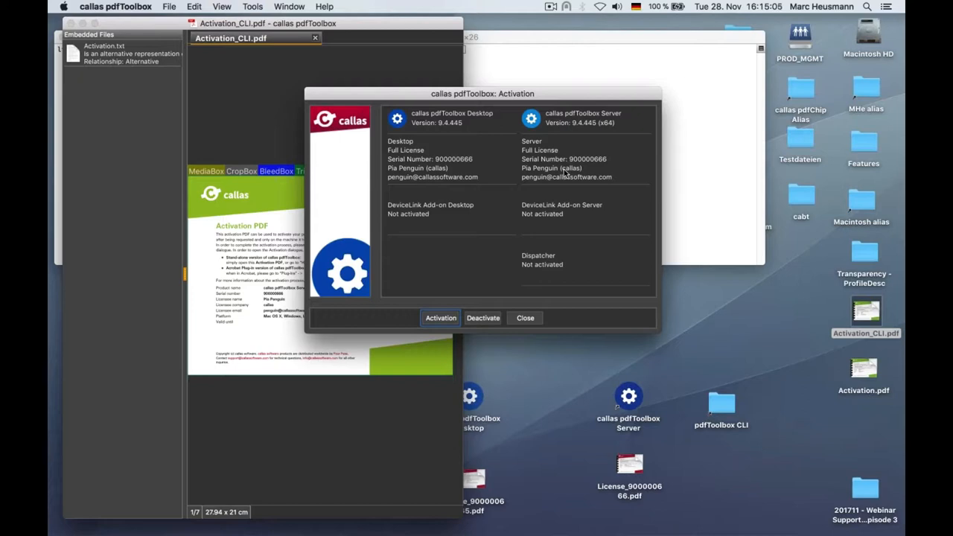
{"action": "mouse_move", "coordinate": [557, 201]}
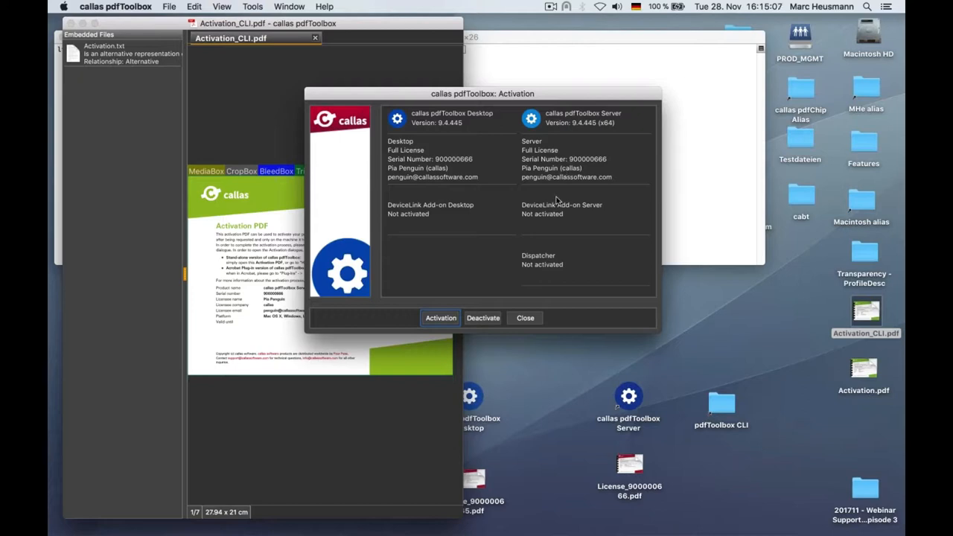
{"action": "mouse_move", "coordinate": [484, 300]}
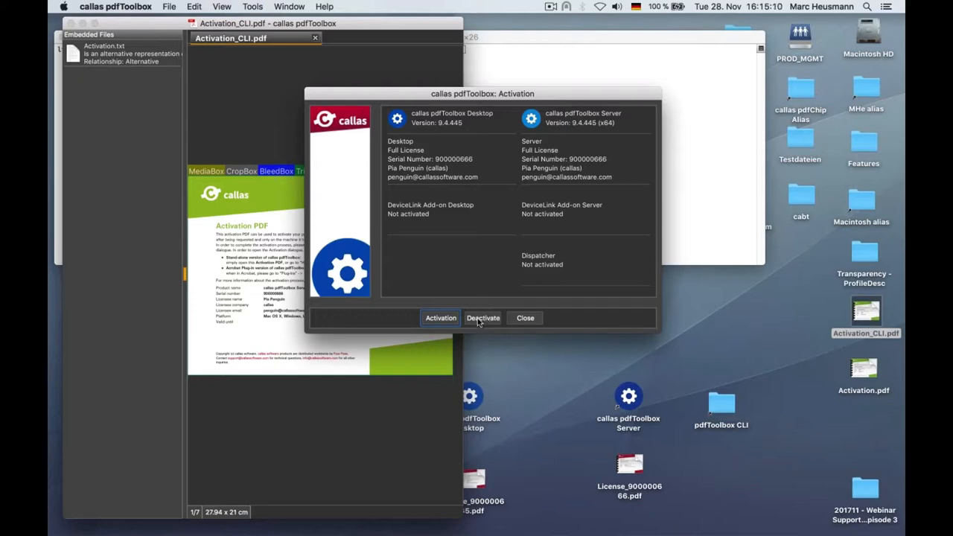
{"action": "mouse_move", "coordinate": [482, 323]}
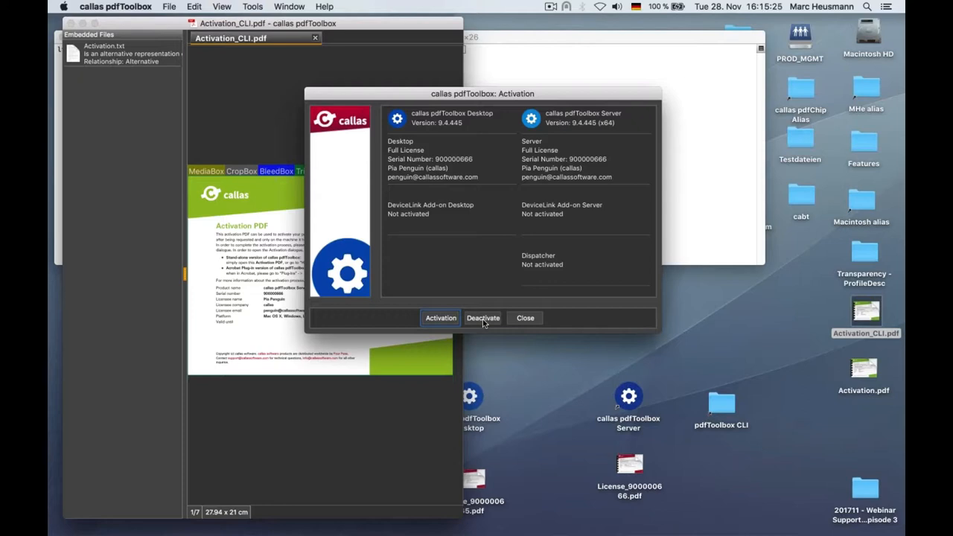
{"action": "mouse_move", "coordinate": [487, 322]}
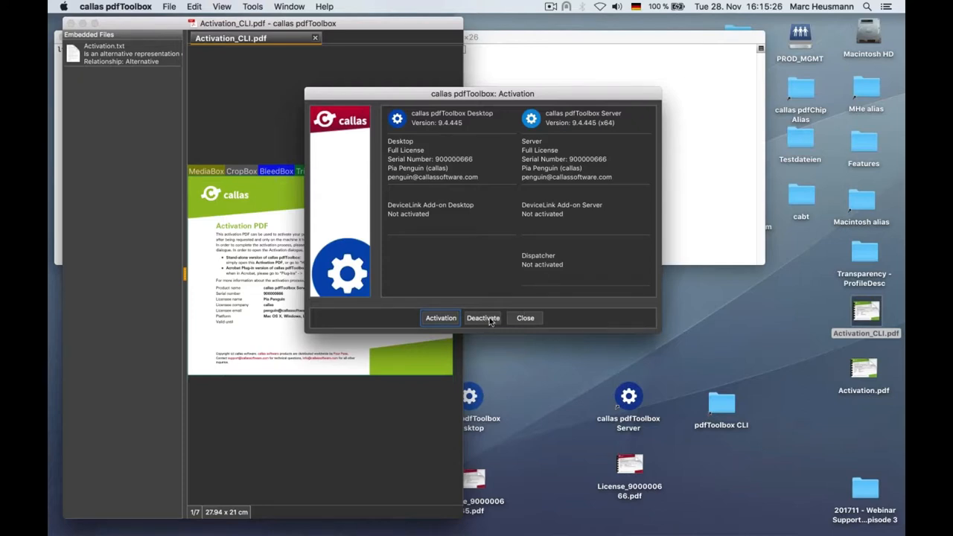
Deactivate the callas pdfToolbox Server license and confirm the removal with Yes
{"action": "left_click", "coordinate": [482, 318]}
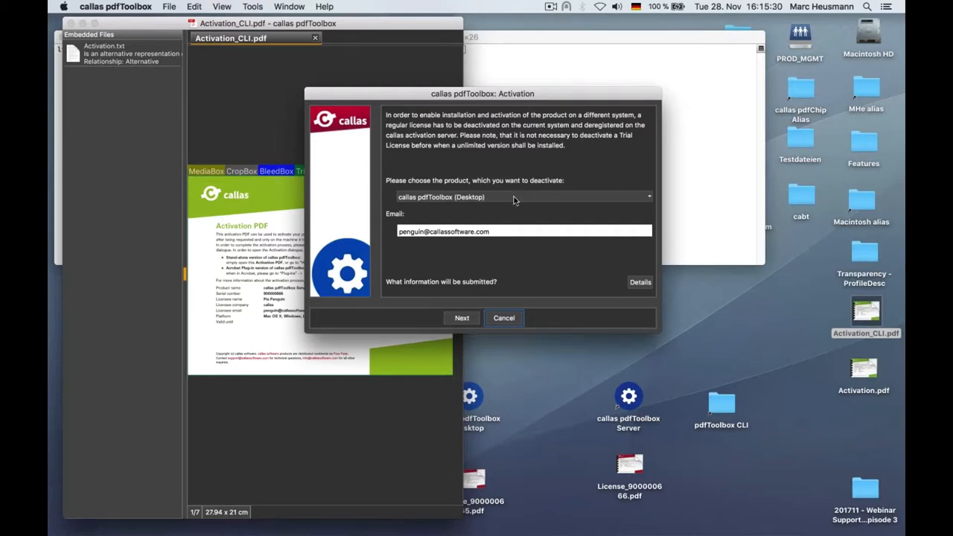
{"action": "left_click", "coordinate": [521, 196]}
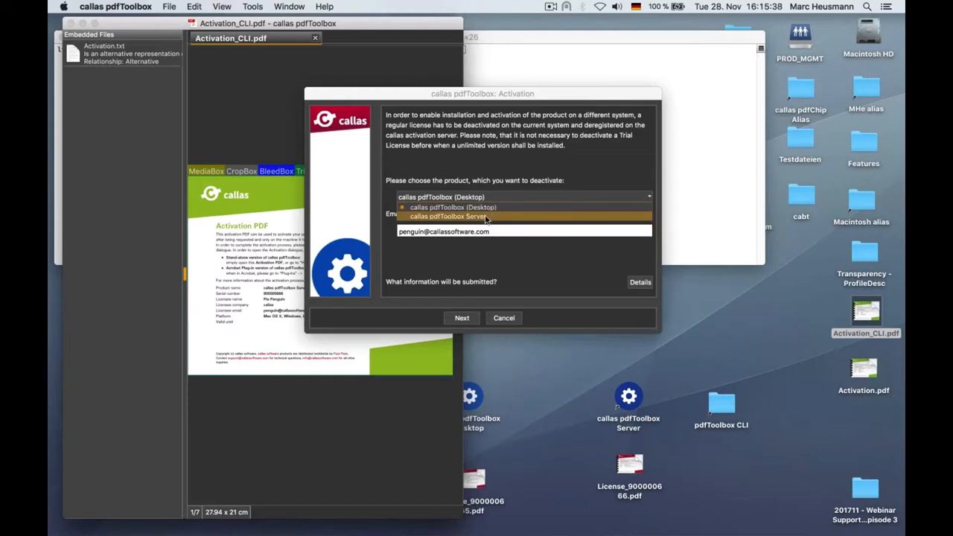
{"action": "left_click", "coordinate": [449, 216]}
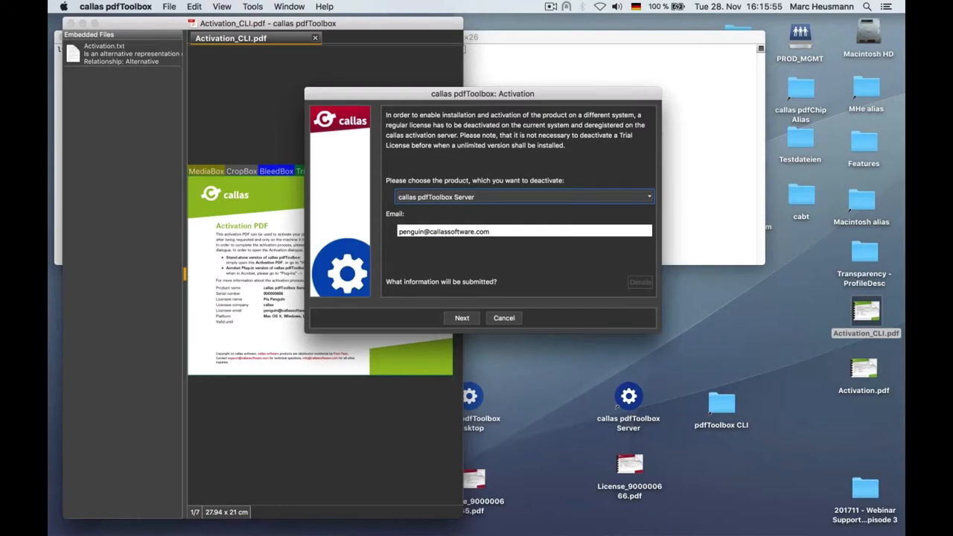
{"action": "left_click", "coordinate": [461, 318]}
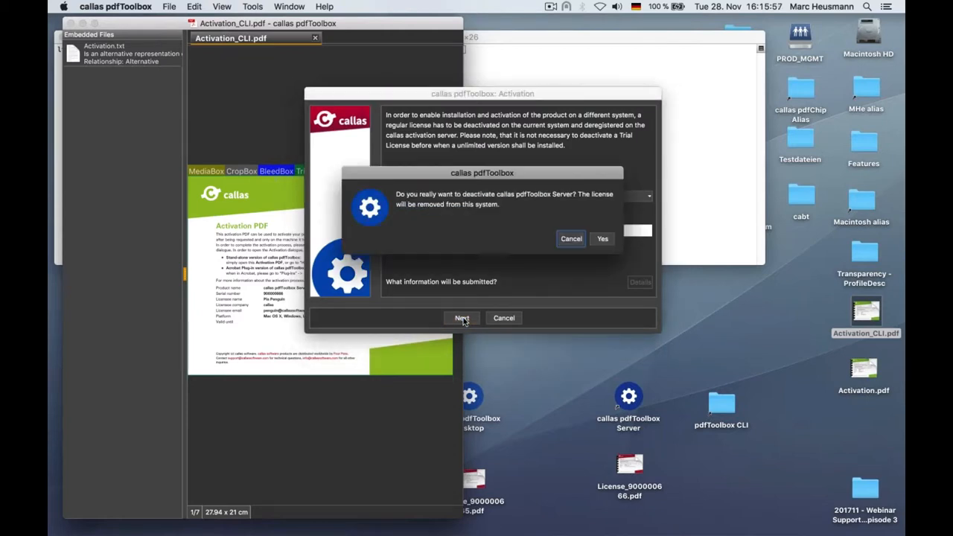
{"action": "mouse_move", "coordinate": [521, 247]}
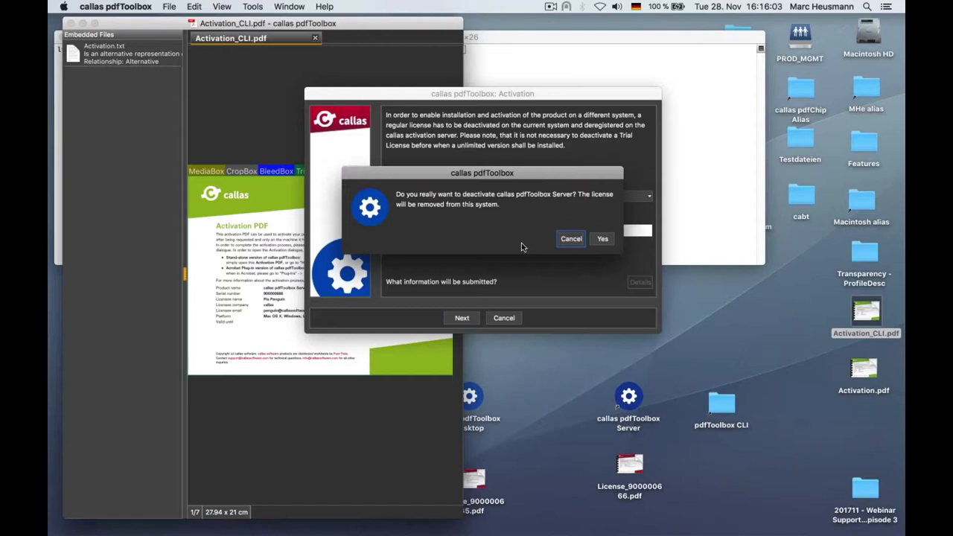
{"action": "mouse_move", "coordinate": [603, 240]}
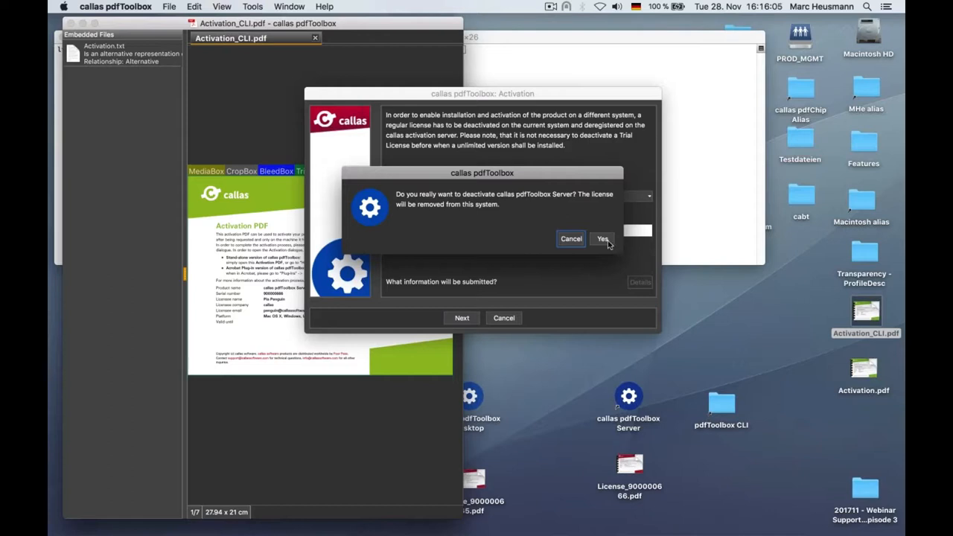
{"action": "left_click", "coordinate": [602, 238]}
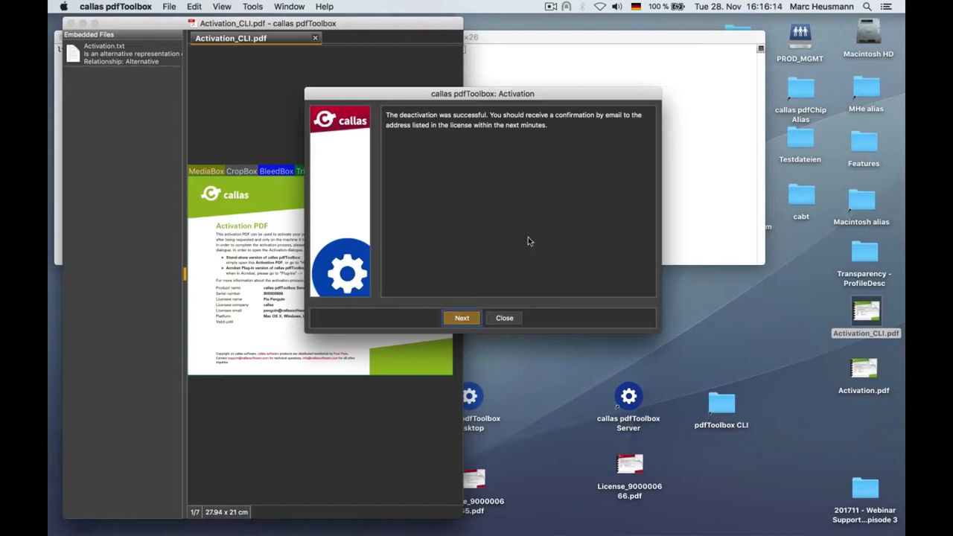
Verify the overview lists Server as 'Not activated', then close the activation window
{"action": "left_click", "coordinate": [462, 318]}
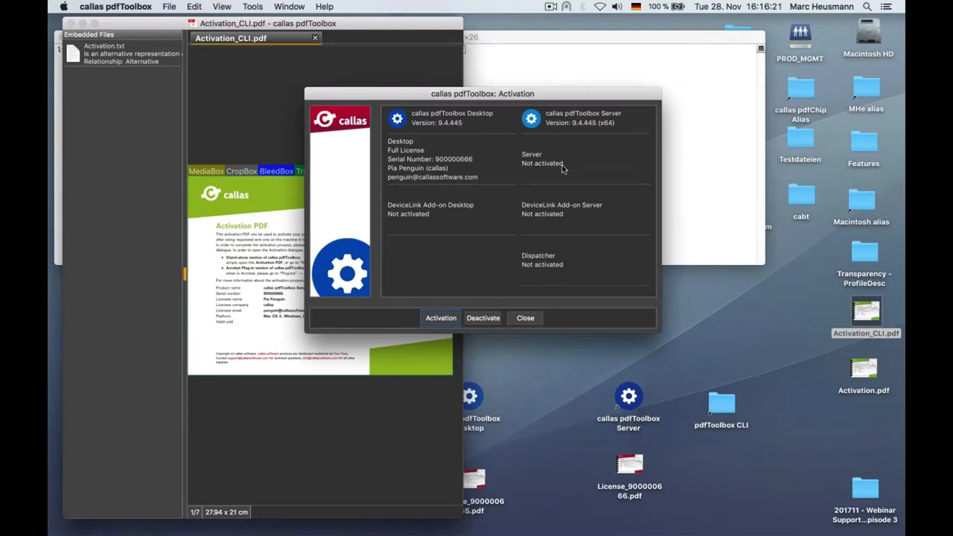
{"action": "mouse_move", "coordinate": [427, 403]}
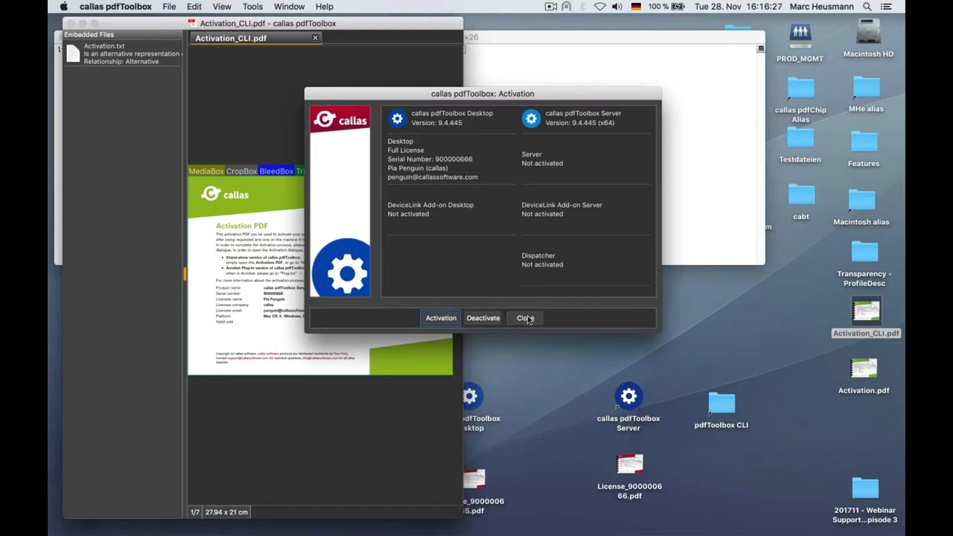
{"action": "left_click", "coordinate": [525, 318]}
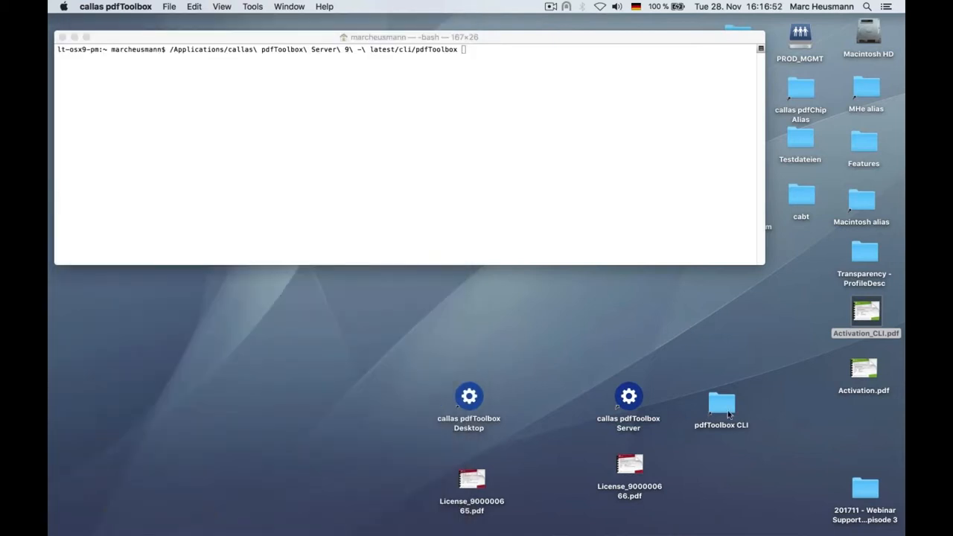
Run the CLI --keycode request for "Paul Penguin" with License_9000666.pdf to print the activation email
{"action": "double_click", "coordinate": [720, 406]}
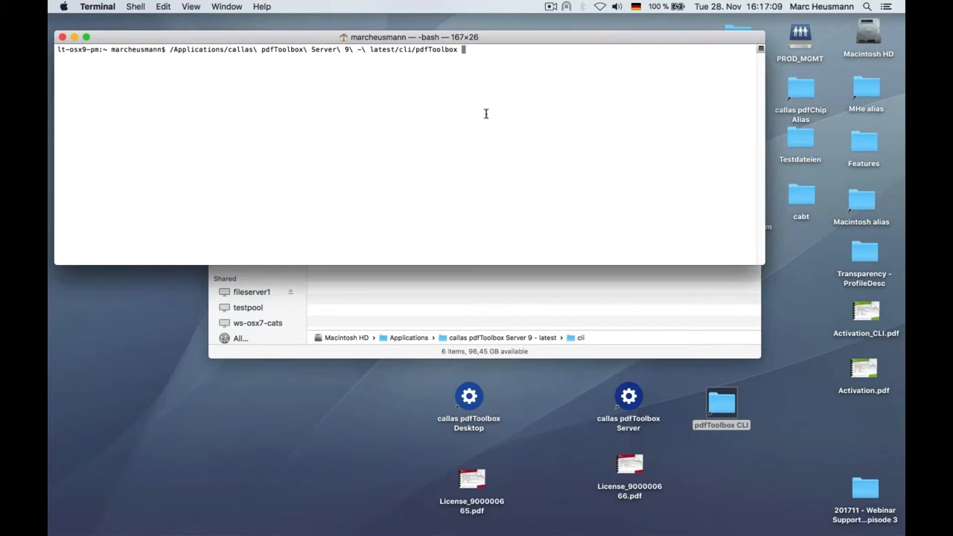
{"action": "type", "text": "--key"}
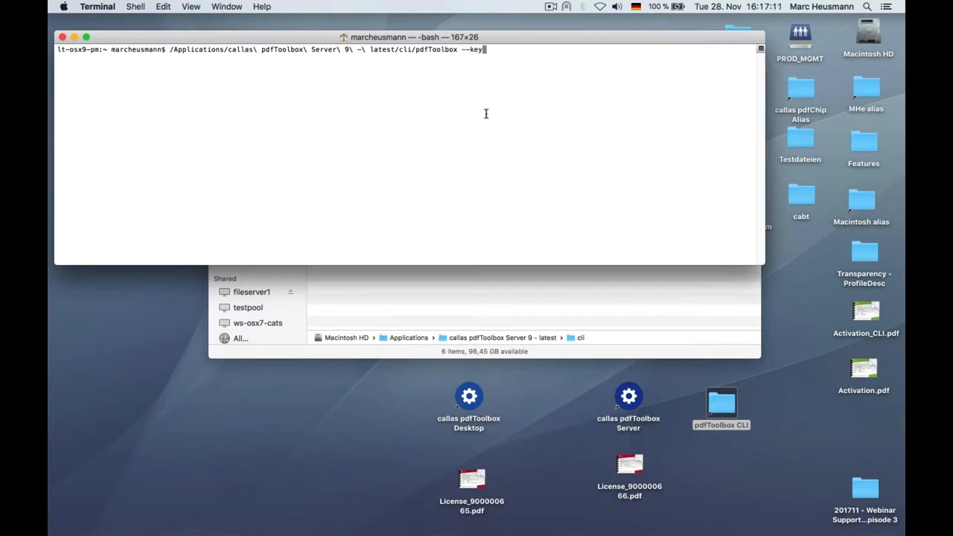
{"action": "type", "text": "code"}
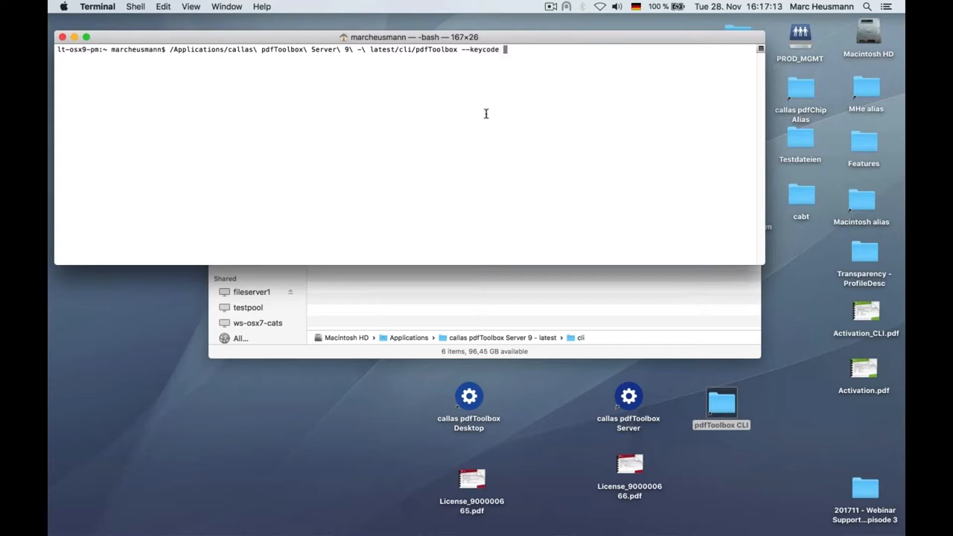
{"action": "type", "text": "\""}
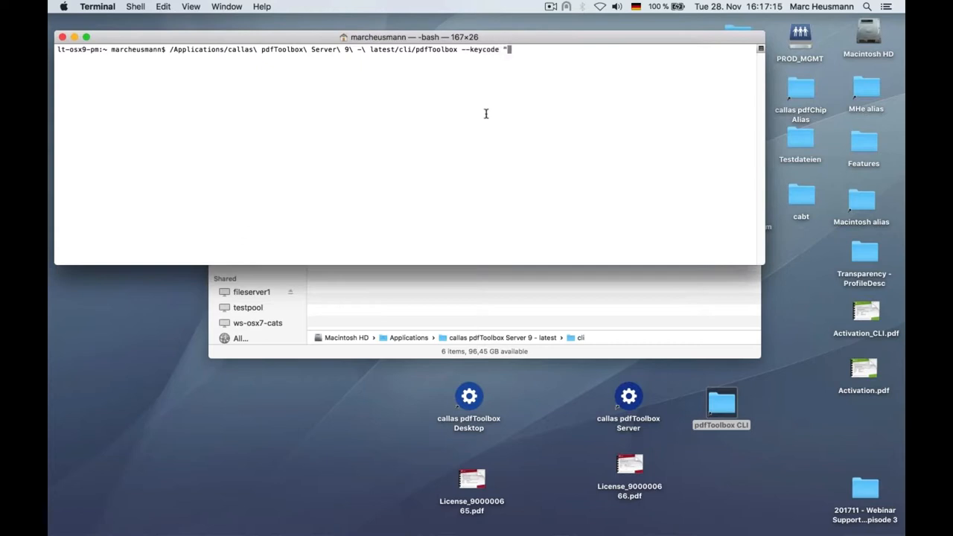
{"action": "type", "text": "Paul P"}
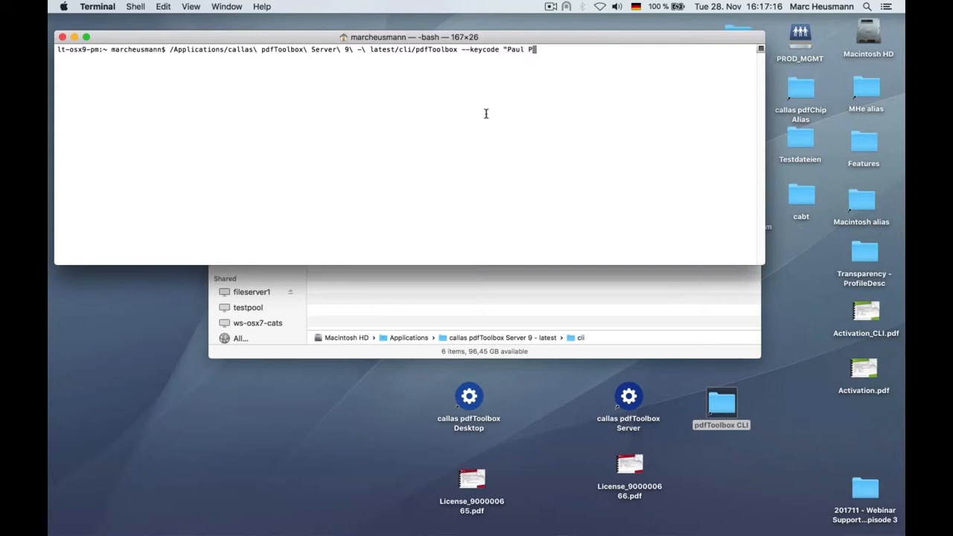
{"action": "type", "text": "enguin\" callas"}
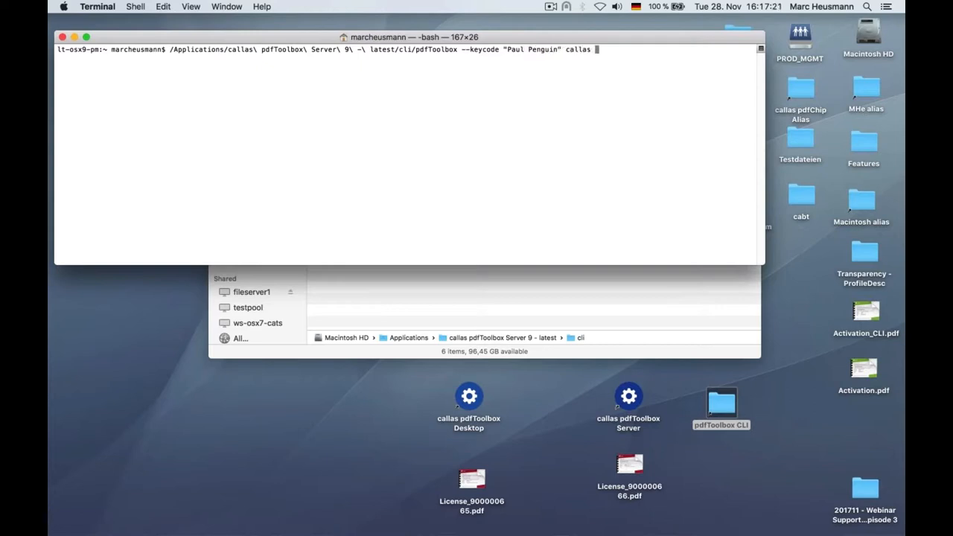
{"action": "left_click", "coordinate": [629, 463]}
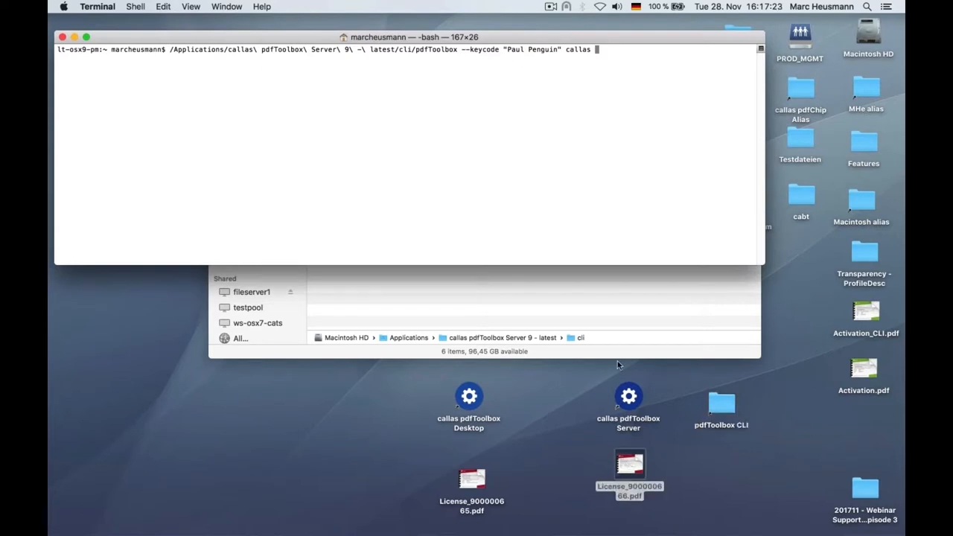
{"action": "type", "text": "/Users/marcheusmann/Desktop/License_9000666.pdf"}
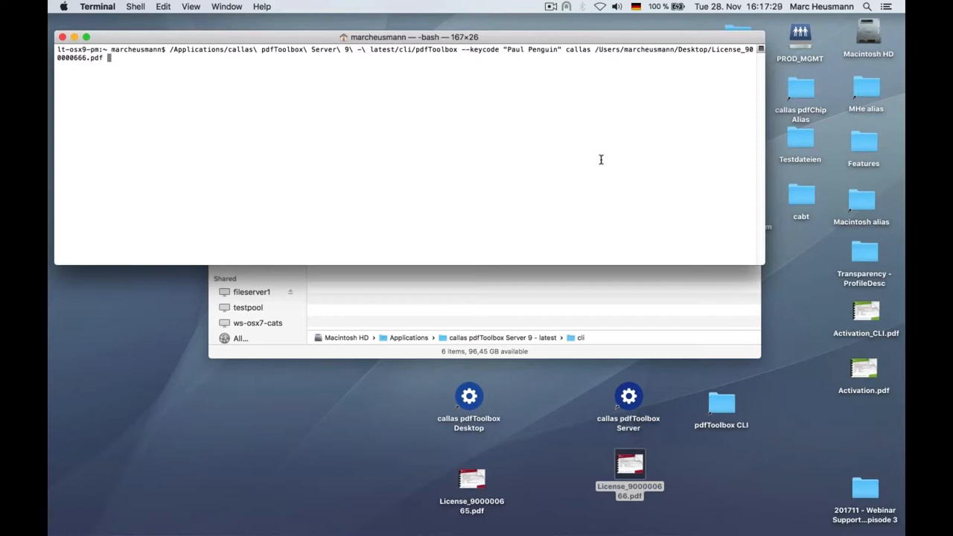
{"action": "key", "text": "Return"}
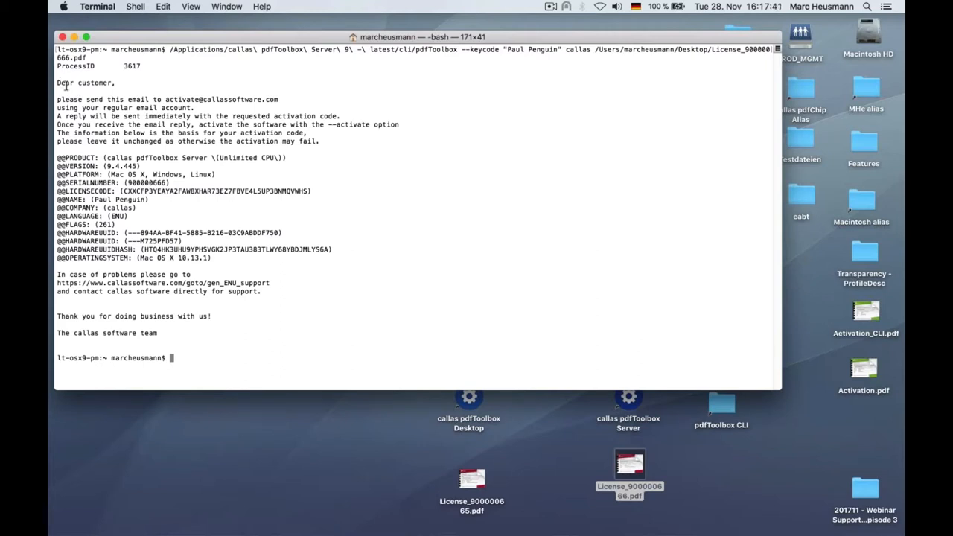
Select the printed activation request text in the Terminal window
{"action": "left_click_drag", "start_coordinate": [63, 82], "coordinate": [230, 234]}
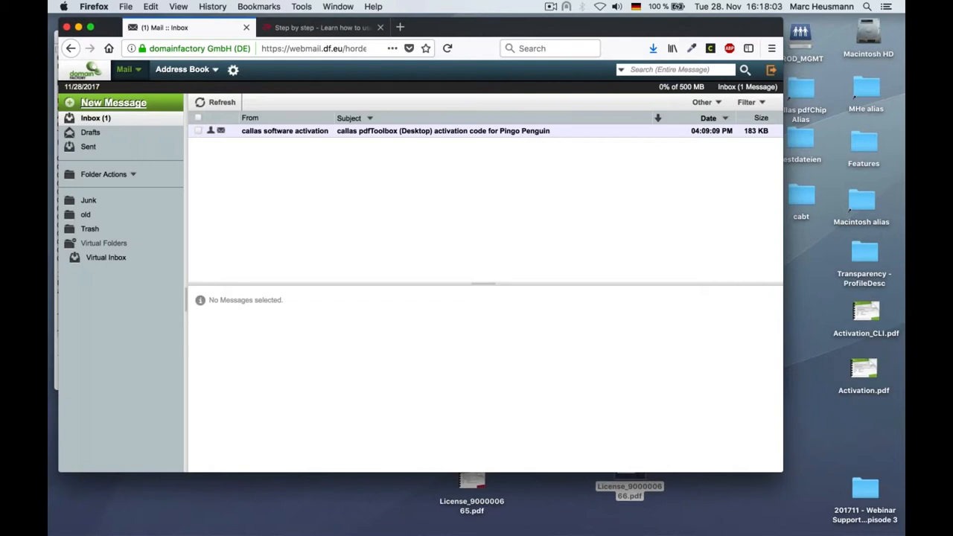
{"action": "left_click", "coordinate": [114, 102]}
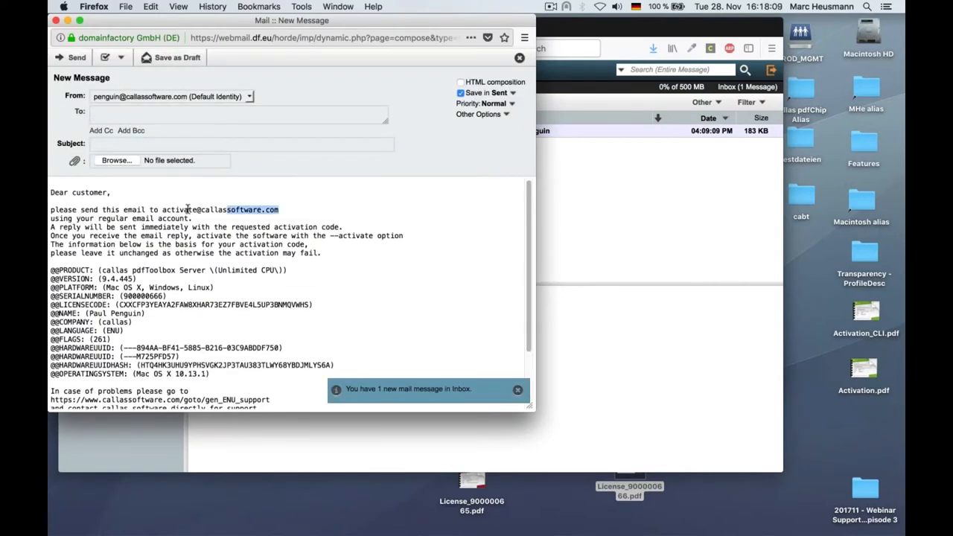
{"action": "double_click", "coordinate": [200, 210]}
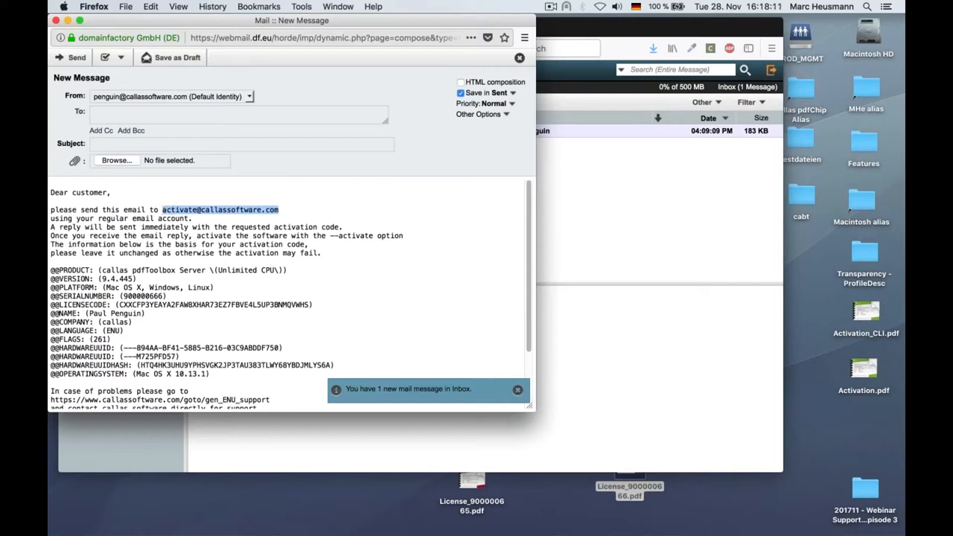
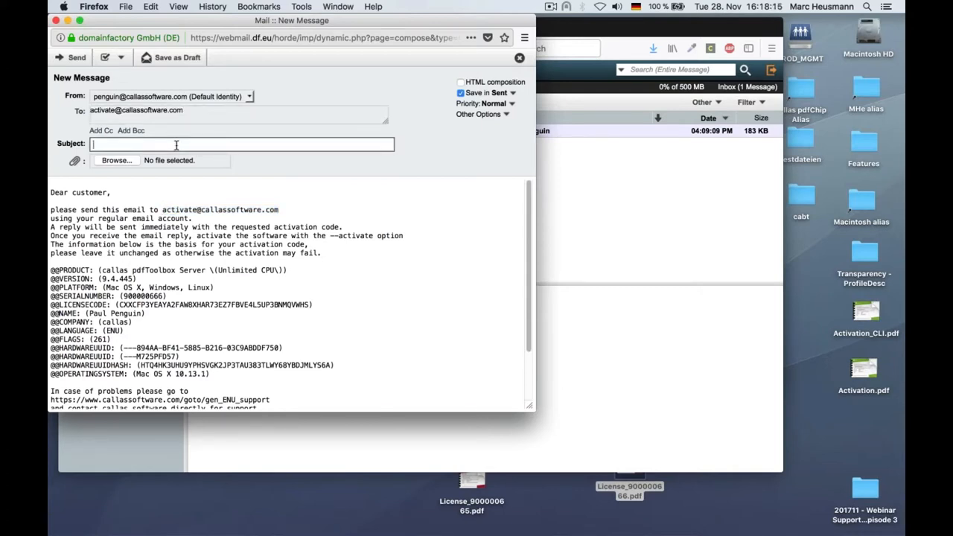
{"action": "type", "text": "Av"}
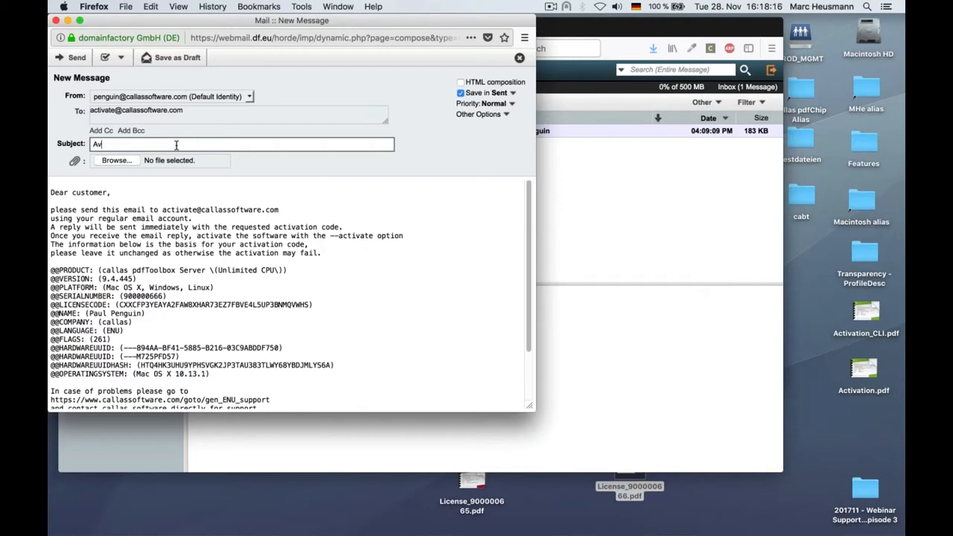
{"action": "type", "text": "c"}
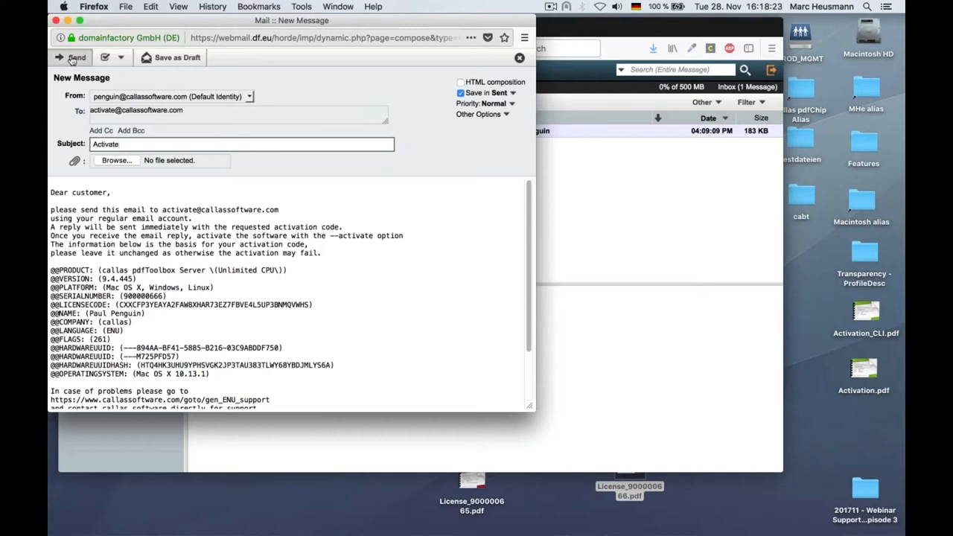
{"action": "left_click", "coordinate": [76, 58]}
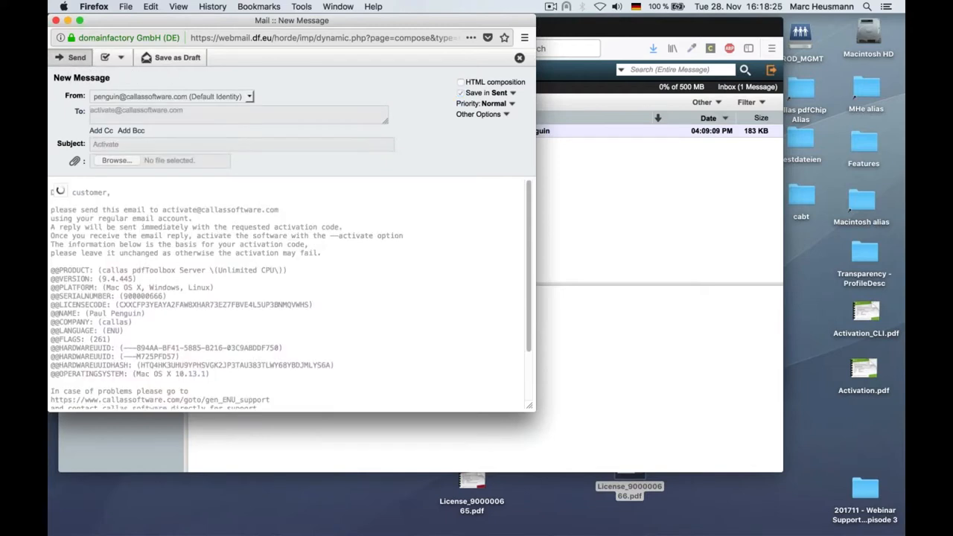
{"action": "left_click", "coordinate": [69, 58]}
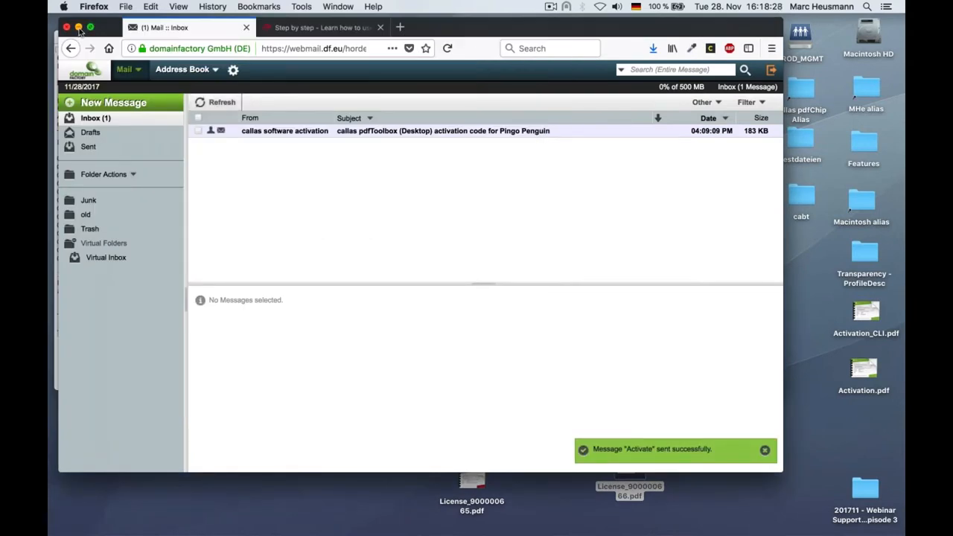
Refresh the Horde inbox until the Server activation code reply arrives
{"action": "left_click", "coordinate": [127, 69]}
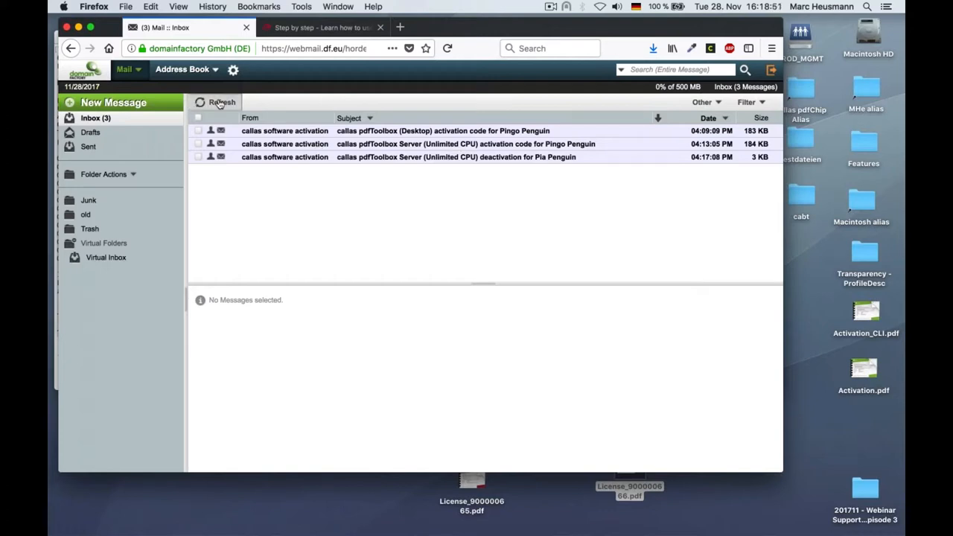
{"action": "left_click", "coordinate": [216, 102]}
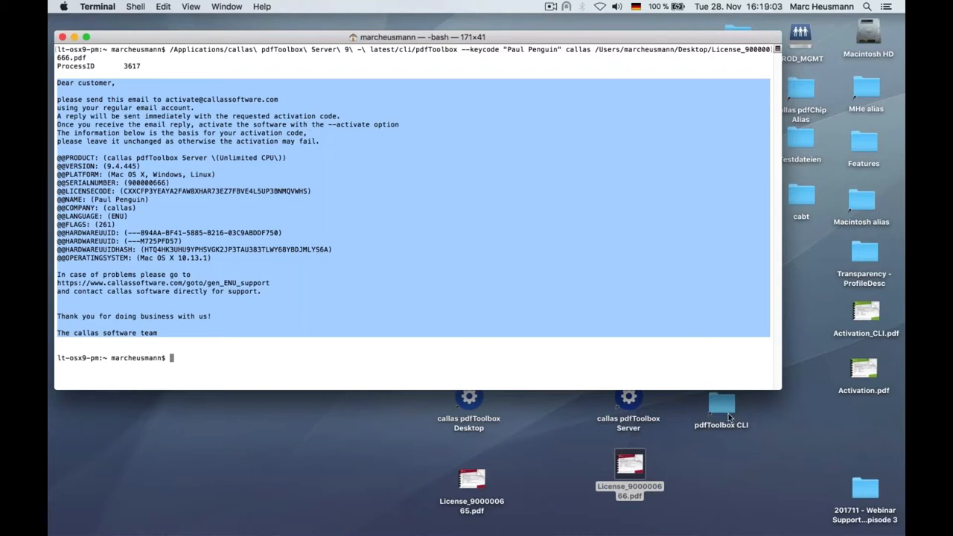
Run pdfToolbox --activate with /Users/marcheusmann/Desktop/Activation_CLI.pdf and check the thank-you message
{"action": "double_click", "coordinate": [720, 406]}
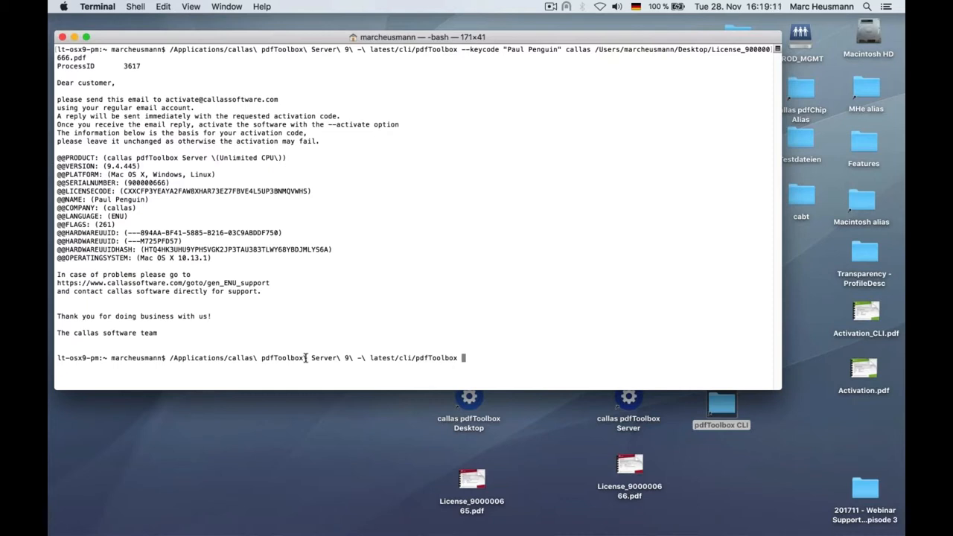
{"action": "type", "text": "--activate"}
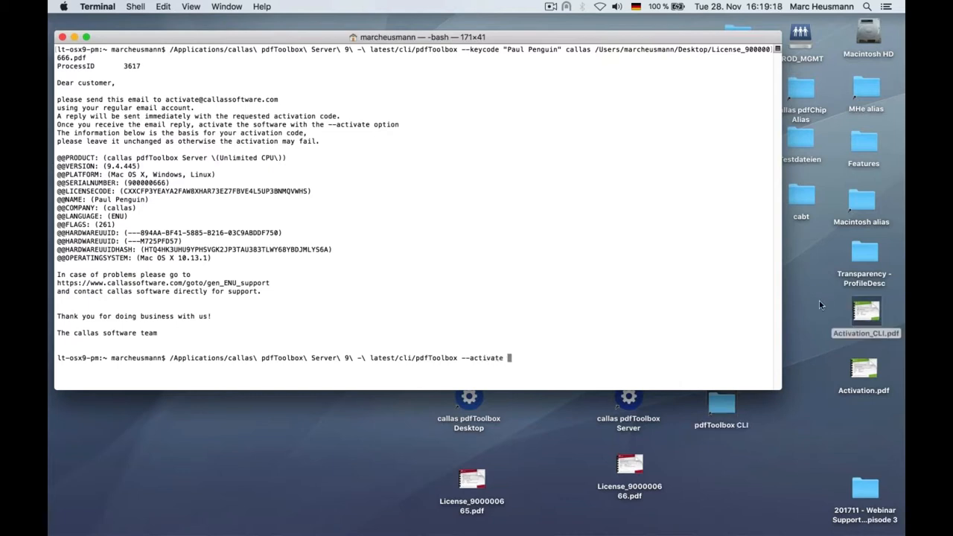
{"action": "type", "text": "/Users/marcheusmann/Desktop/Activation_CLI.pdf"}
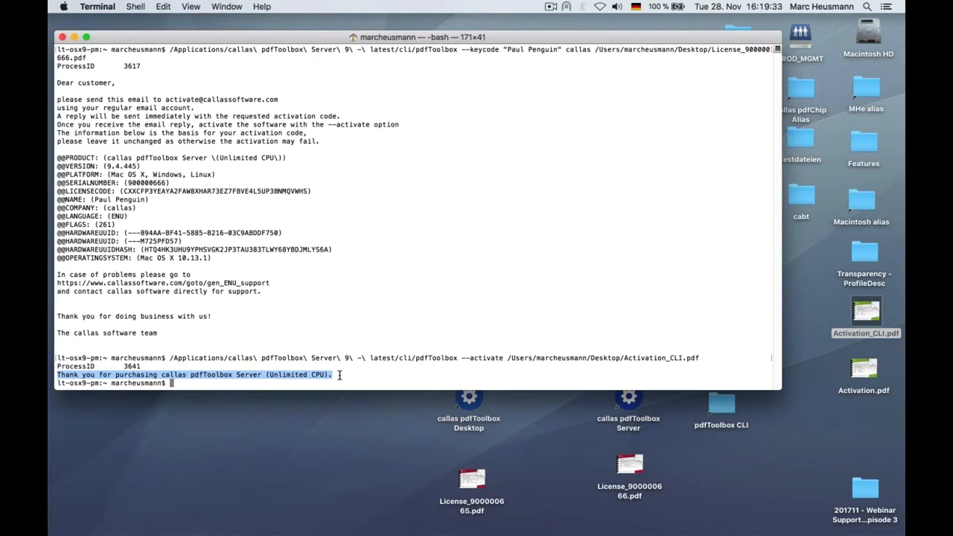
{"action": "left_click", "coordinate": [721, 405]}
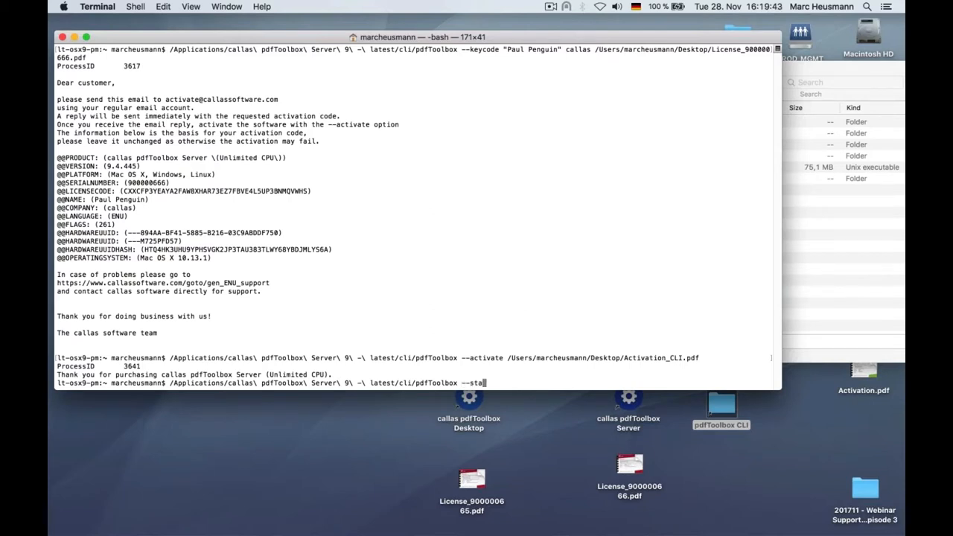
{"action": "type", "text": "tus"}
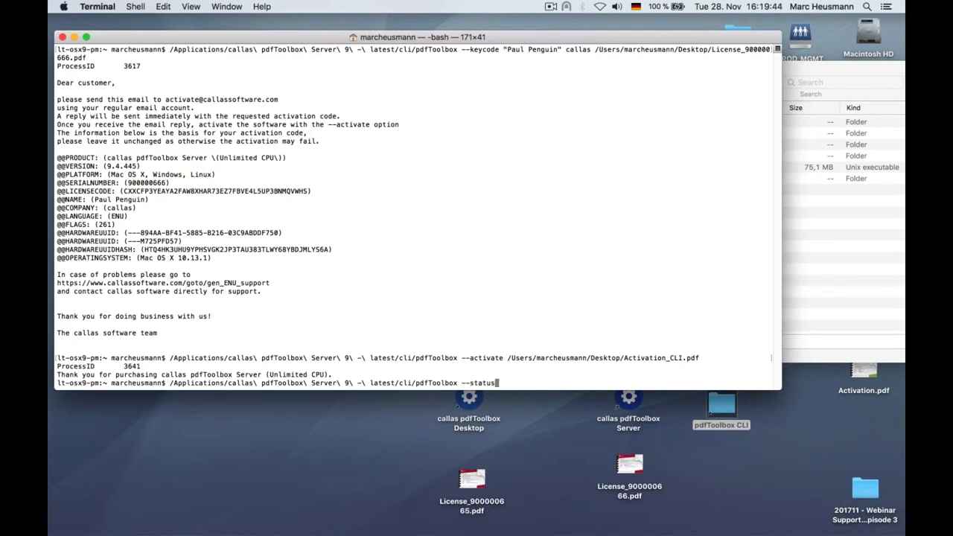
{"action": "key", "text": "Return"}
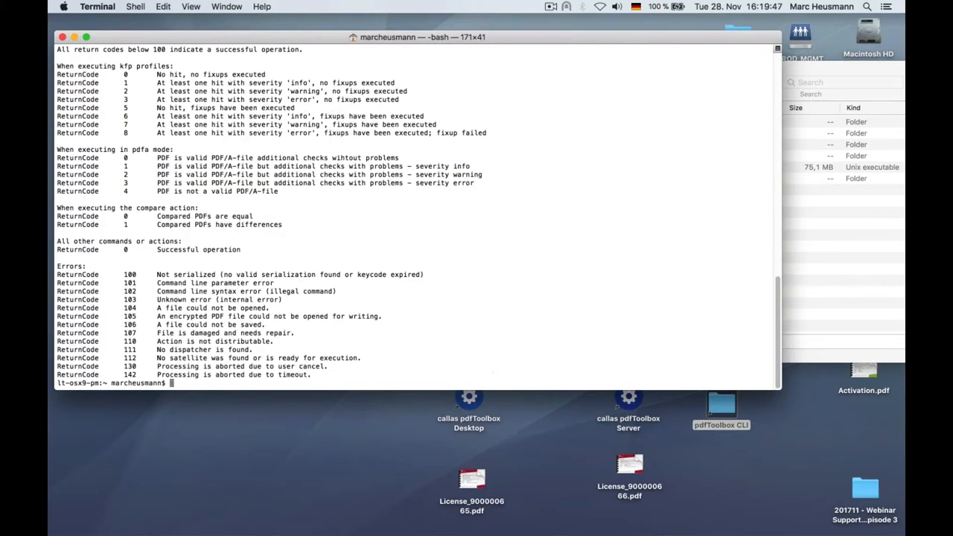
{"action": "scroll", "scroll_direction": "down", "scroll_amount": 3}
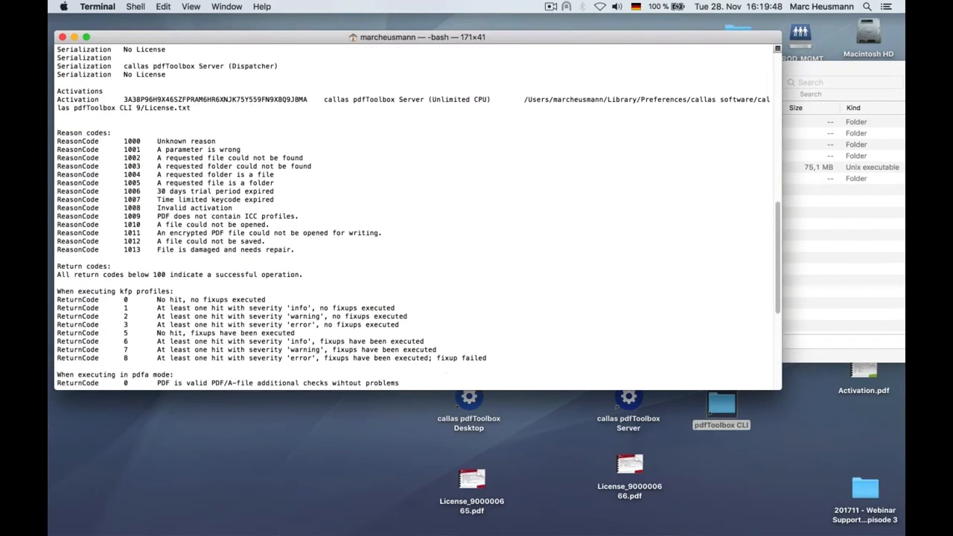
{"action": "key", "text": "Return"}
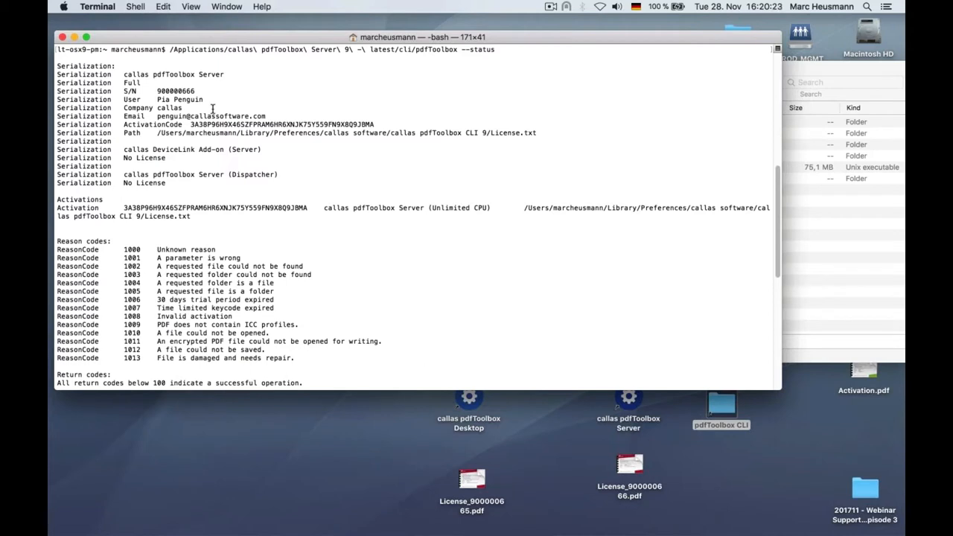
{"action": "mouse_move", "coordinate": [340, 205]}
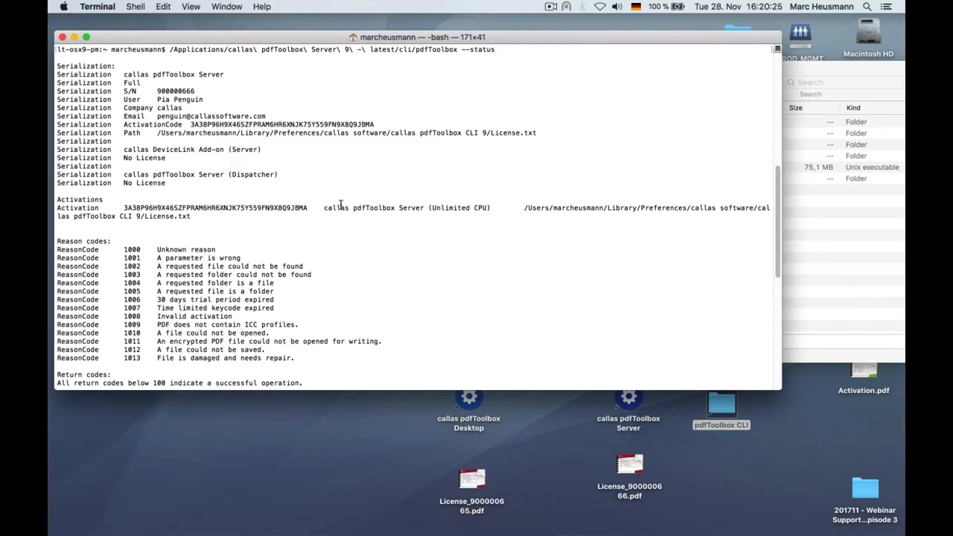
{"action": "mouse_move", "coordinate": [525, 208]}
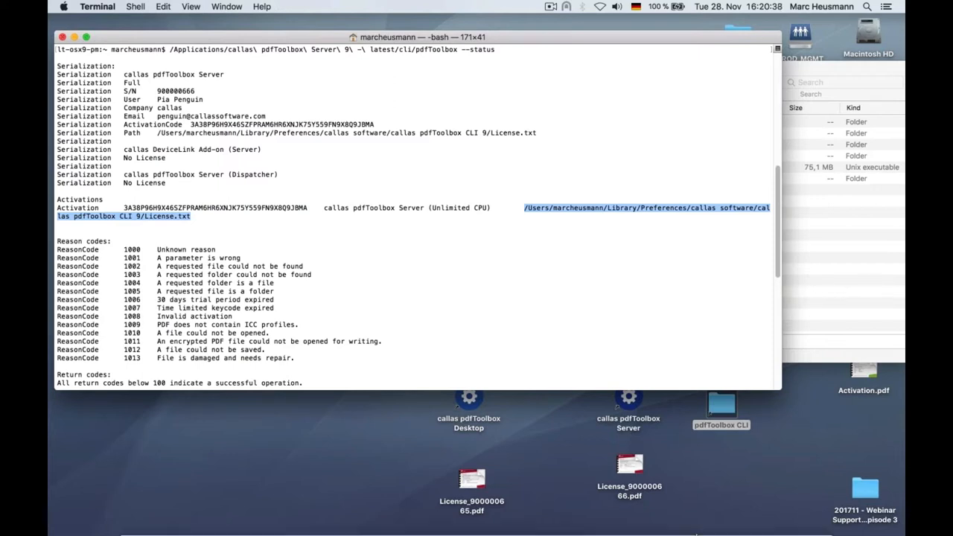
{"action": "mouse_move", "coordinate": [666, 513]}
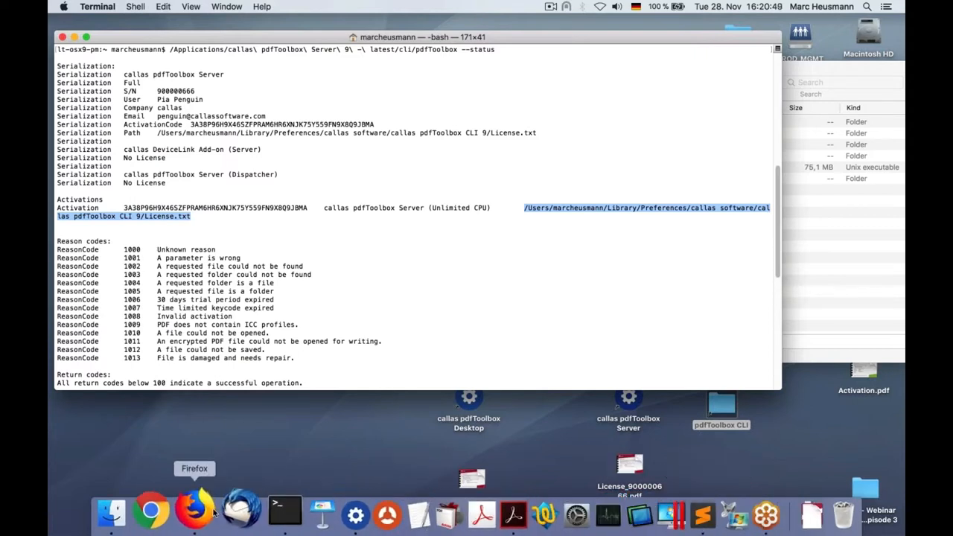
{"action": "mouse_move", "coordinate": [196, 510]}
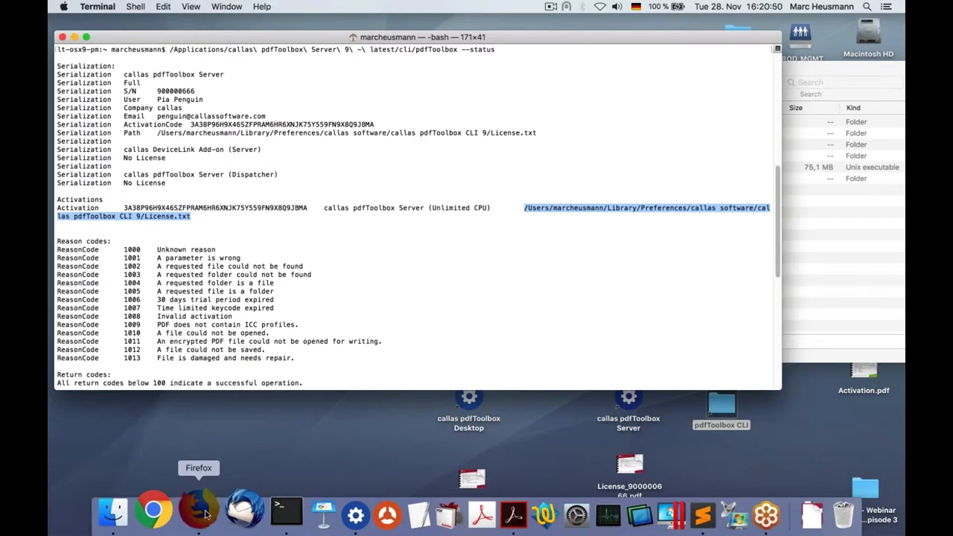
Open the callas pdfToolbox manual and scroll to section 17, pdfToolbox CLI
{"action": "left_click", "coordinate": [197, 511]}
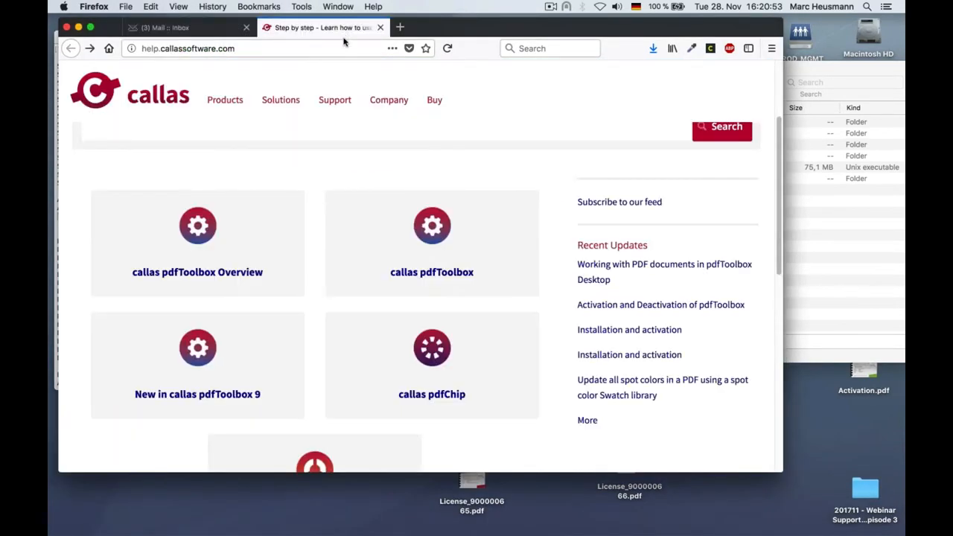
{"action": "mouse_move", "coordinate": [432, 230]}
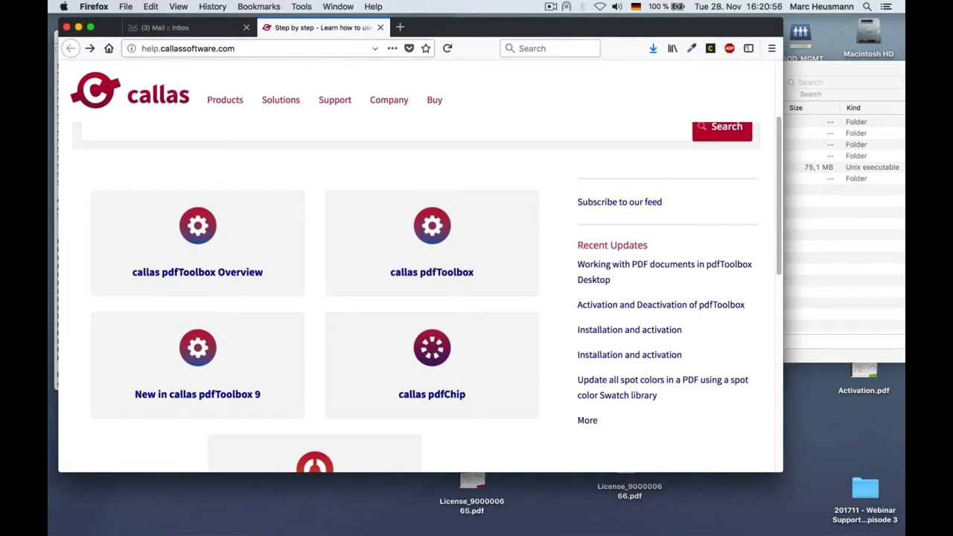
{"action": "mouse_move", "coordinate": [431, 238]}
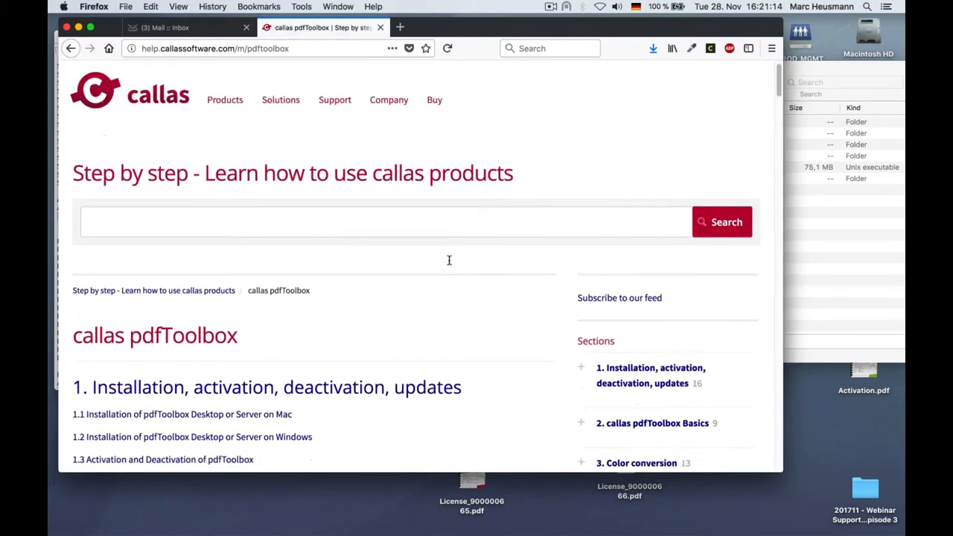
{"action": "scroll", "scroll_direction": "down", "scroll_amount": 3}
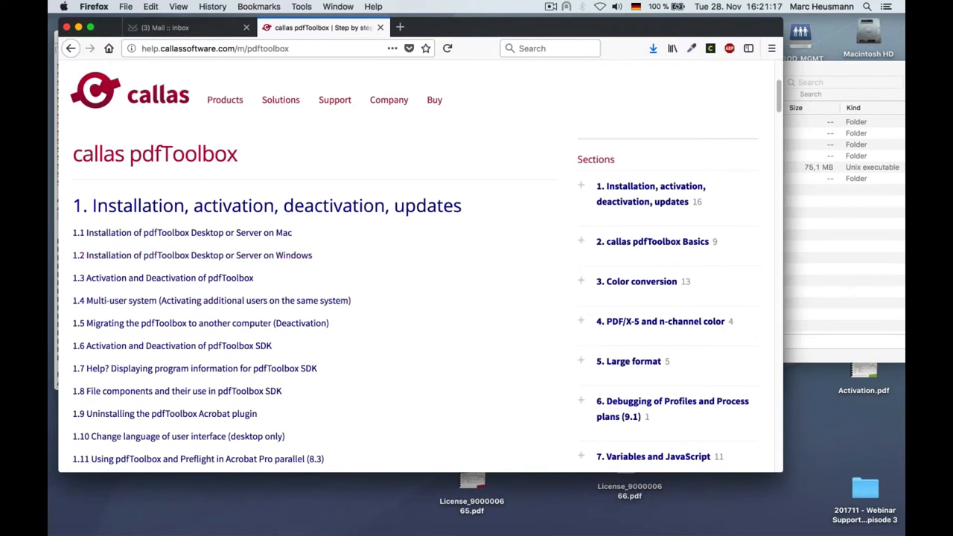
{"action": "mouse_move", "coordinate": [167, 255]}
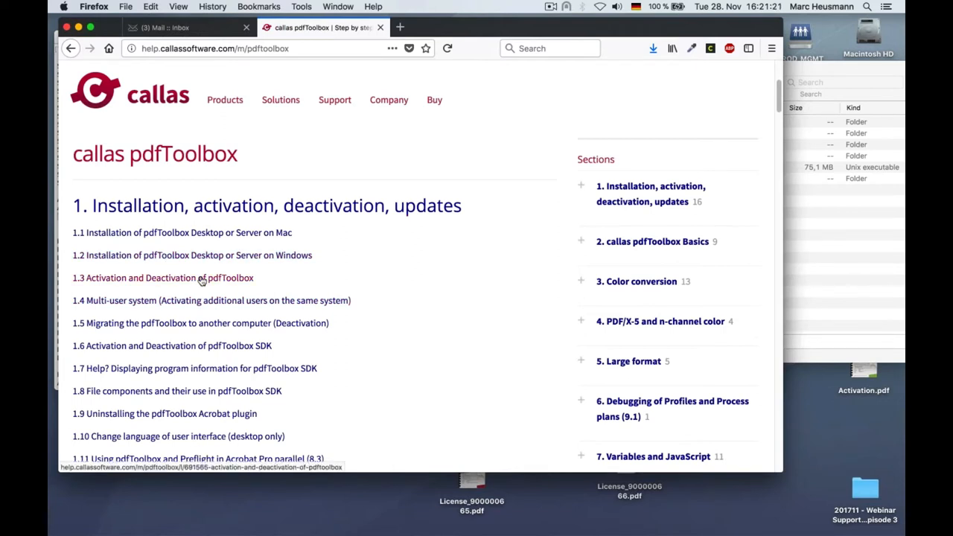
{"action": "mouse_move", "coordinate": [197, 283]}
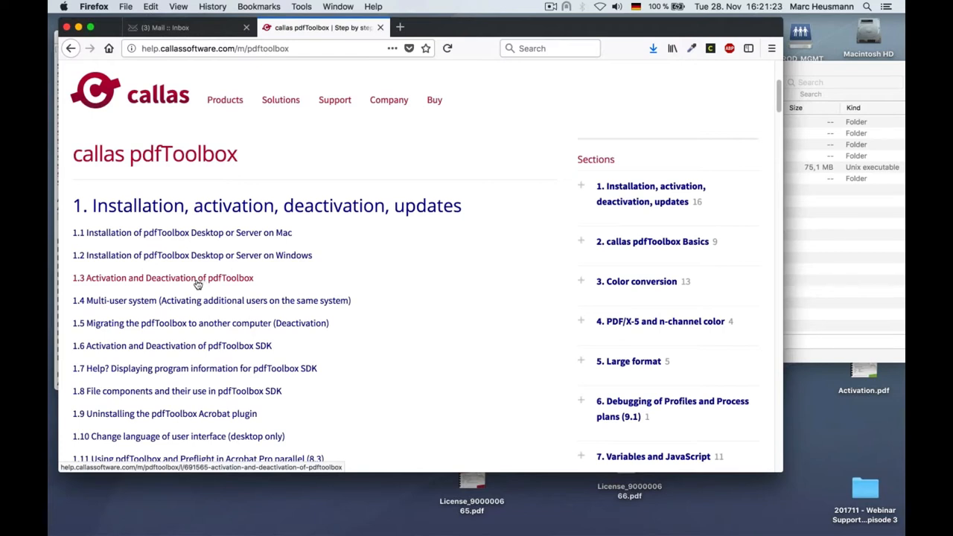
{"action": "mouse_move", "coordinate": [173, 284]}
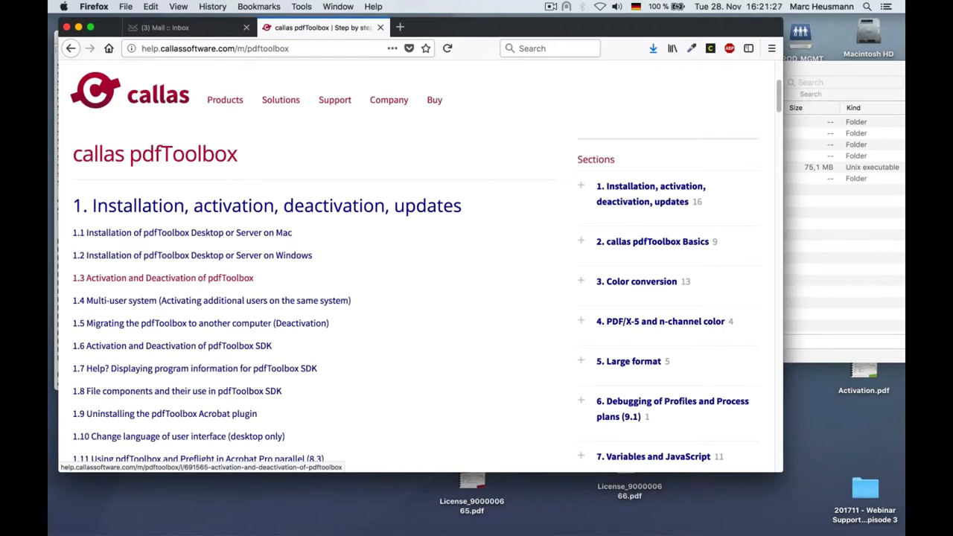
{"action": "scroll", "scroll_direction": "down", "scroll_amount": 3}
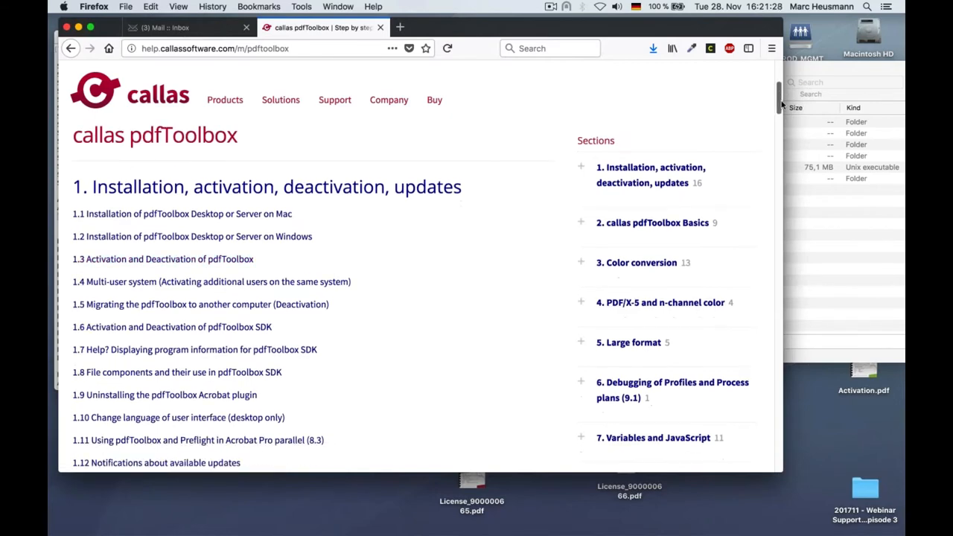
{"action": "scroll", "scroll_direction": "down", "scroll_amount": 3}
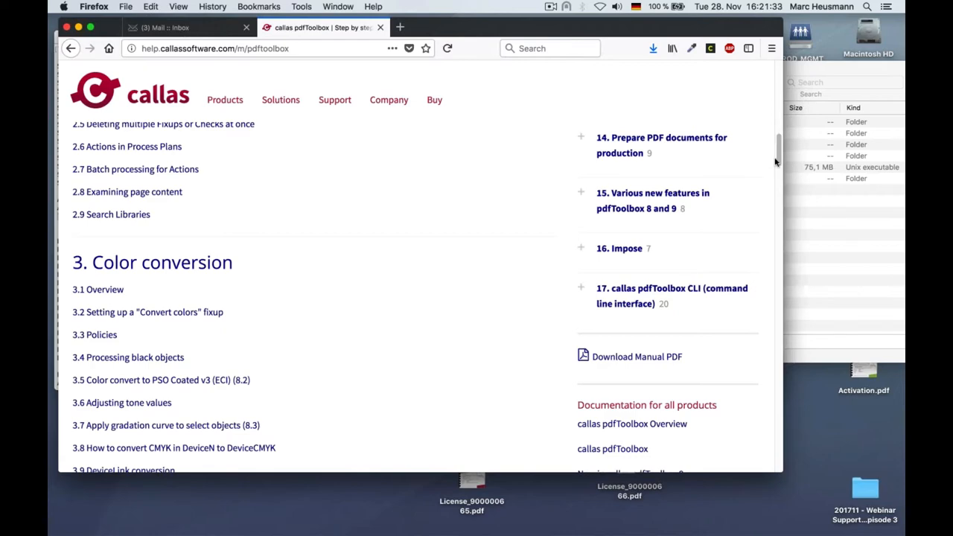
{"action": "scroll", "scroll_direction": "down", "scroll_amount": 3}
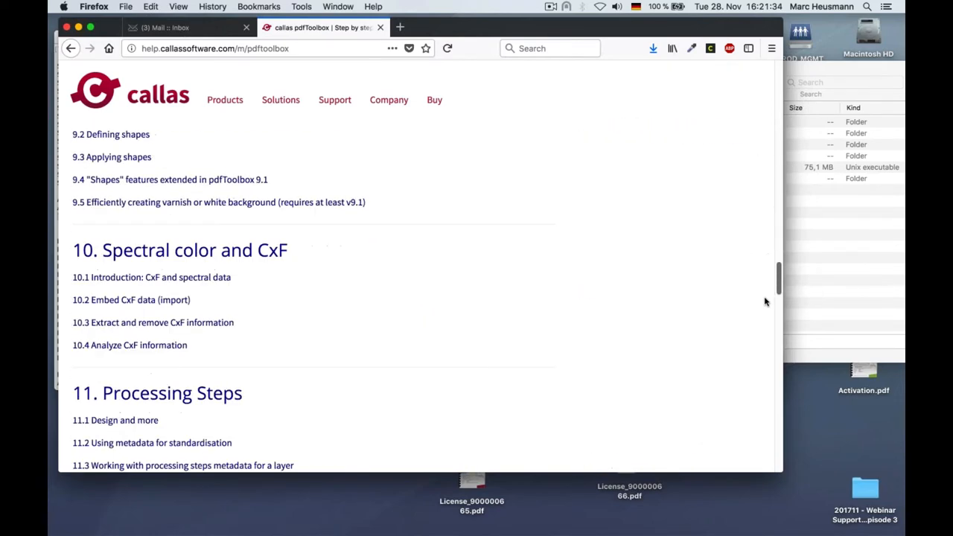
{"action": "scroll", "scroll_direction": "down", "scroll_amount": 3}
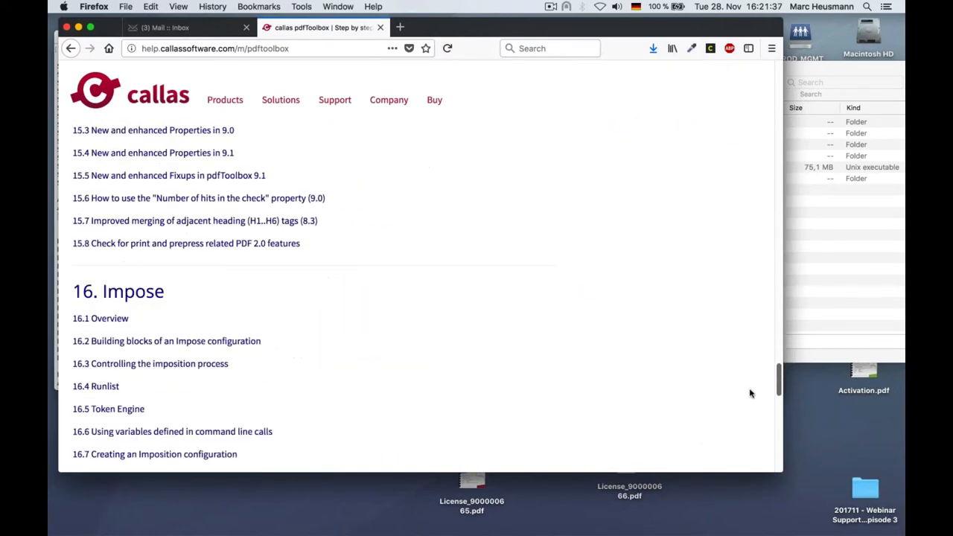
{"action": "scroll", "scroll_direction": "down", "scroll_amount": 3}
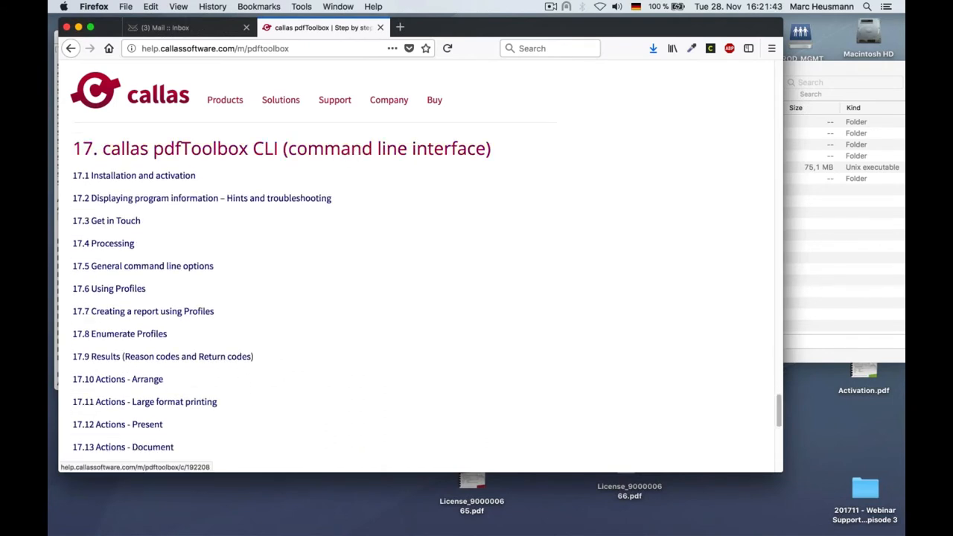
{"action": "mouse_move", "coordinate": [157, 179]}
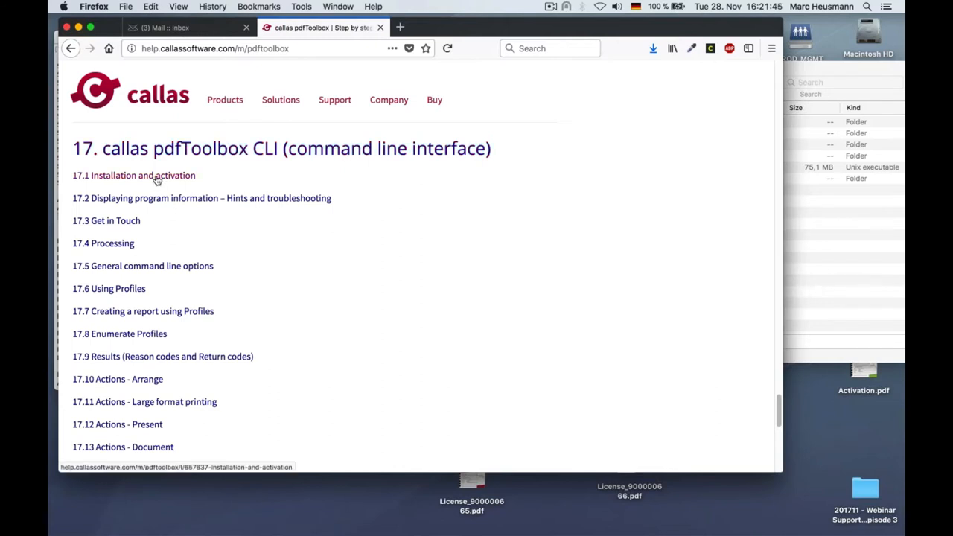
Open '17.1 Installation and activation' and scroll to 'Activating pdfToolbox CLI'
{"action": "left_click", "coordinate": [141, 175]}
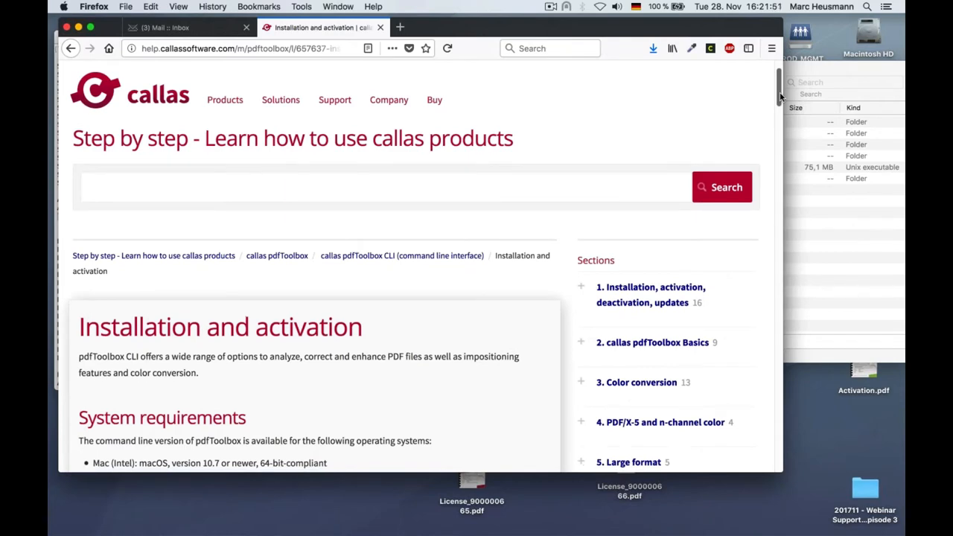
{"action": "scroll", "scroll_direction": "down", "scroll_amount": 3}
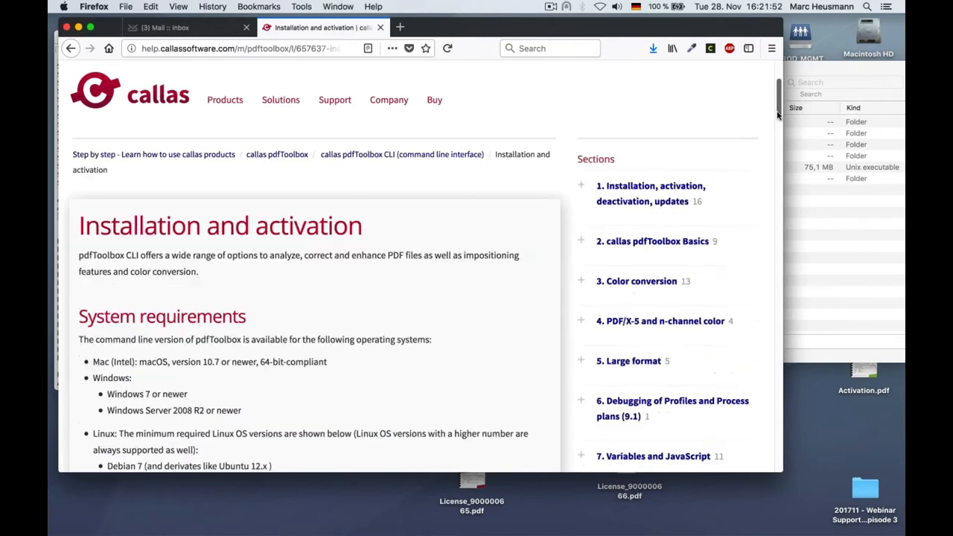
{"action": "scroll", "scroll_direction": "down", "scroll_amount": 3}
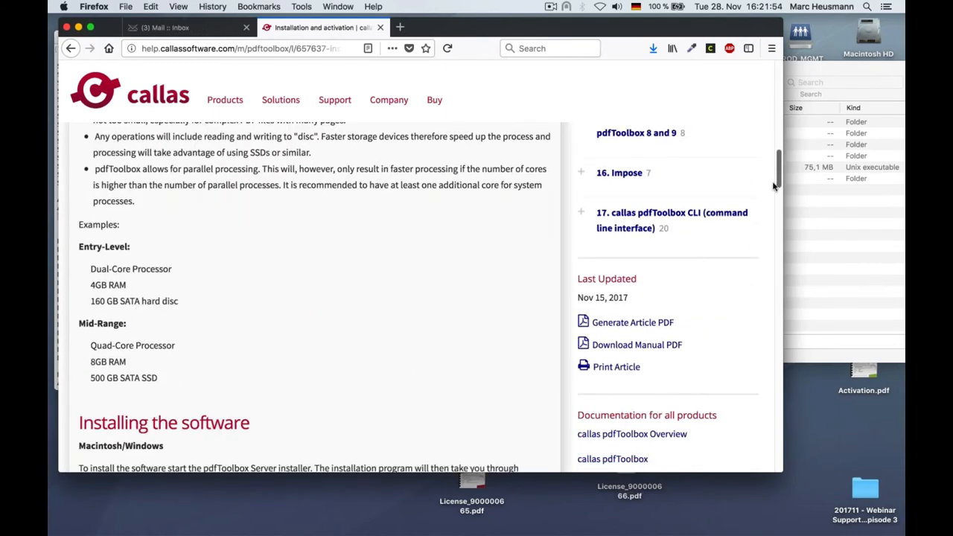
{"action": "scroll", "scroll_direction": "down", "scroll_amount": 3}
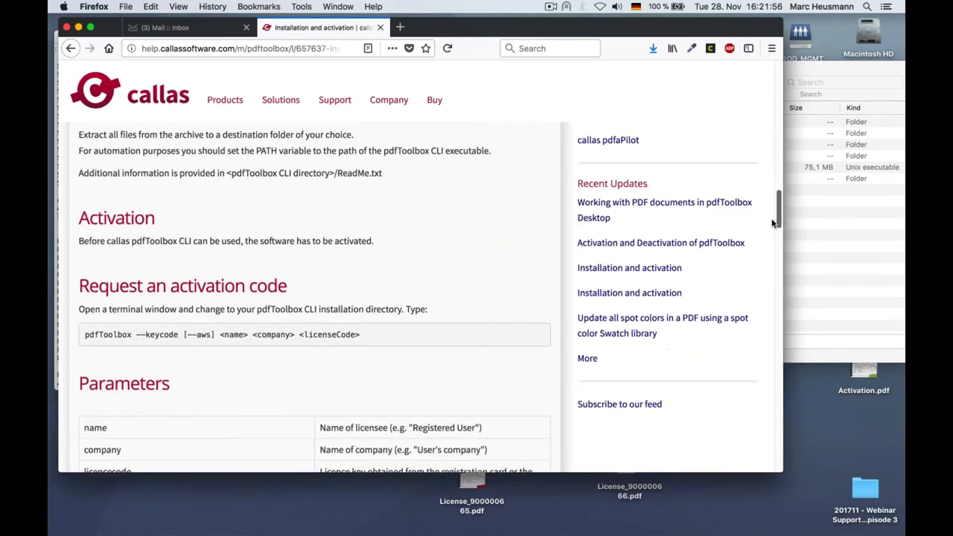
{"action": "scroll", "scroll_direction": "down", "scroll_amount": 3}
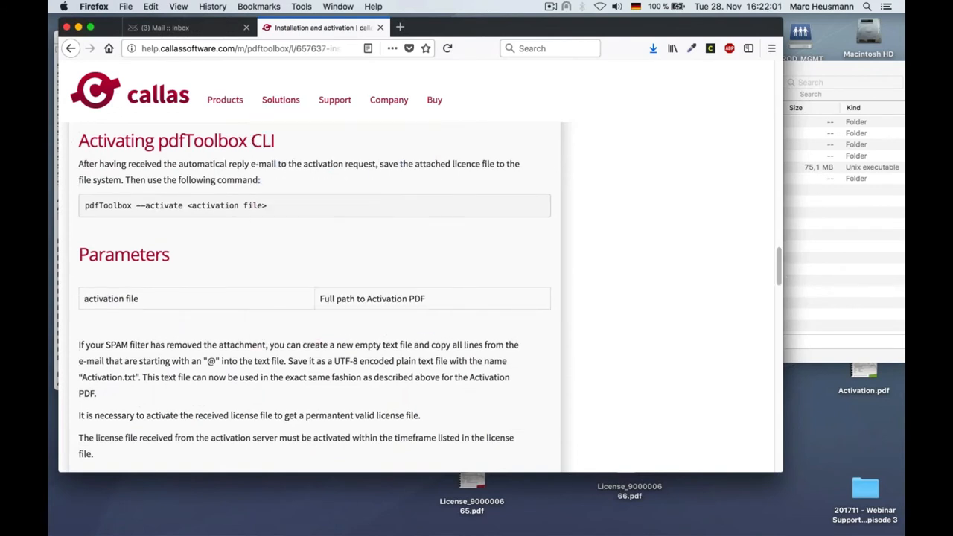
{"action": "mouse_move", "coordinate": [273, 259]}
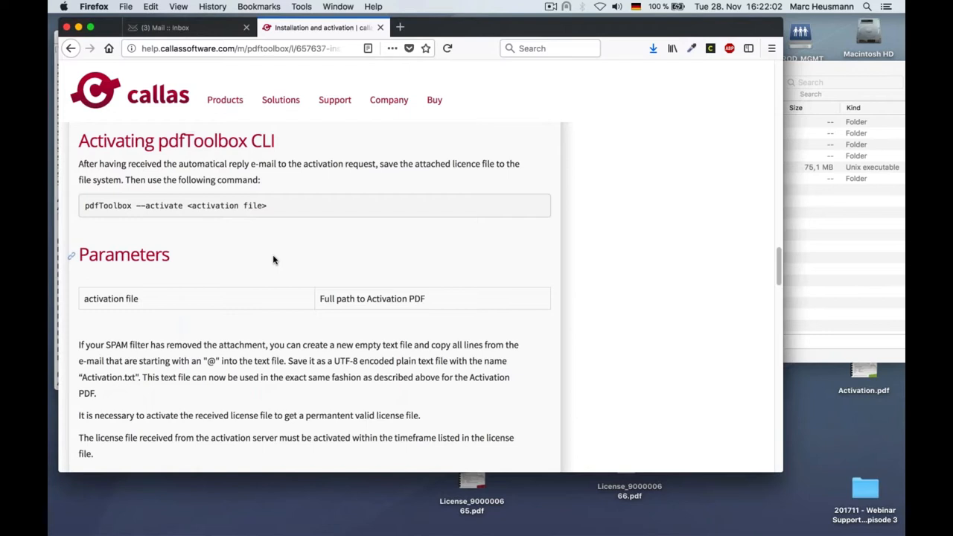
{"action": "mouse_move", "coordinate": [330, 256]}
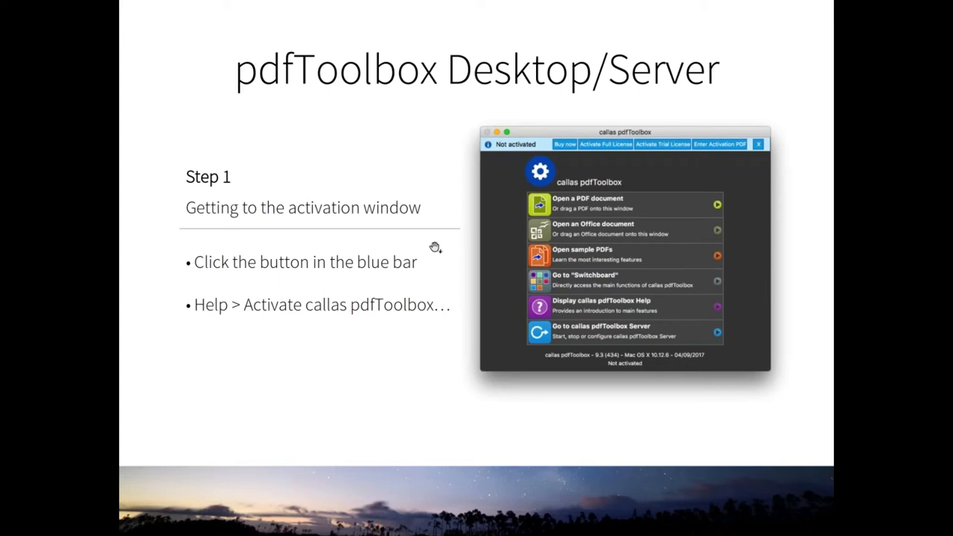
{"action": "mouse_move", "coordinate": [324, 295]}
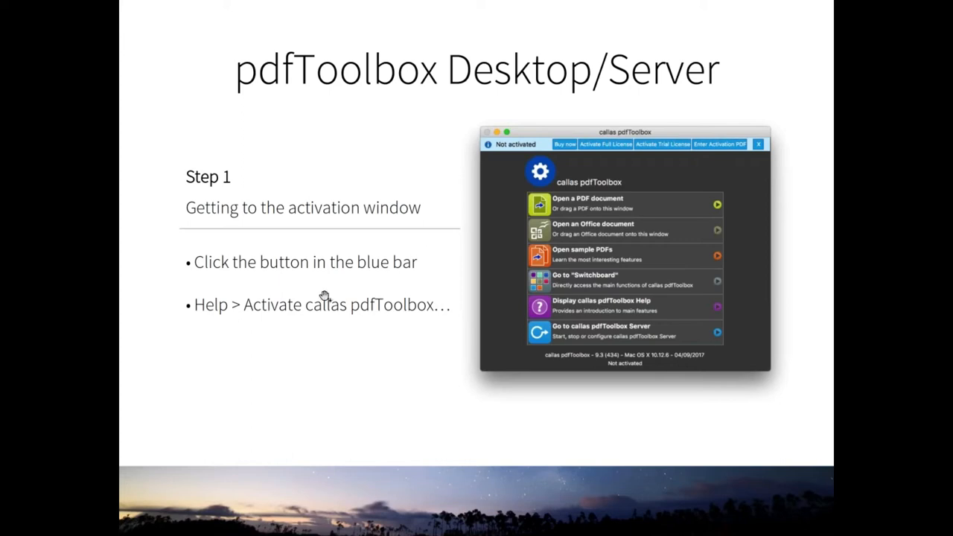
{"action": "mouse_move", "coordinate": [375, 311]}
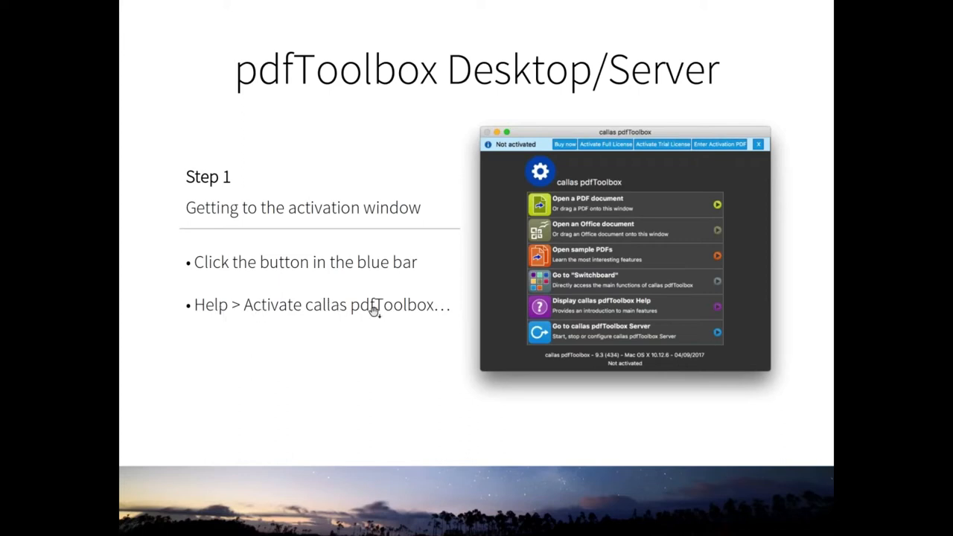
{"action": "mouse_move", "coordinate": [381, 310]}
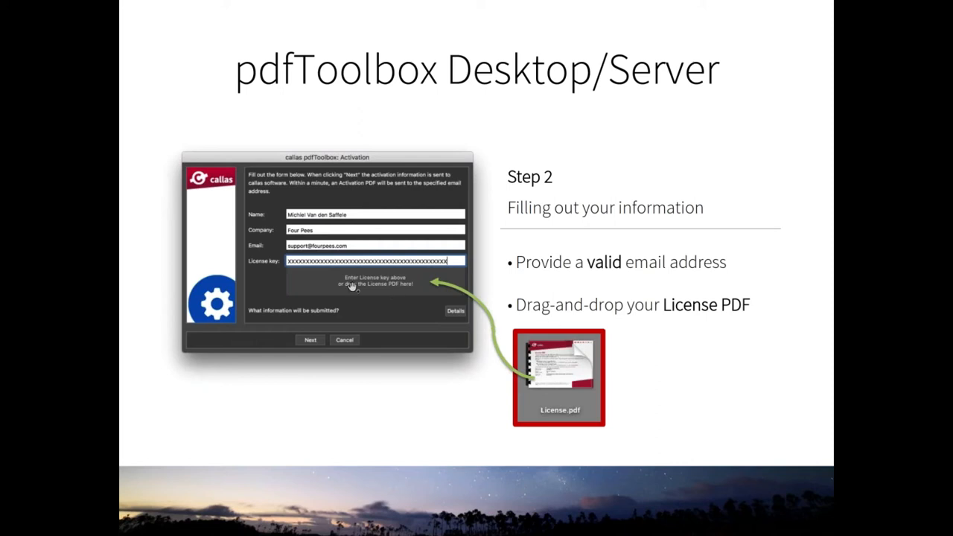
{"action": "mouse_move", "coordinate": [456, 324]}
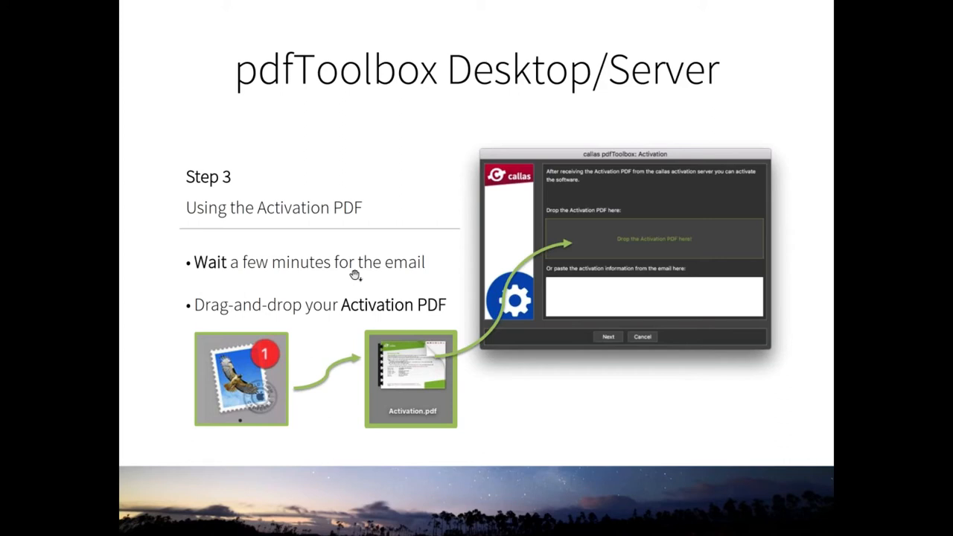
{"action": "mouse_move", "coordinate": [407, 307]}
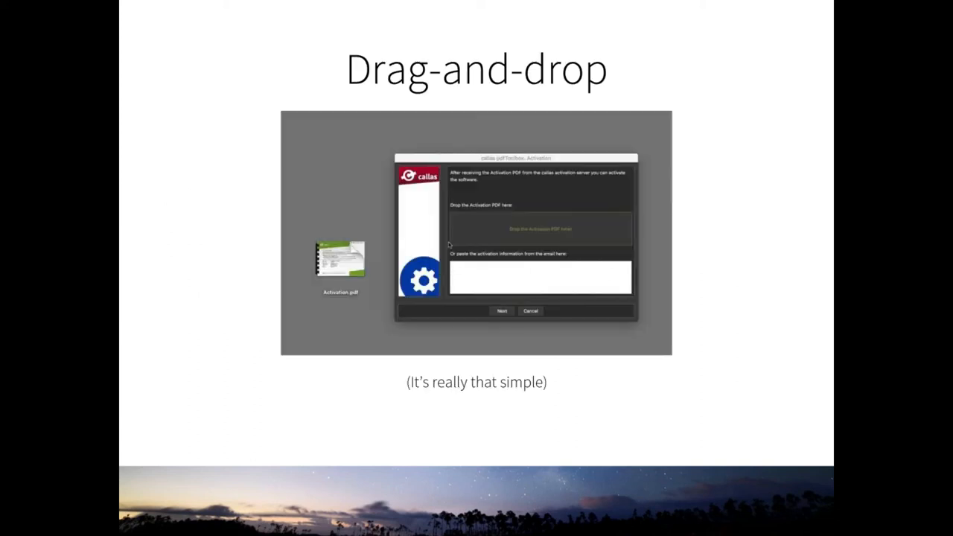
Advance from the Drag-and-drop slide to pdfToolbox CLI Step 2
{"action": "key", "text": "Right"}
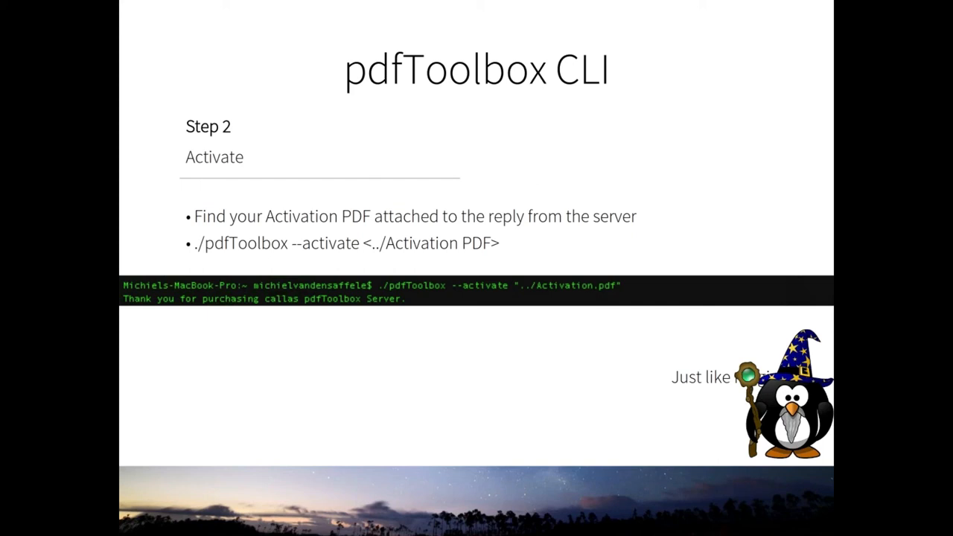